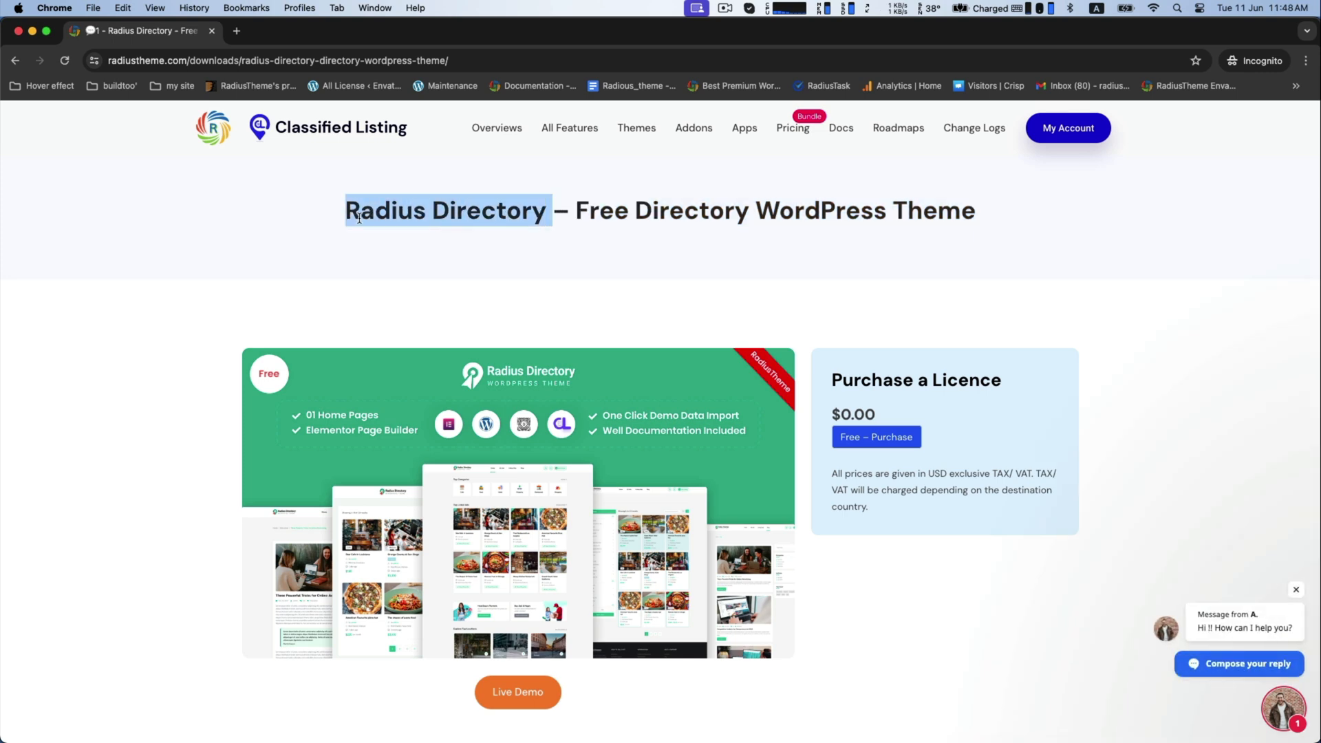
# - Go to Appearance > Themes and start adding a new theme
pyautogui.scroll(-3)
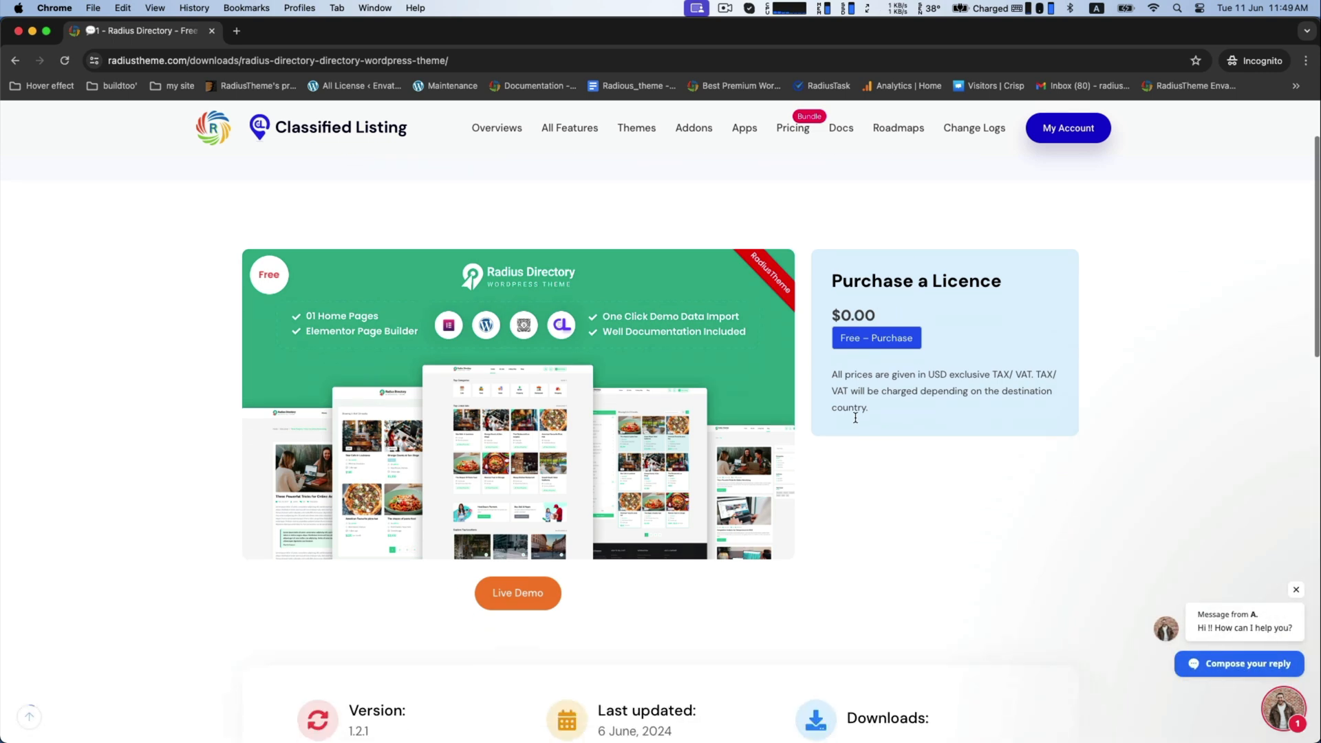
pyautogui.scroll(-3)
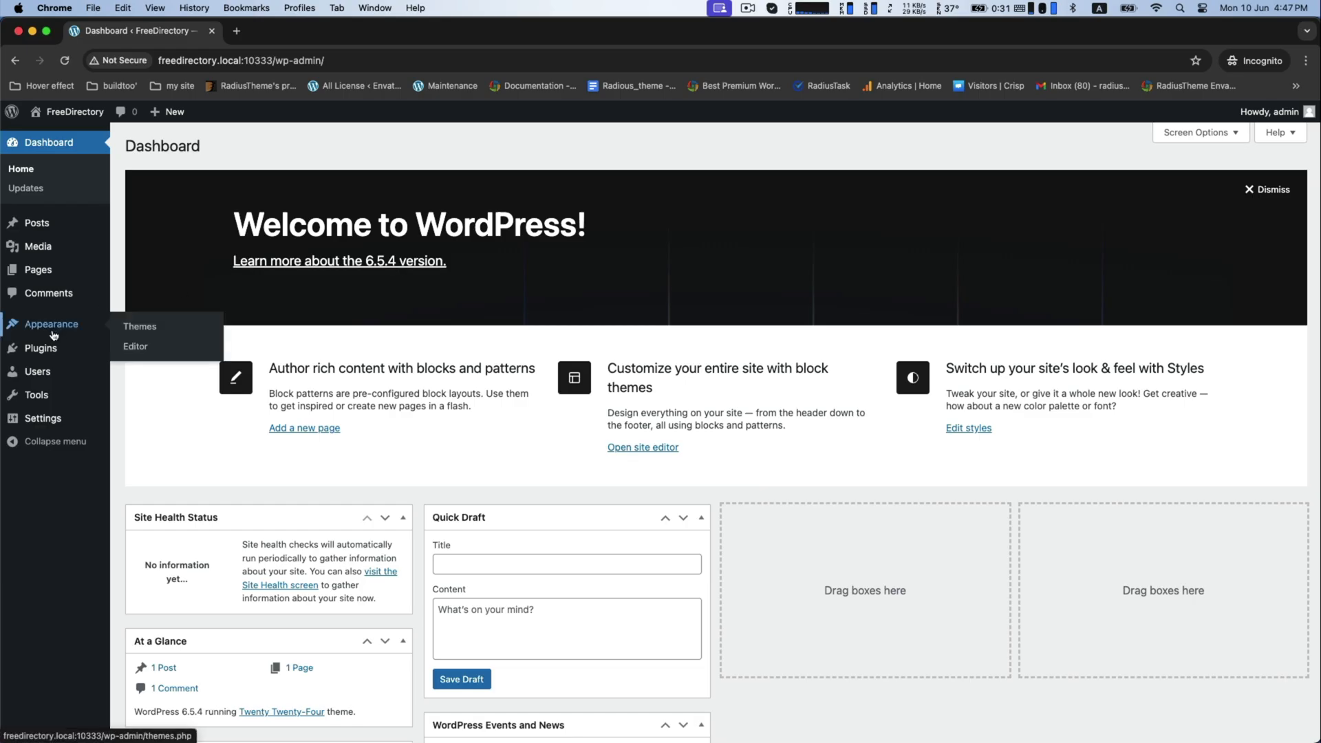
pyautogui.click(138, 326)
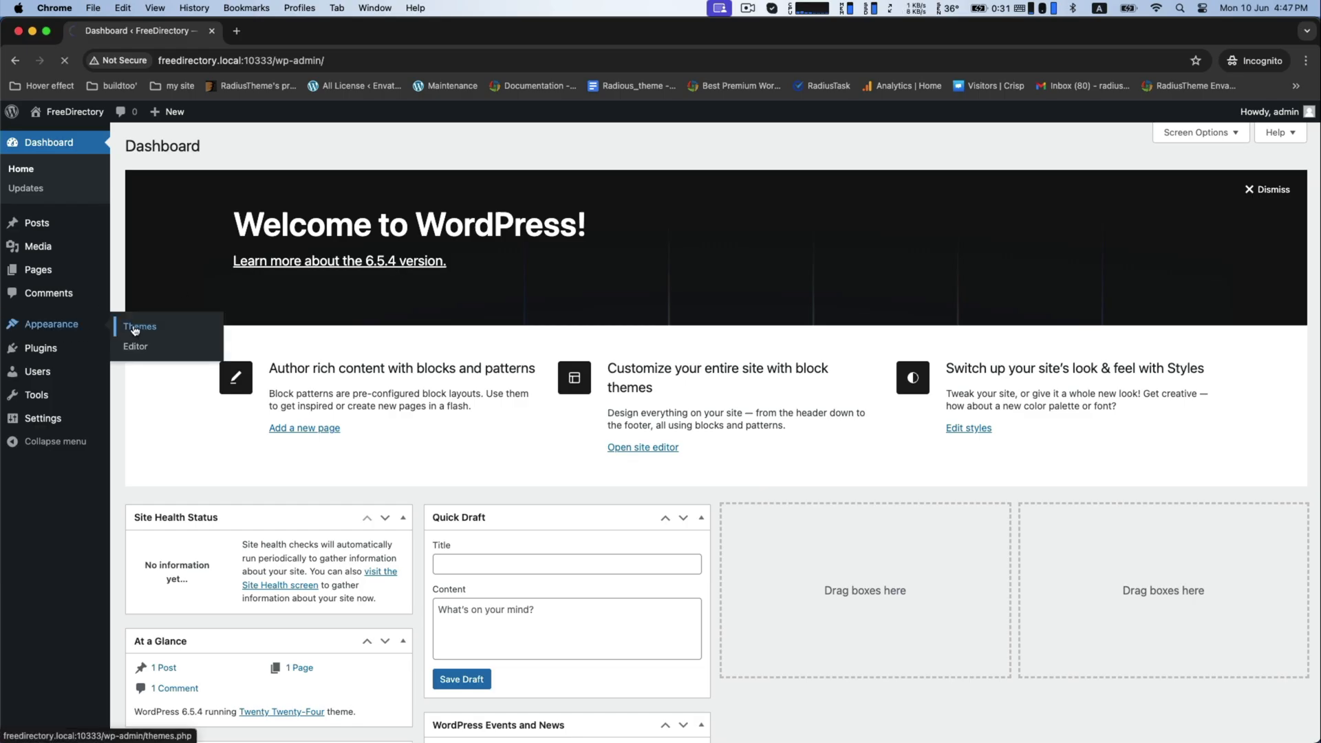
pyautogui.click(139, 326)
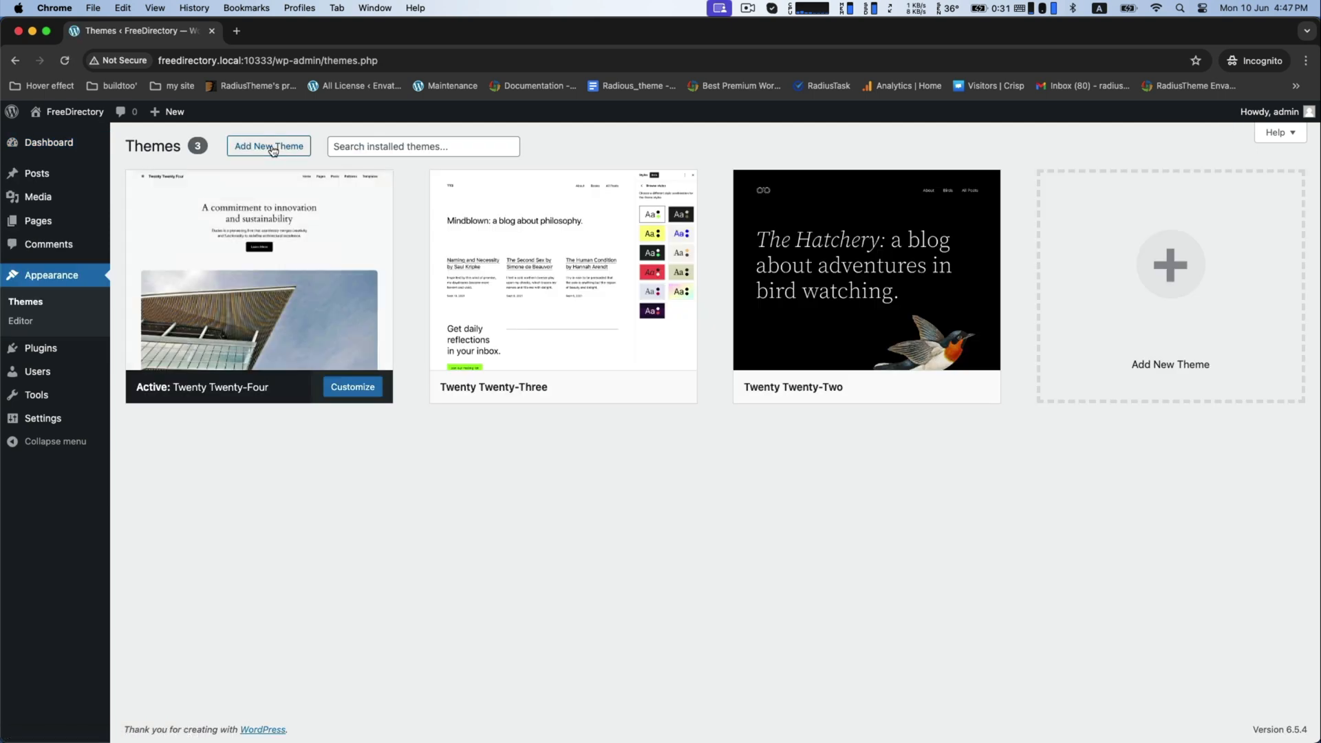
pyautogui.click(268, 146)
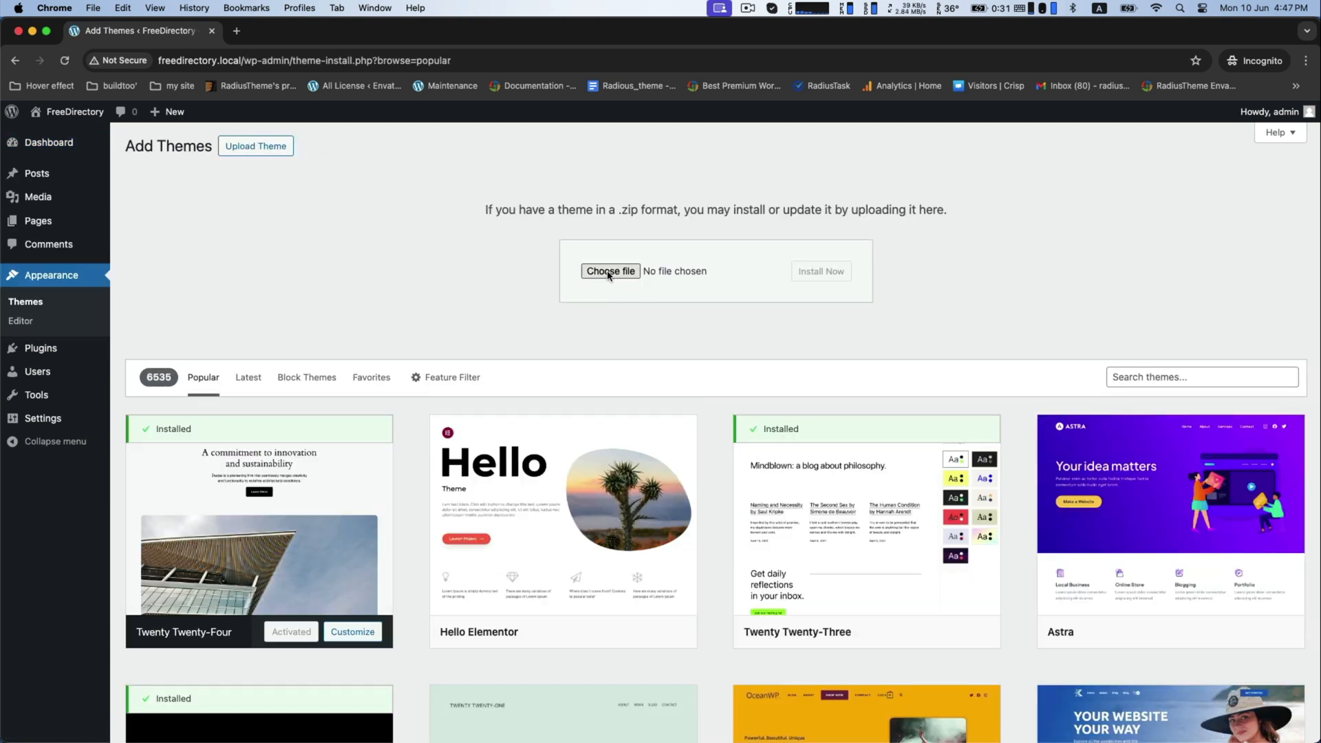
# - Upload radius-directory.1.2.1.zip from Downloads and install it
pyautogui.click(609, 271)
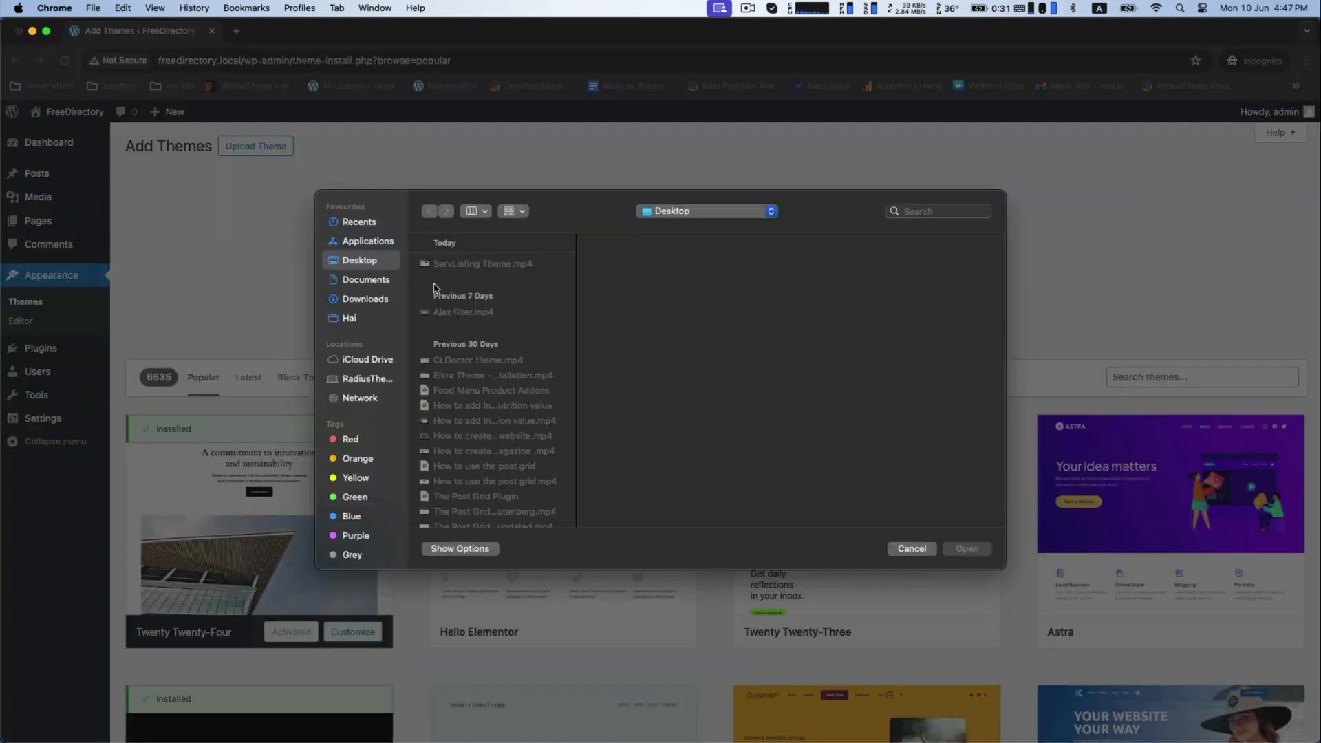
pyautogui.click(365, 299)
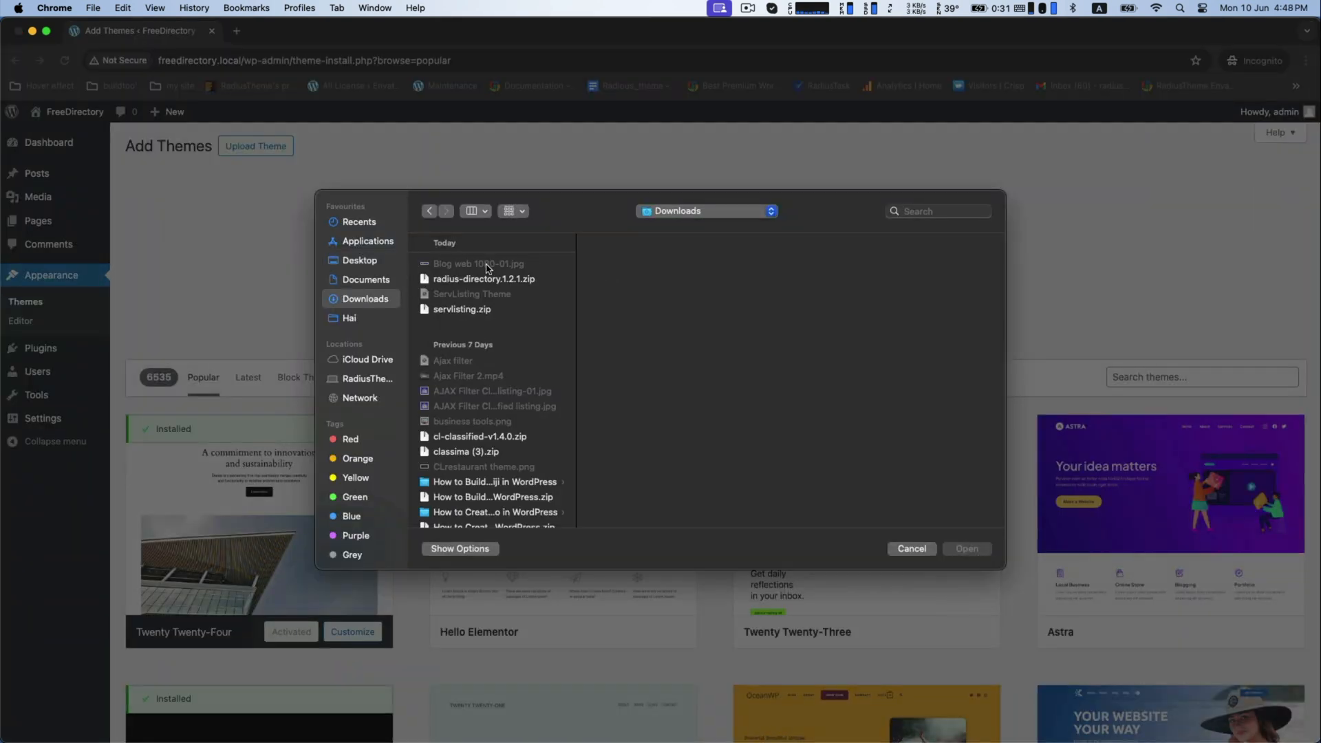
pyautogui.click(483, 279)
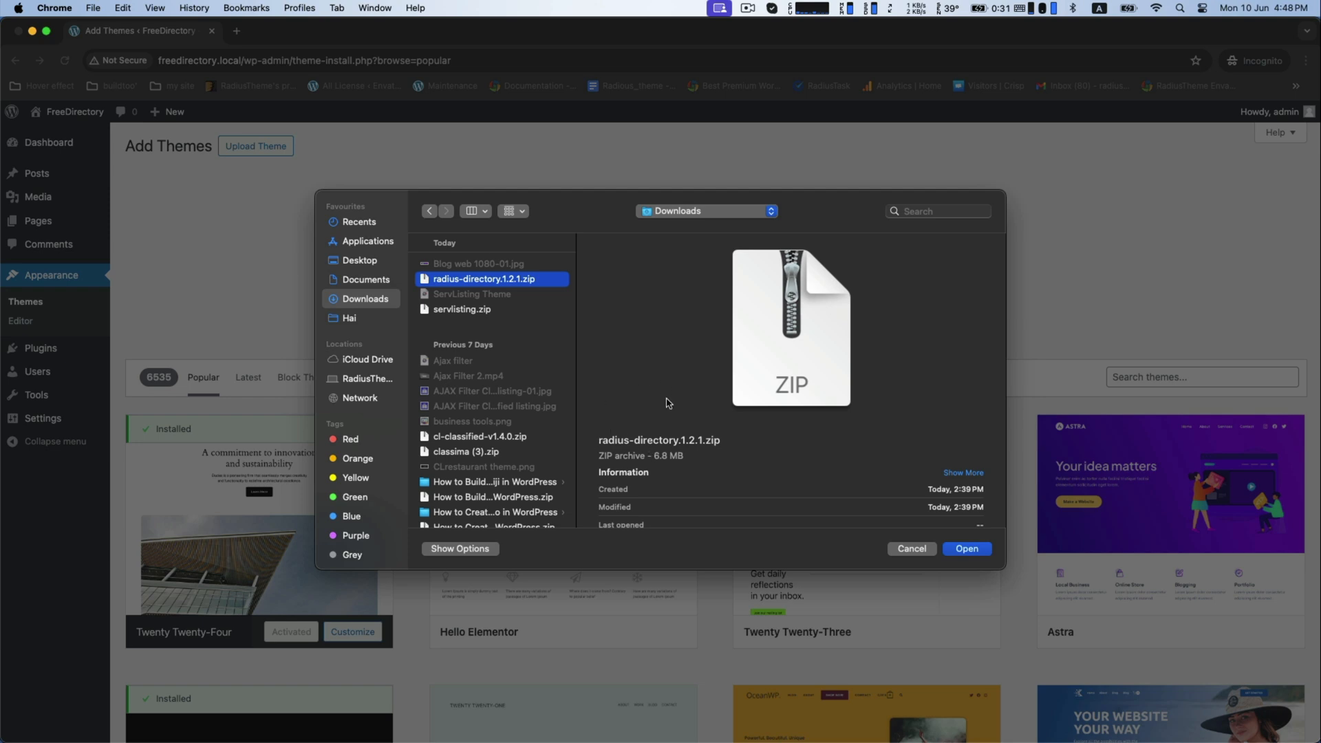
pyautogui.moveTo(1018, 557)
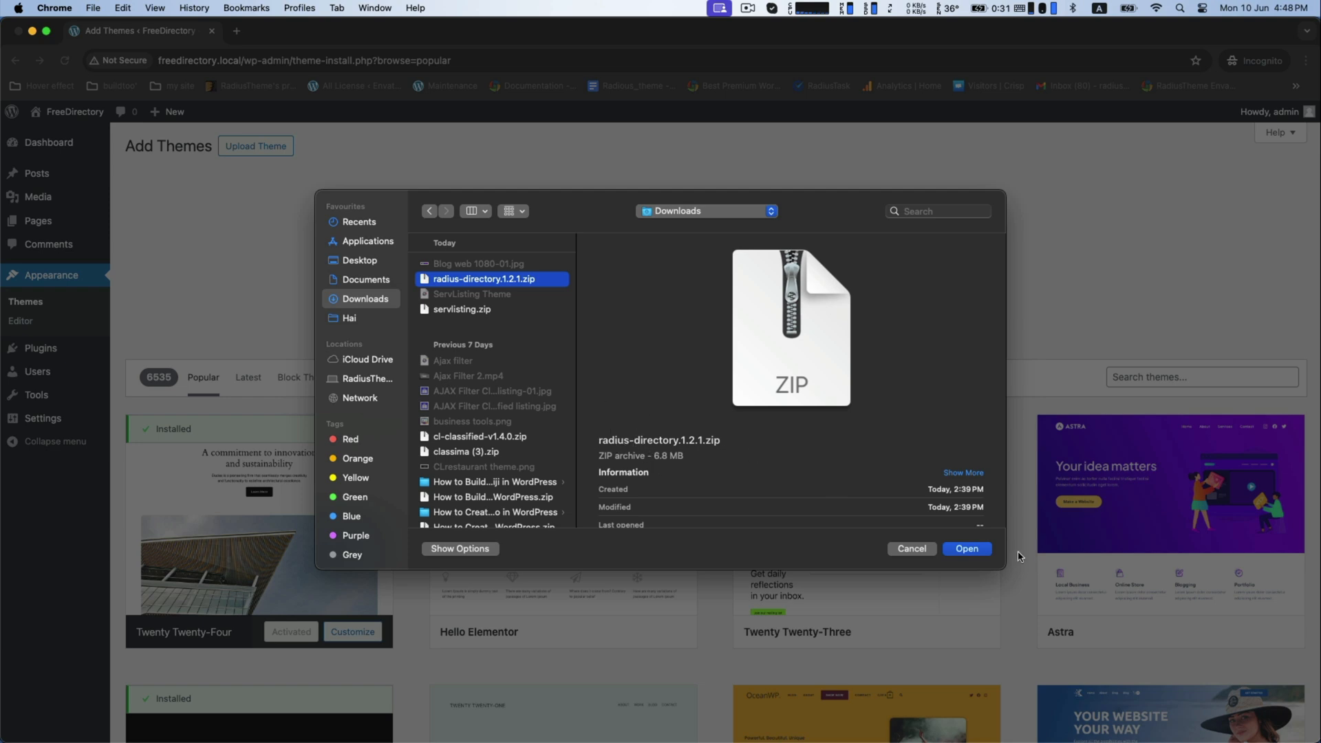
pyautogui.click(966, 549)
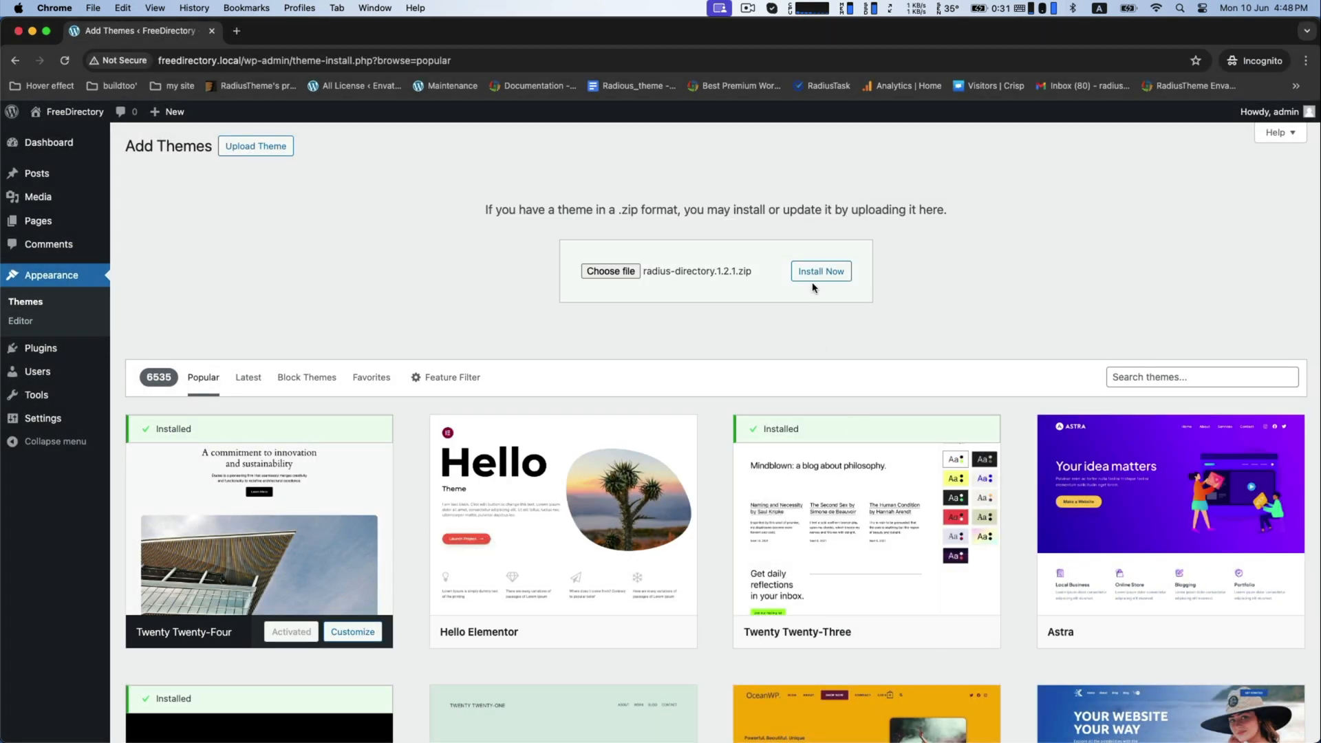
pyautogui.click(820, 271)
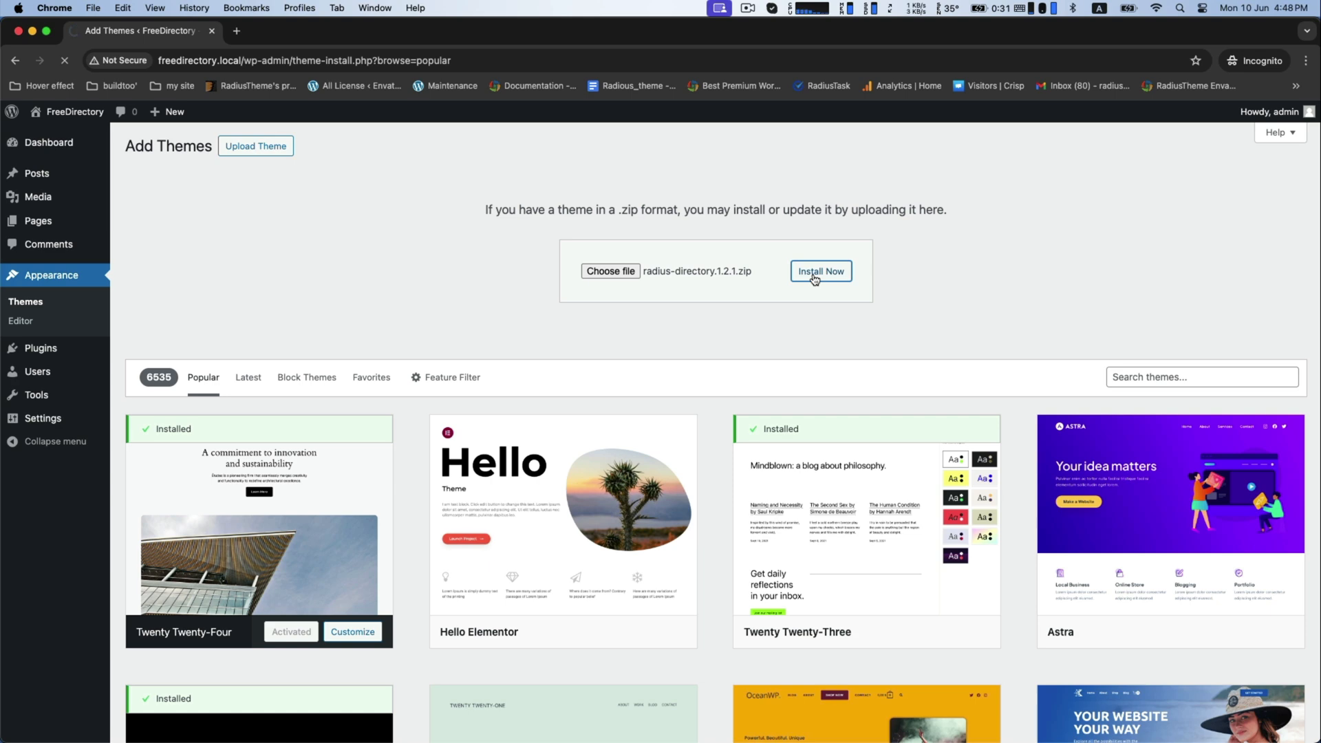
pyautogui.click(818, 271)
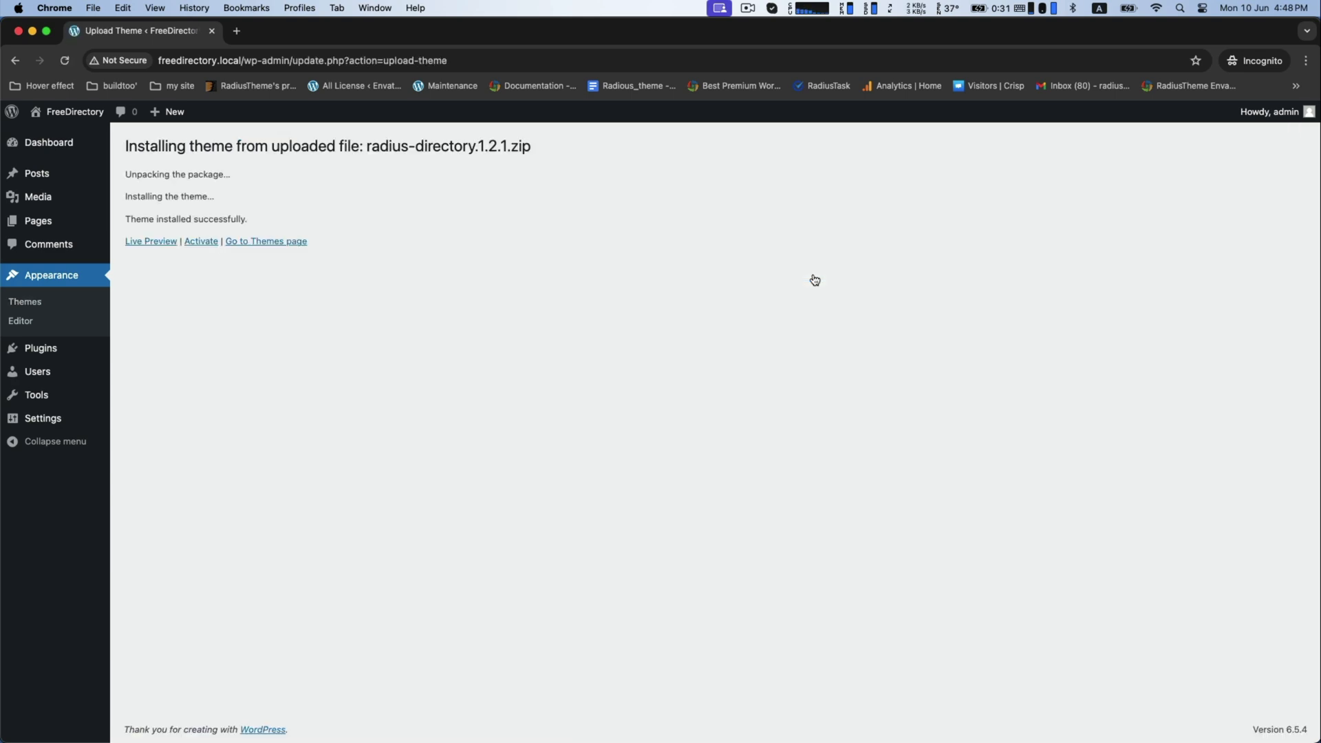
# - Activate the Radius Directory theme and go to its license activation page
pyautogui.click(200, 241)
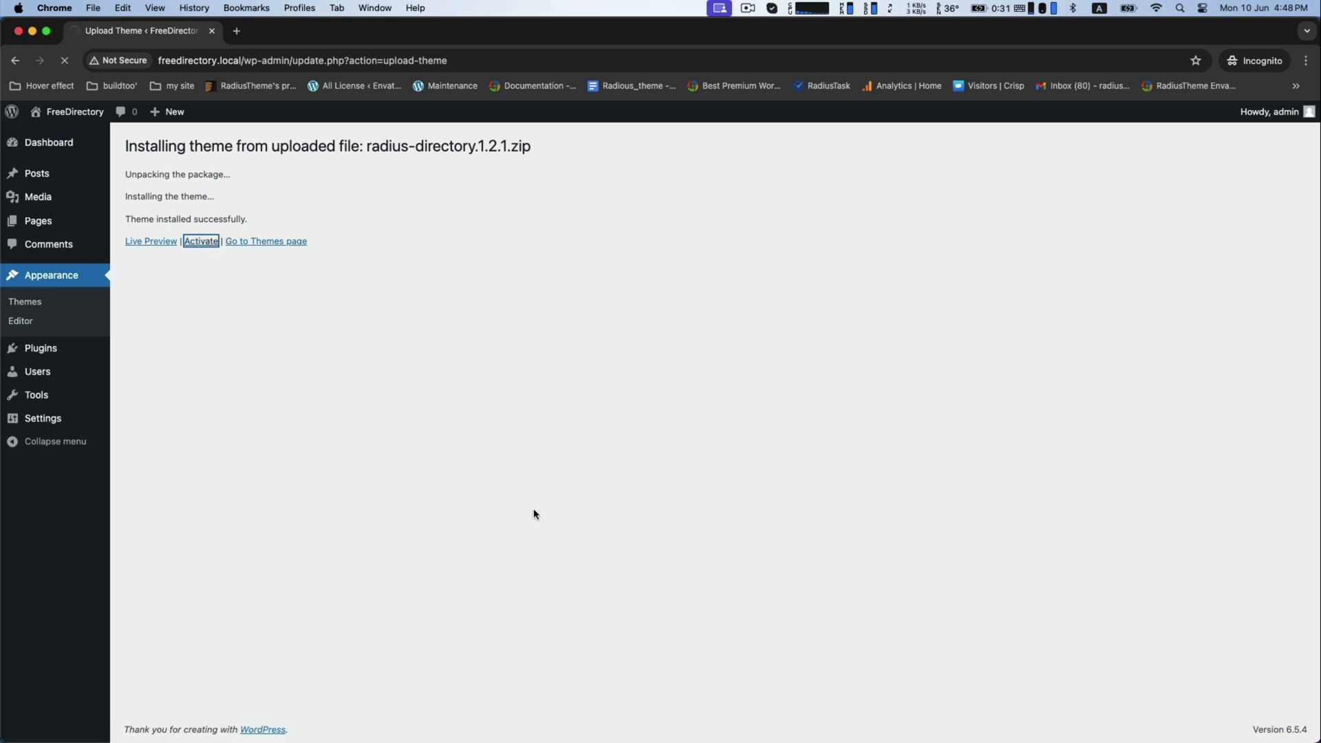
pyautogui.click(201, 240)
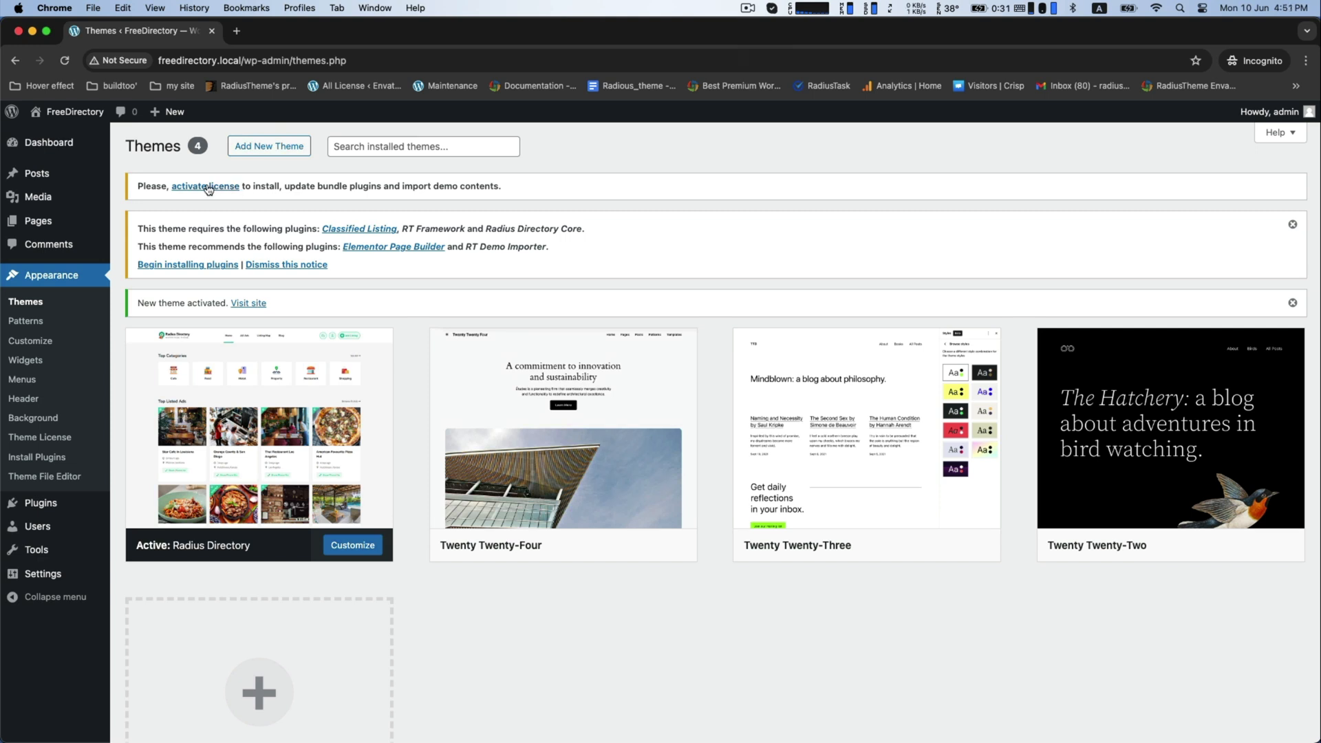
pyautogui.click(204, 186)
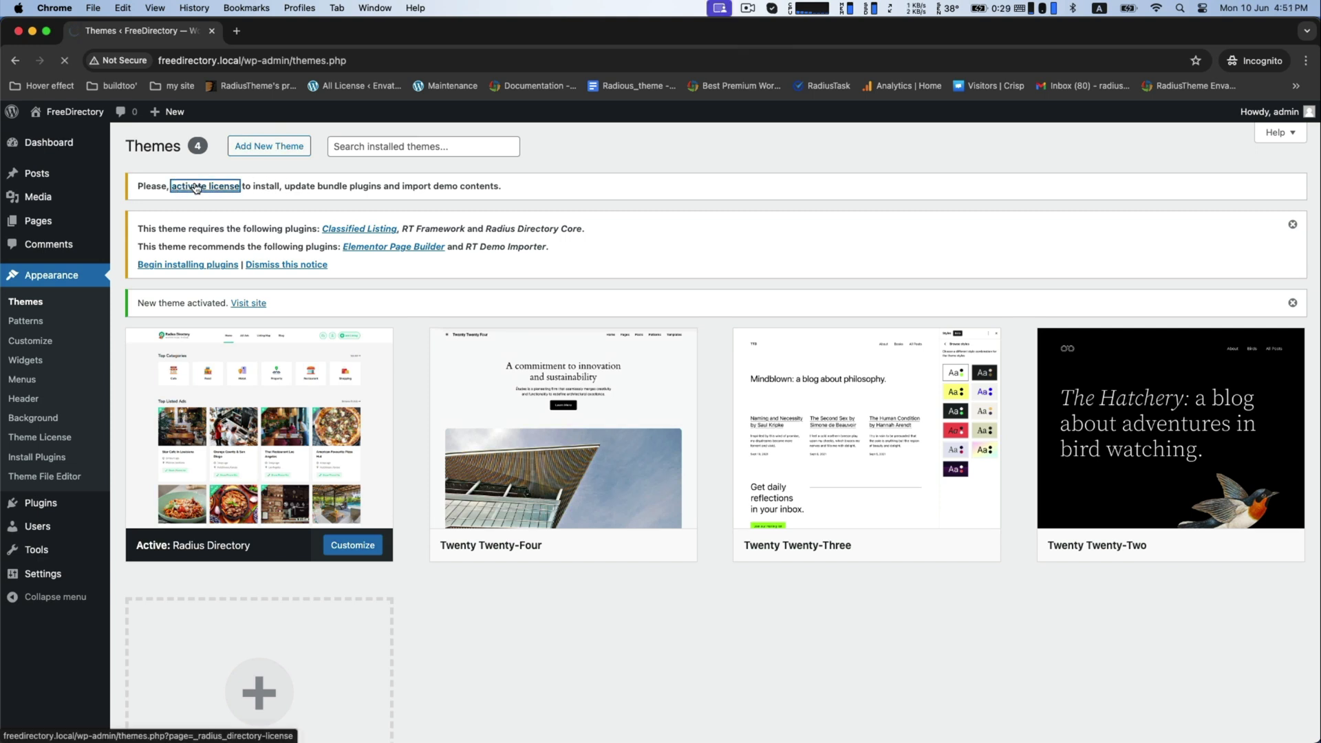
pyautogui.click(204, 185)
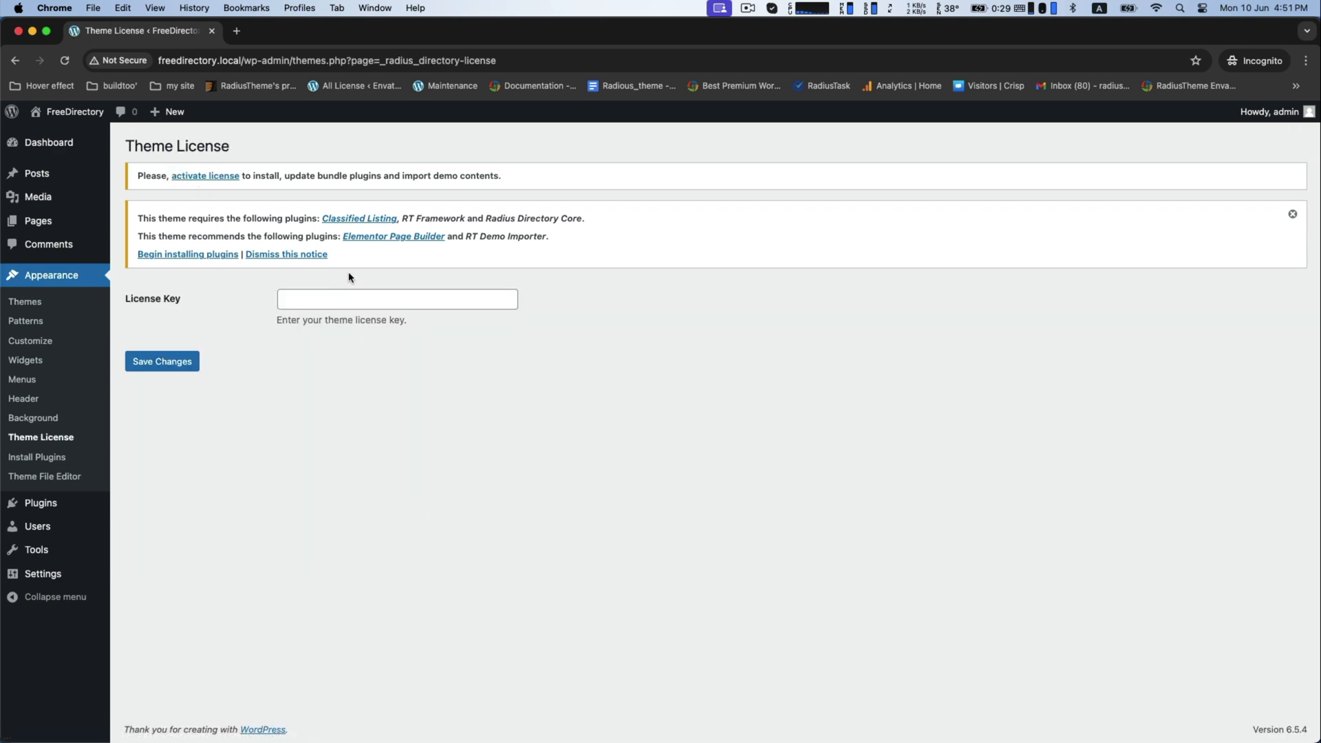
pyautogui.click(396, 298)
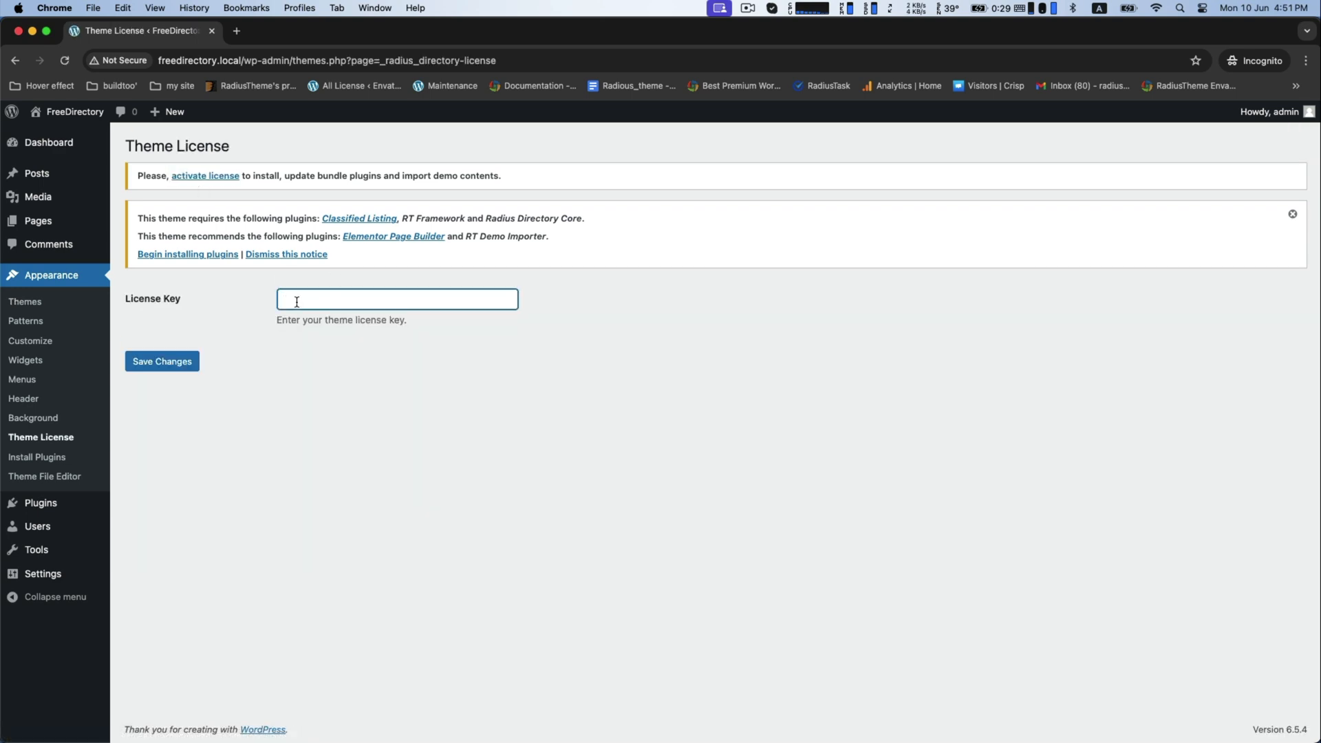
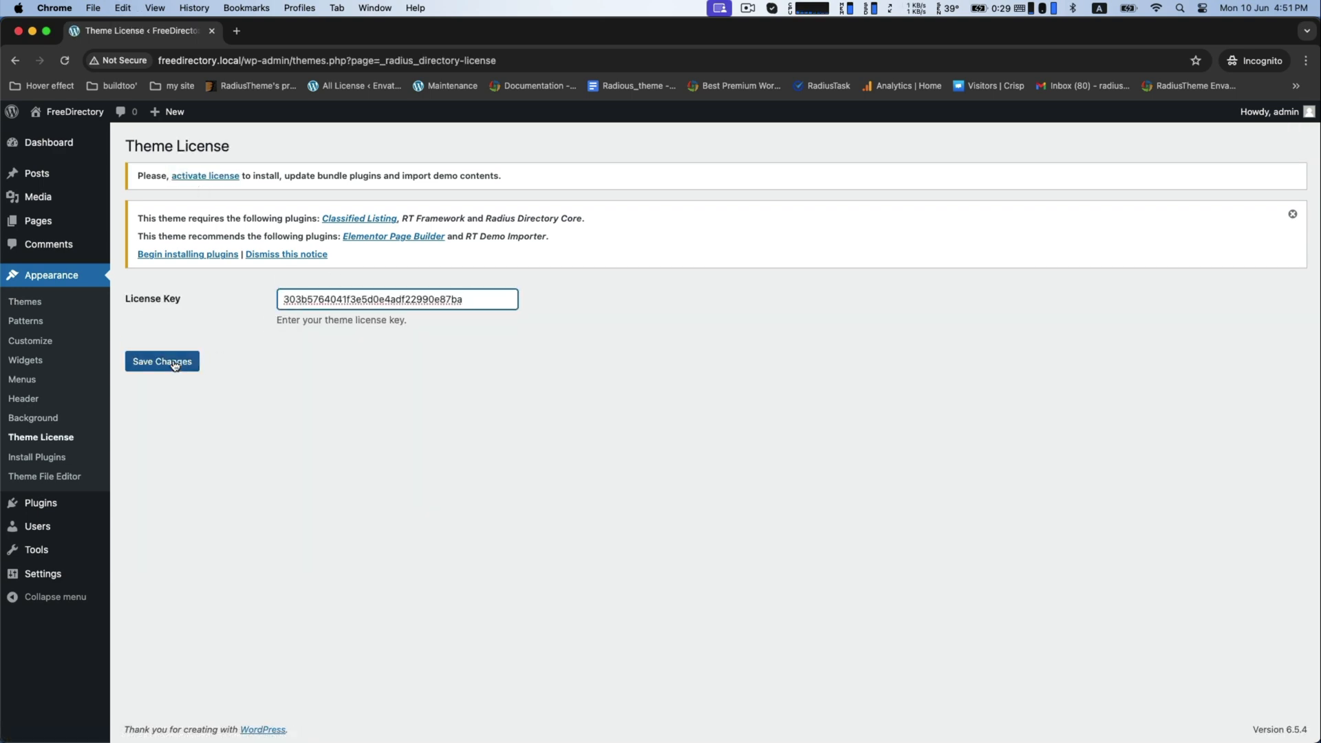
pyautogui.click(161, 361)
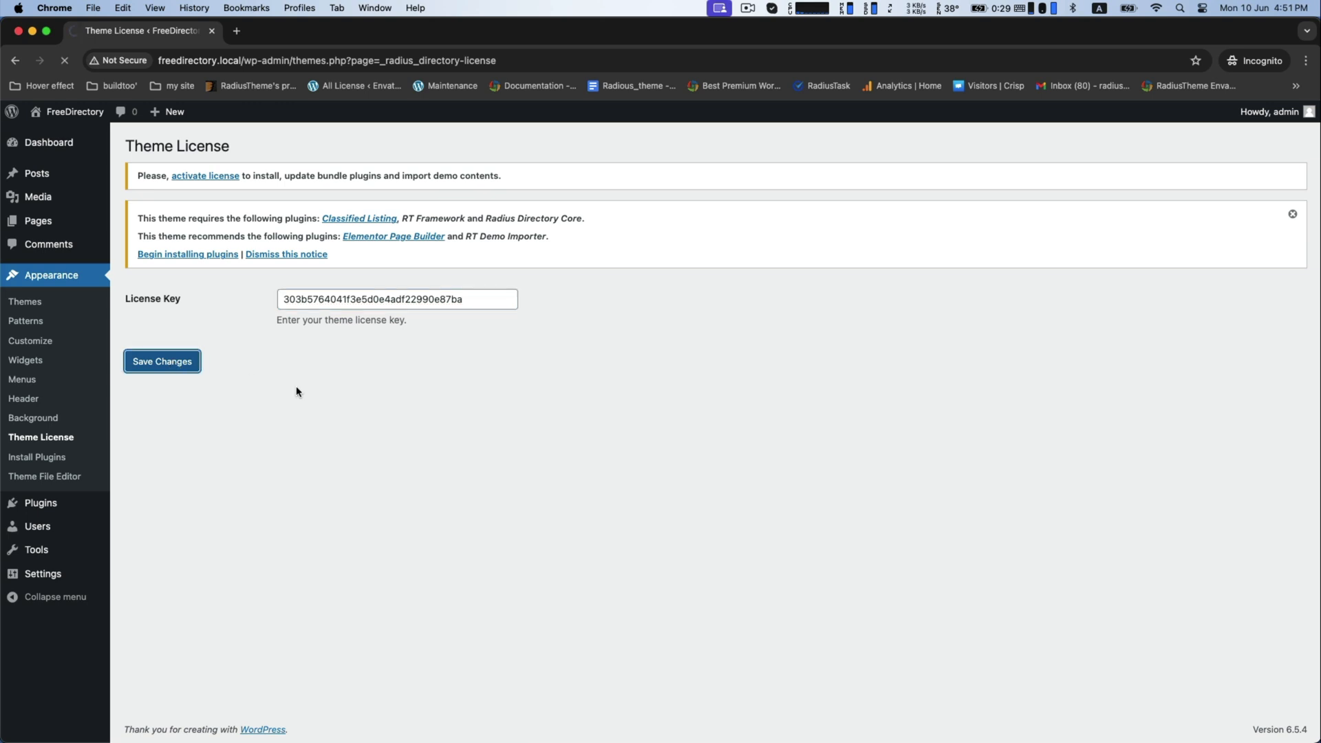
pyautogui.click(162, 361)
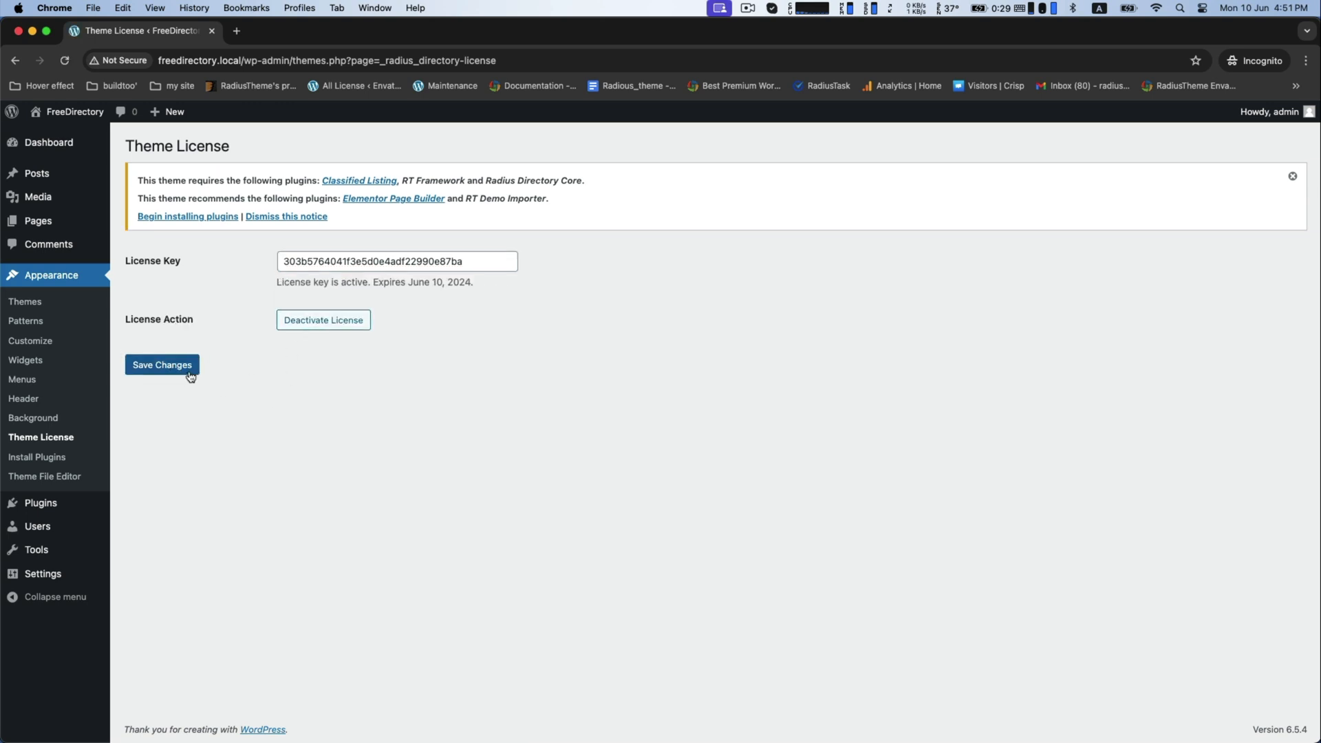
pyautogui.moveTo(208, 370)
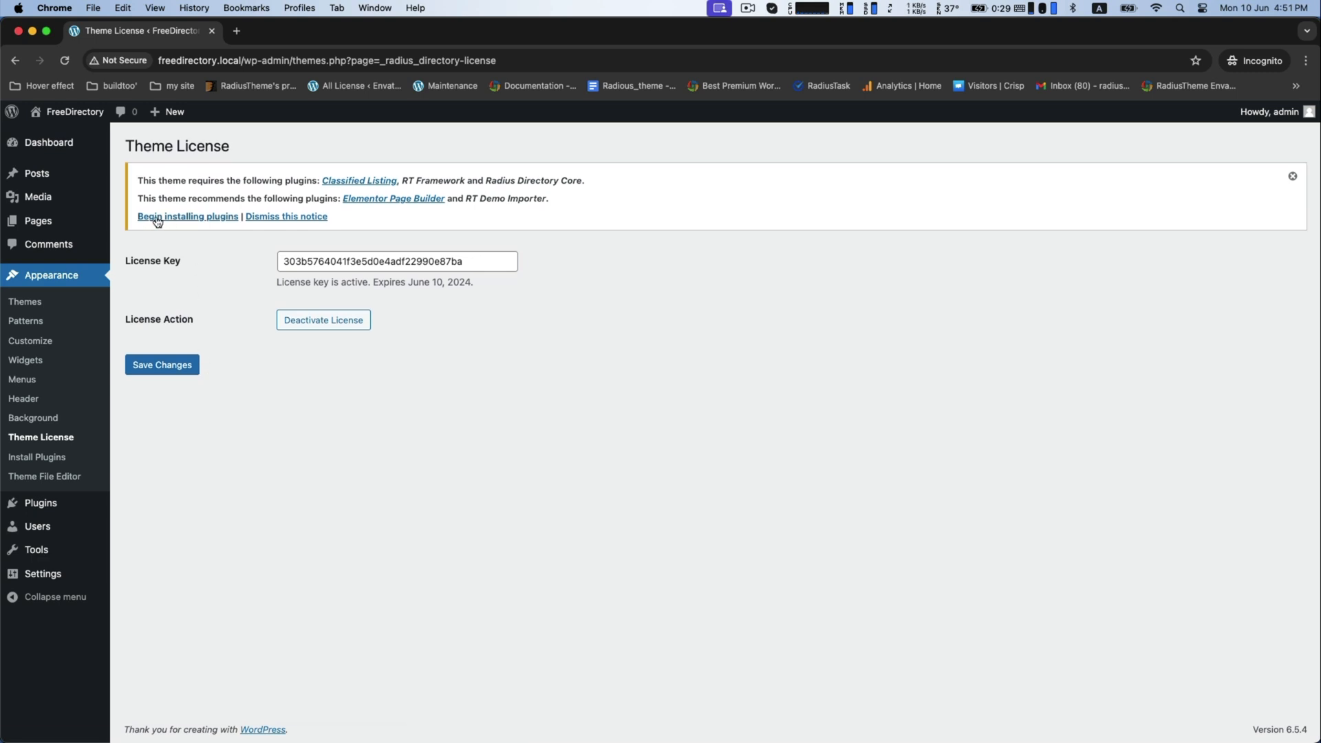
pyautogui.click(187, 216)
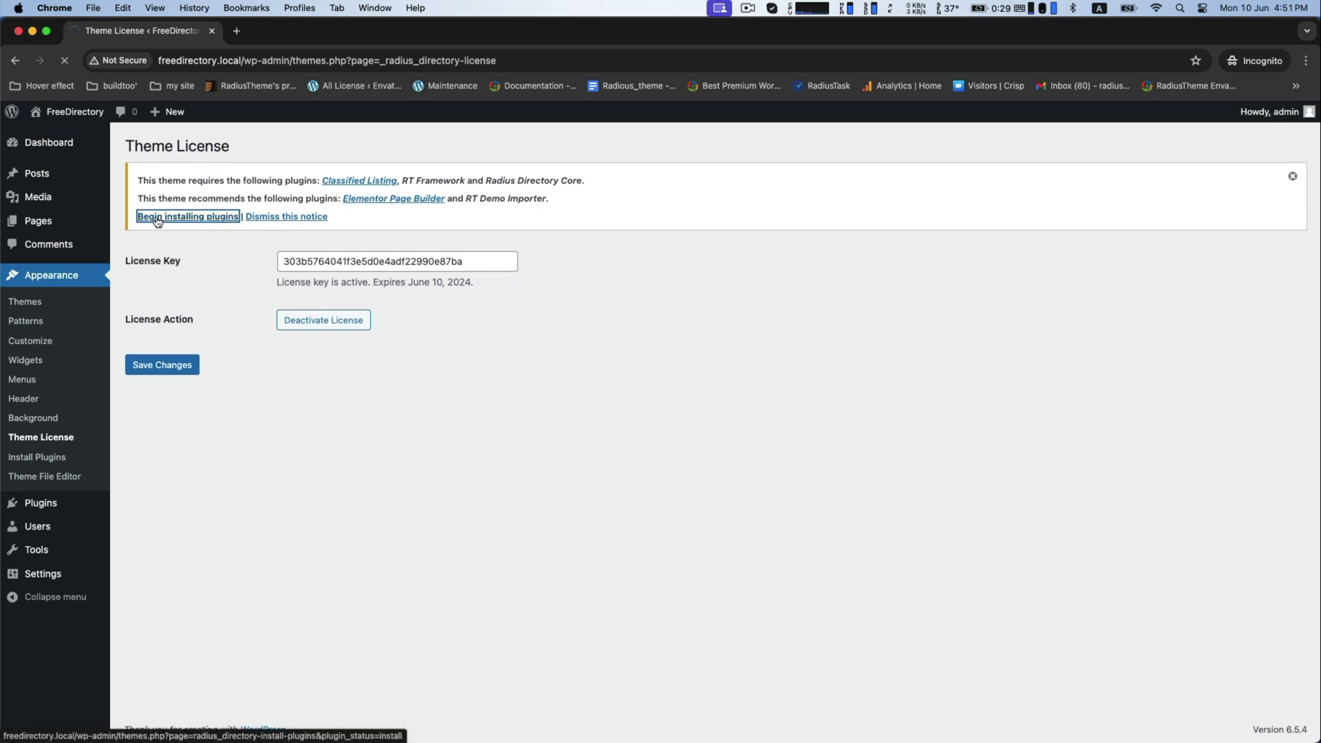
# - Bulk-install all five required theme plugins and return to the installer list
pyautogui.click(187, 216)
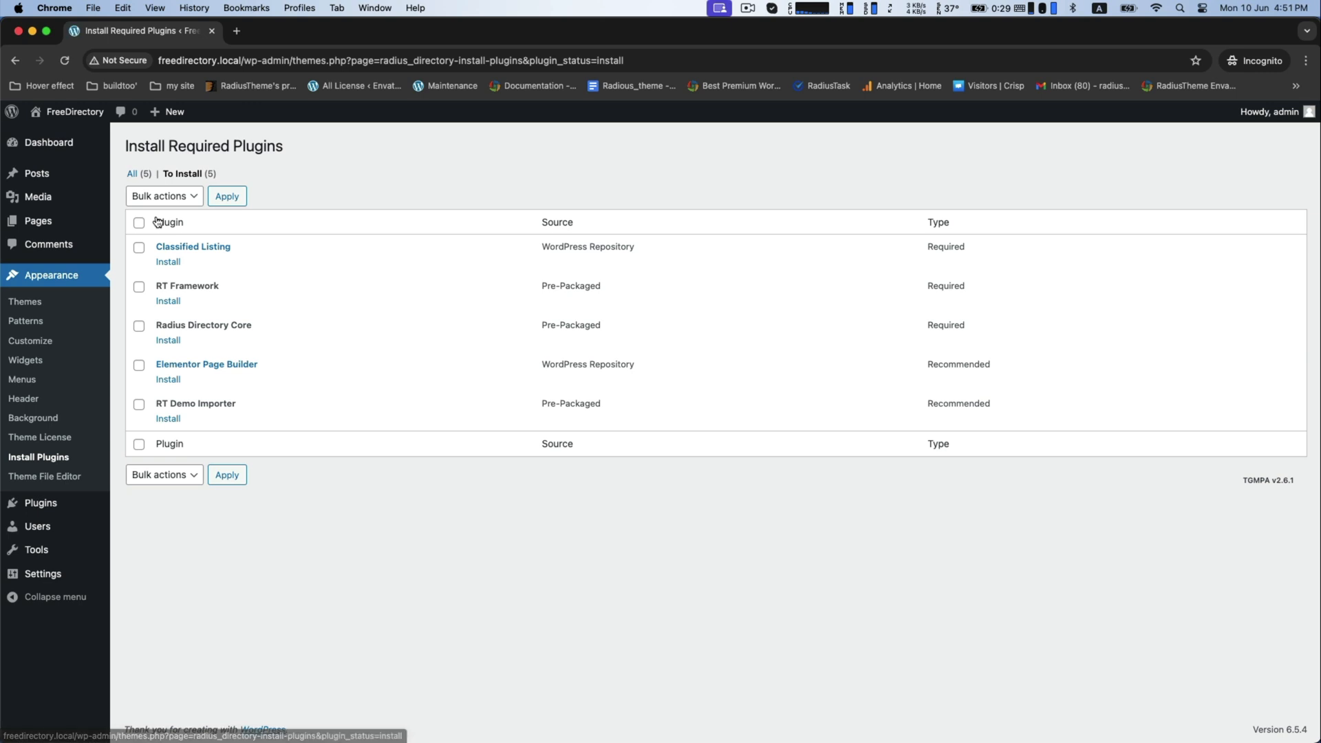
pyautogui.click(139, 223)
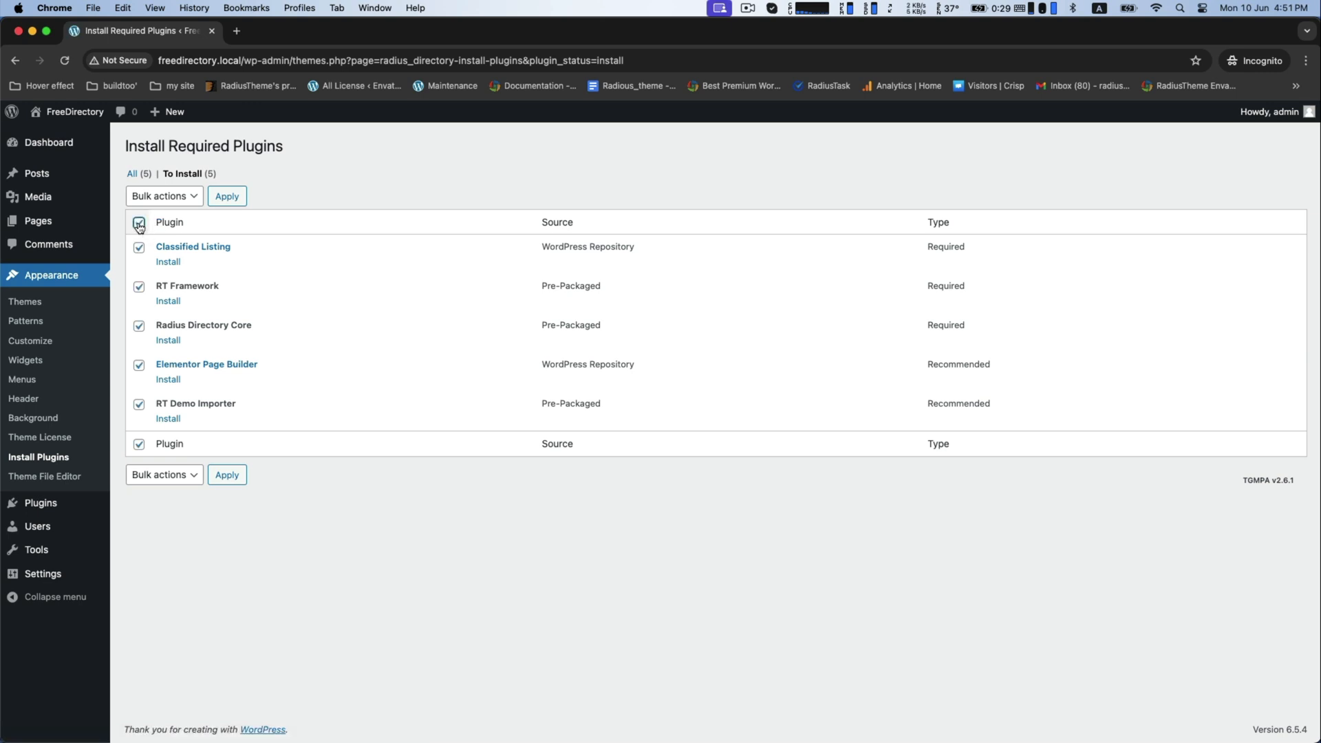
pyautogui.click(163, 195)
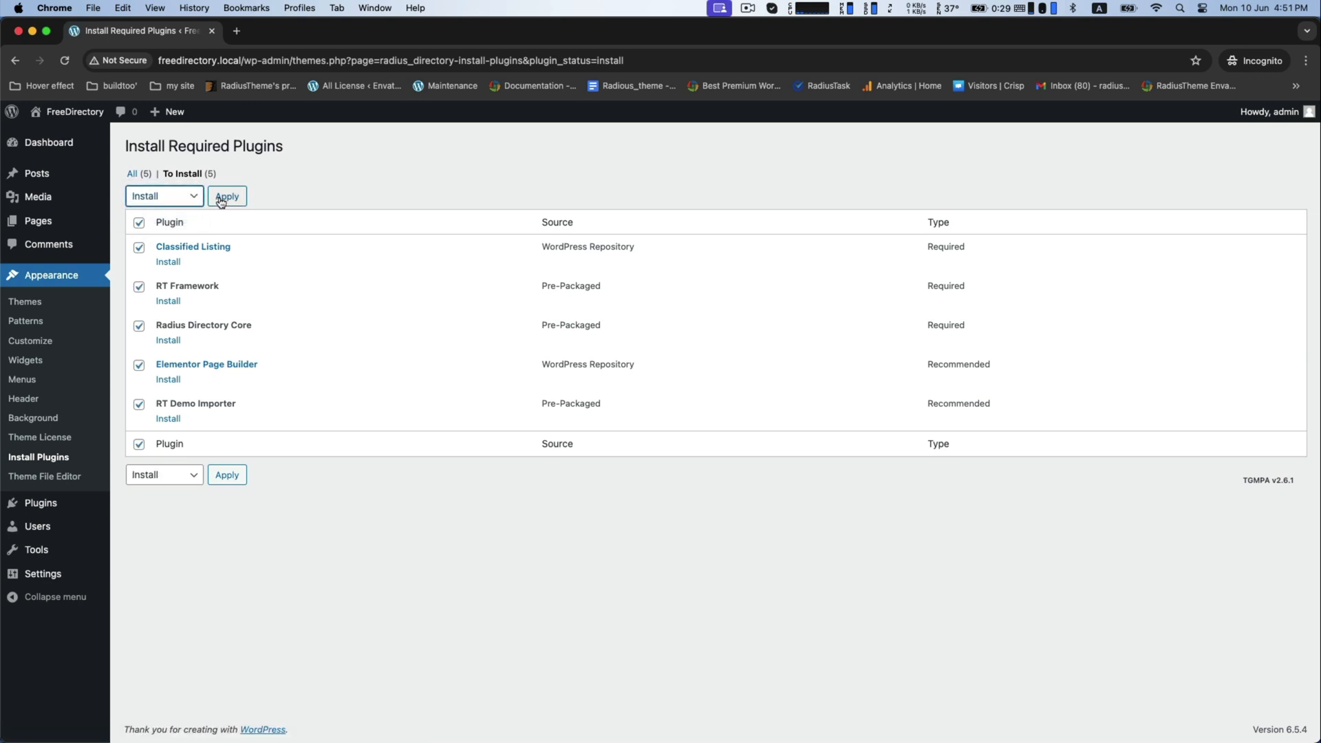
pyautogui.click(227, 196)
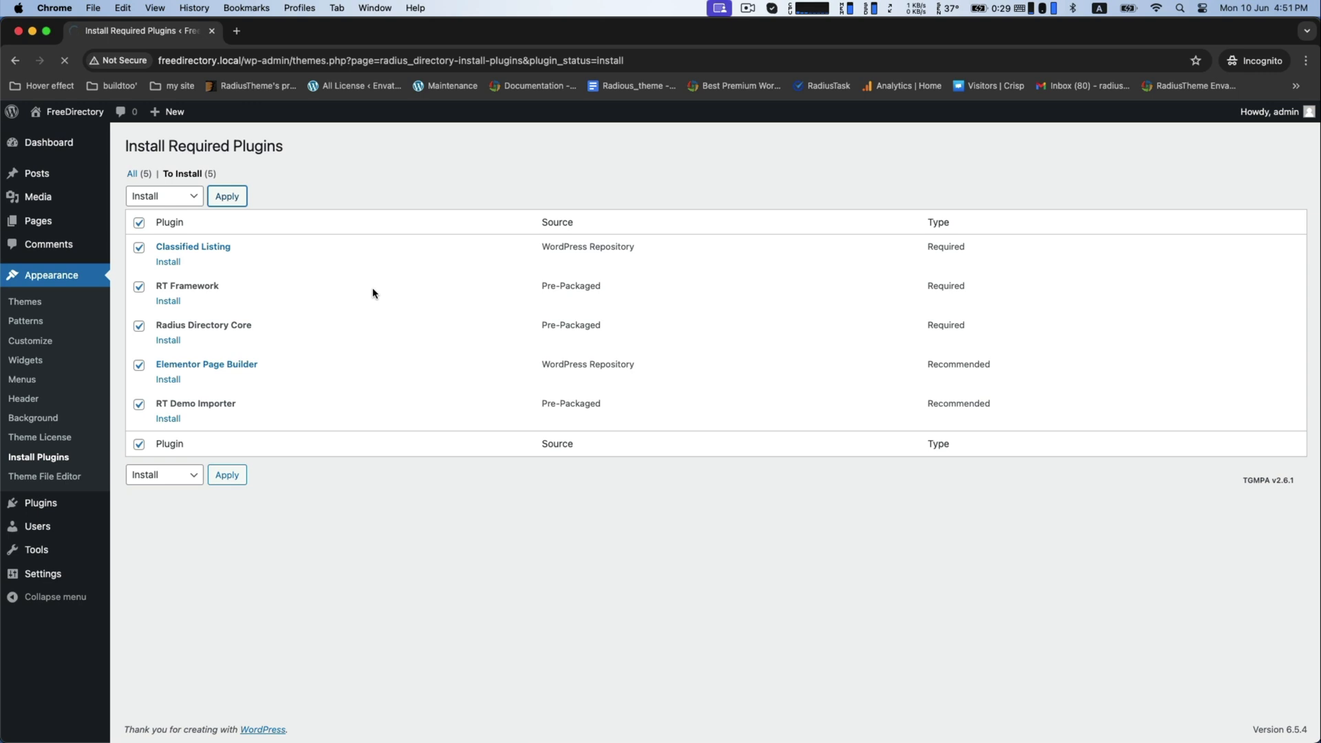
pyautogui.click(227, 195)
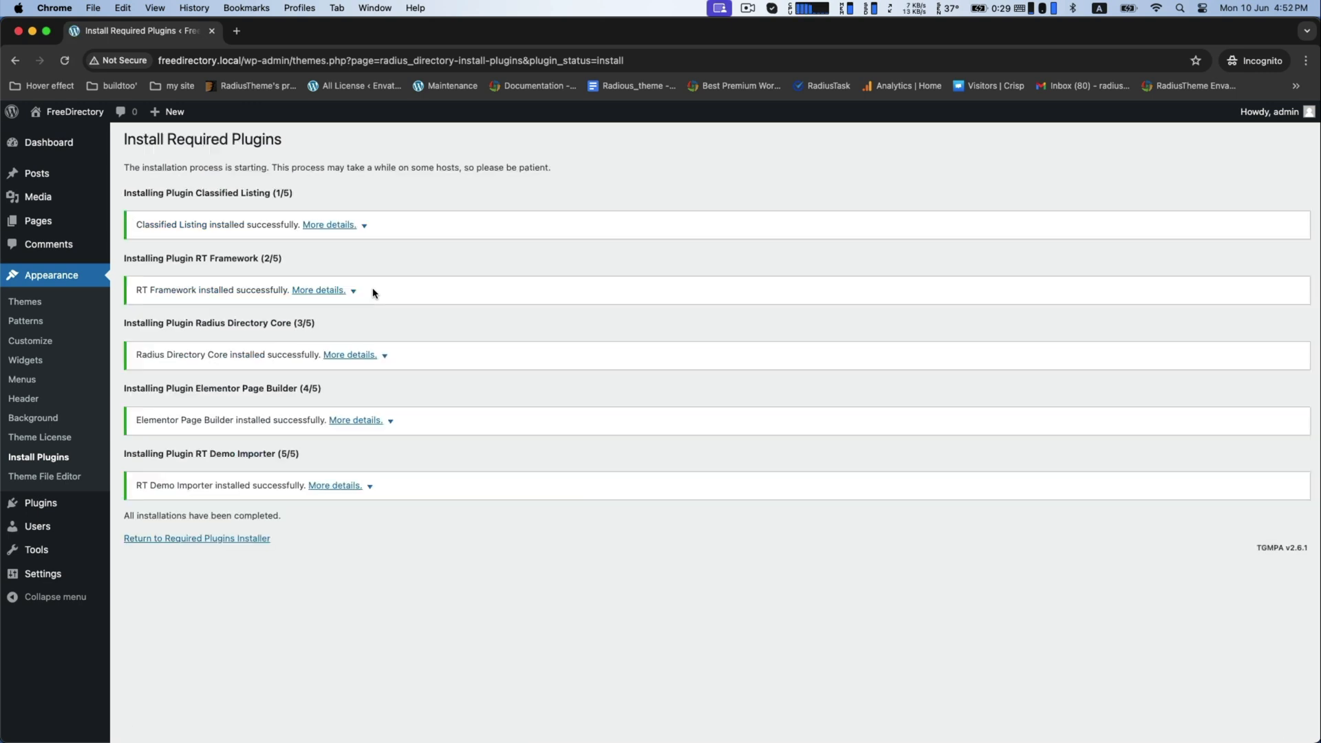
pyautogui.moveTo(197, 538)
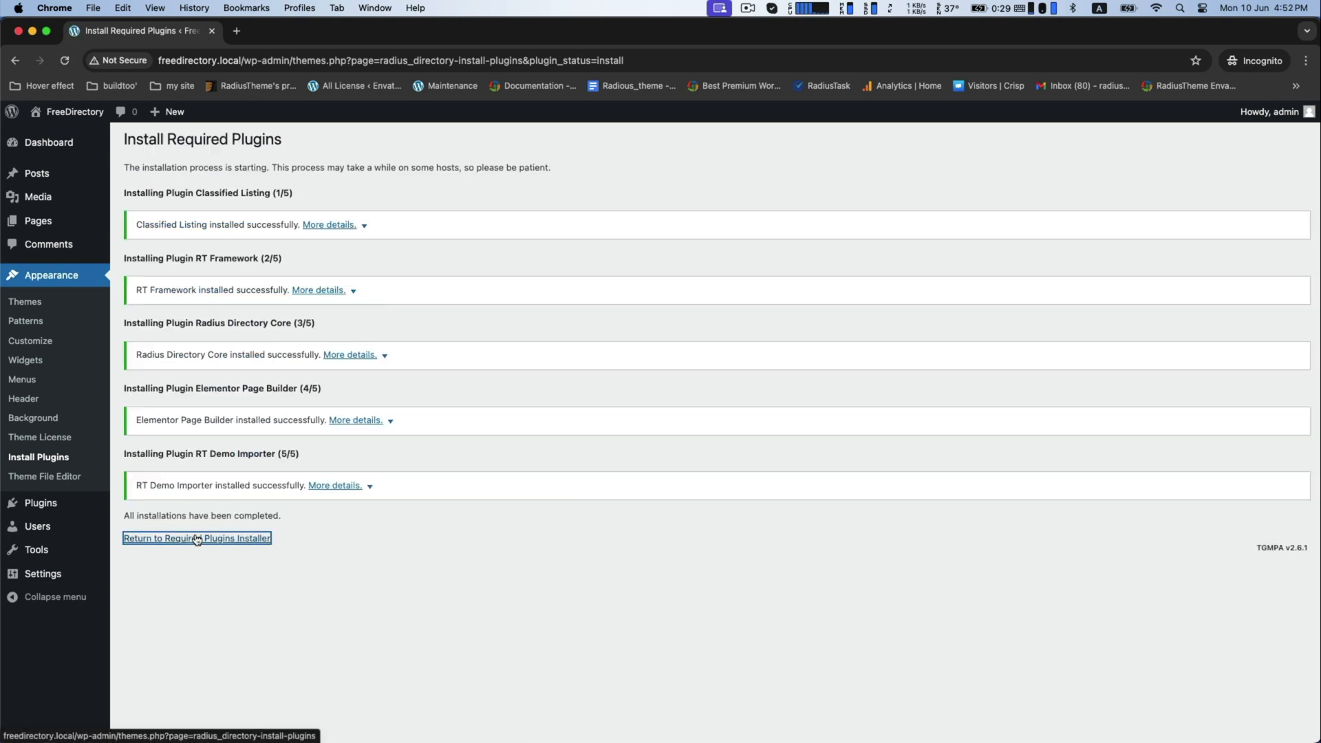
pyautogui.click(196, 538)
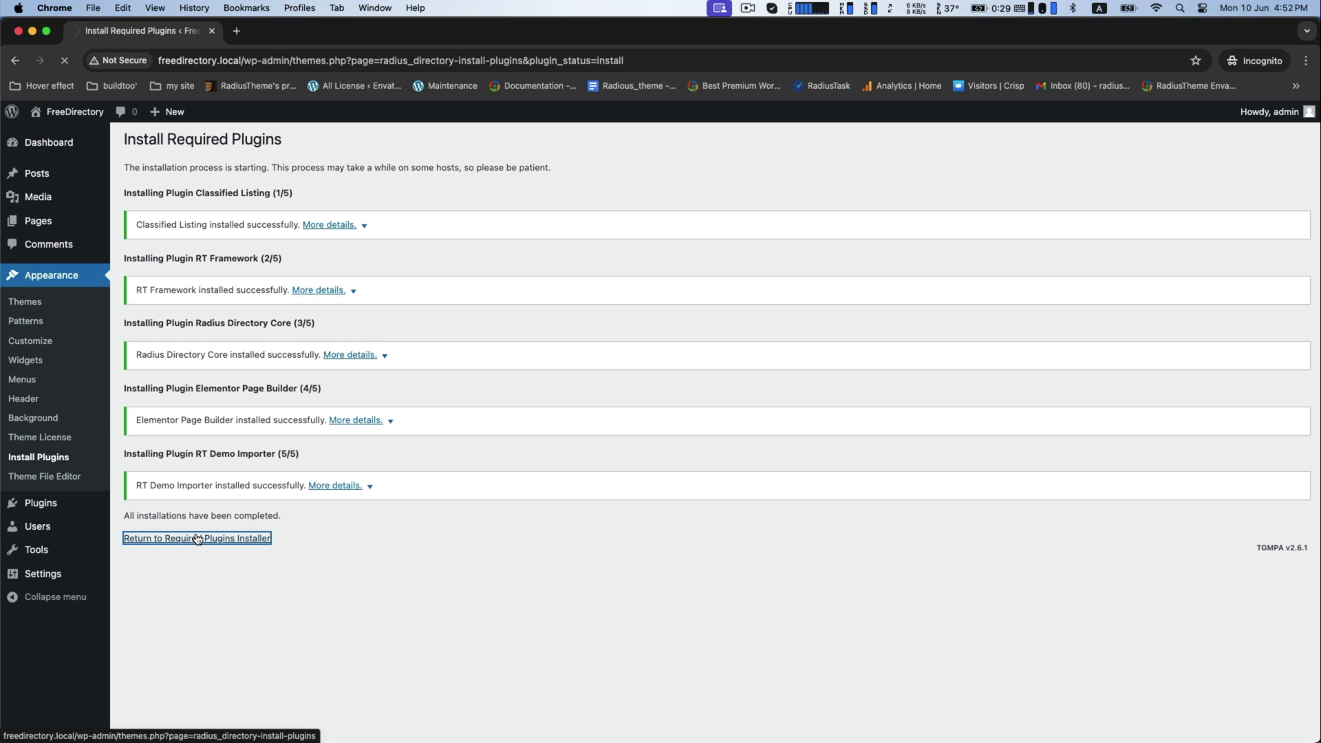
# - Bulk-activate all five required plugins from Classified Listing to RT Demo Importer
pyautogui.click(197, 538)
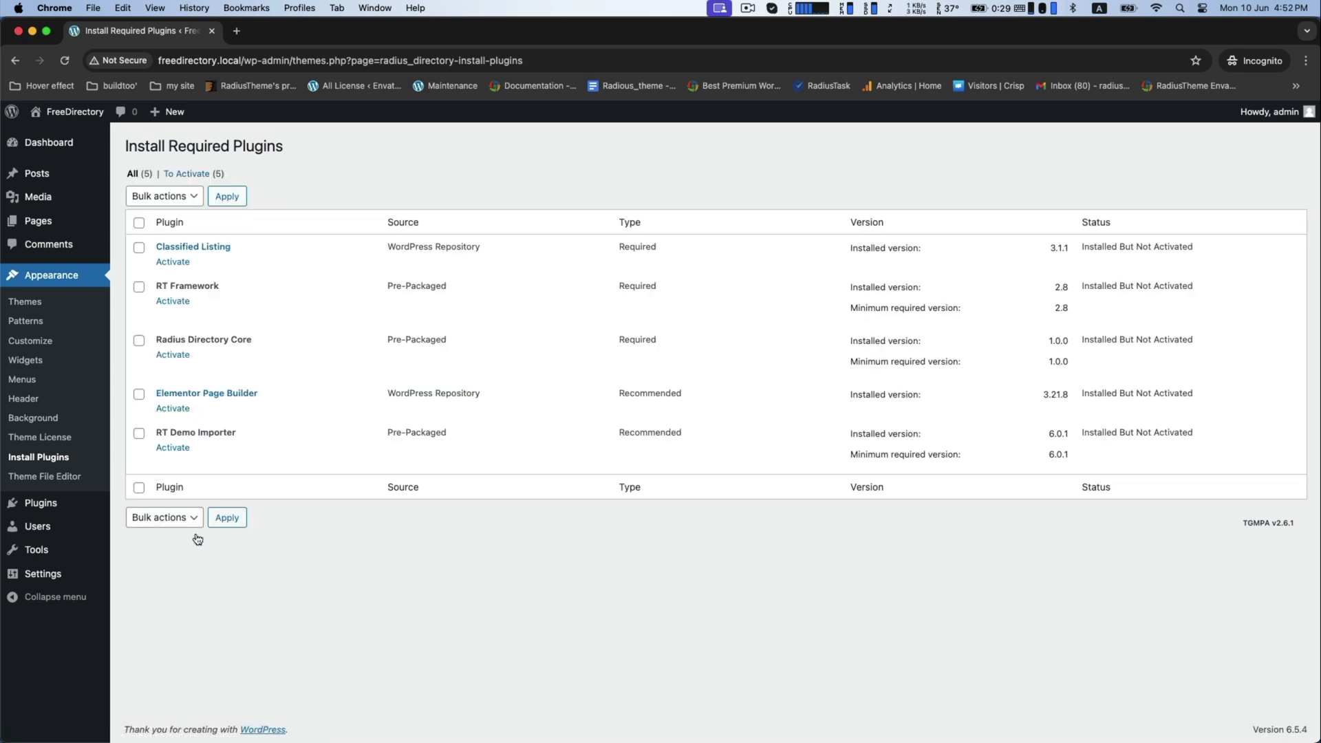
pyautogui.click(139, 221)
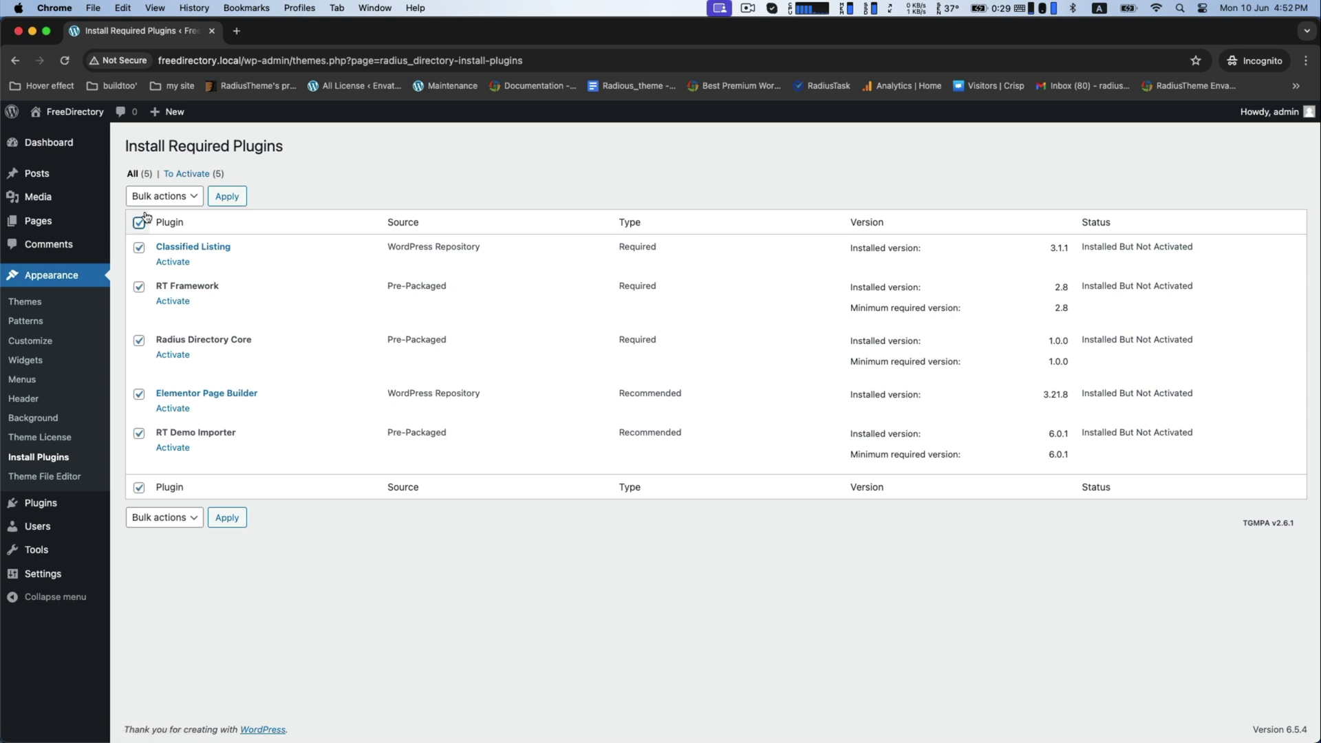
pyautogui.click(163, 196)
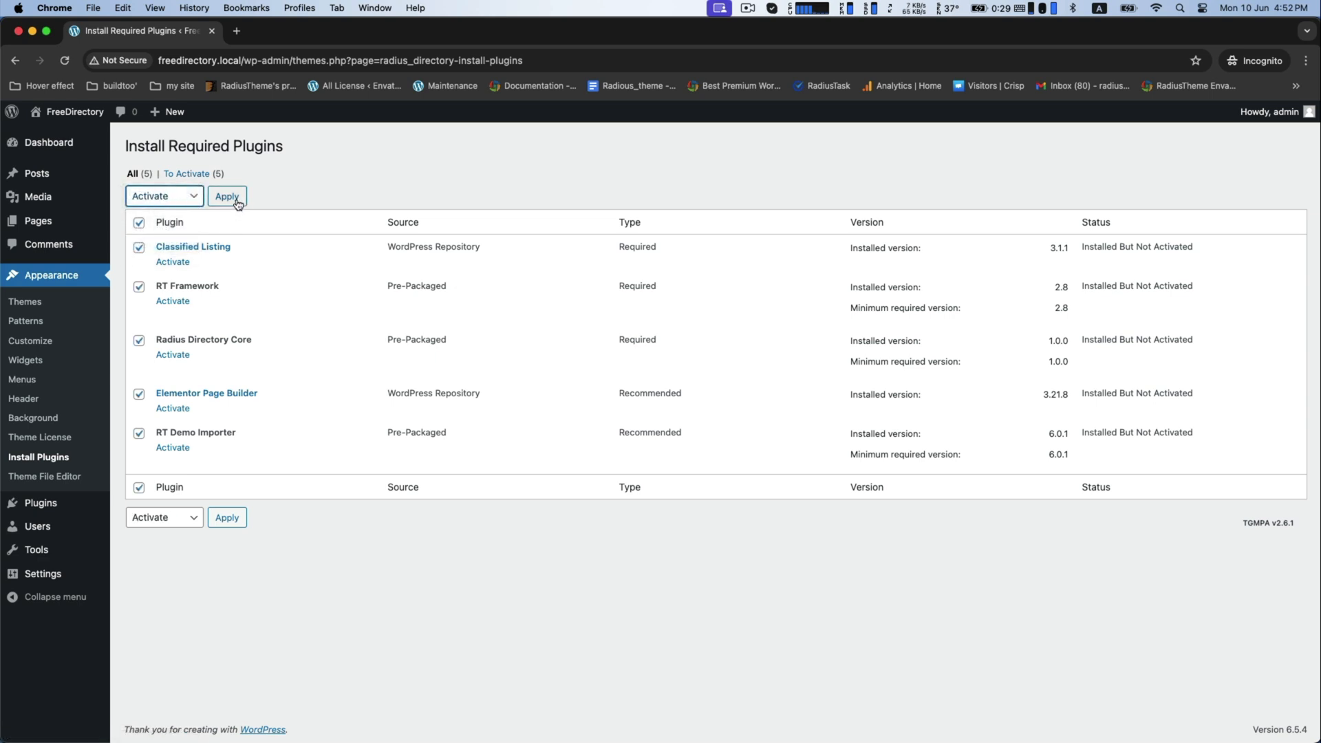
pyautogui.click(227, 196)
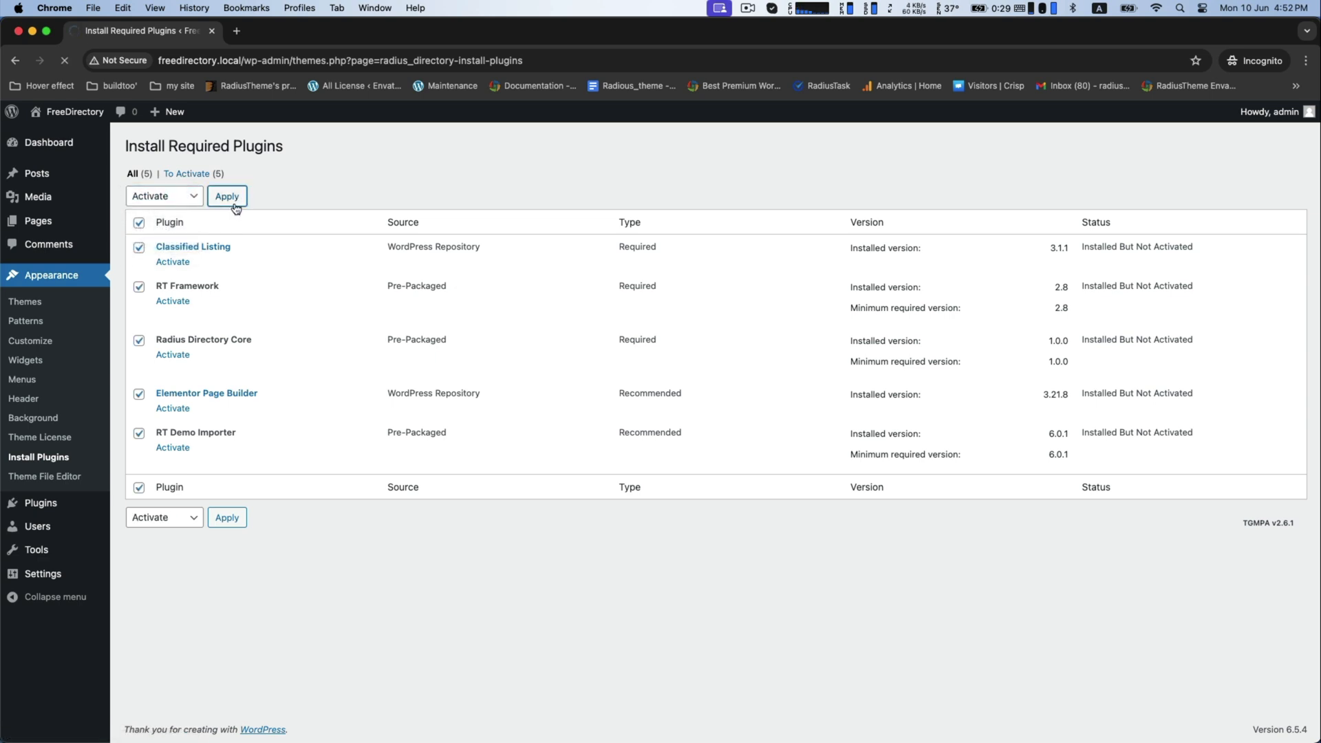
pyautogui.click(227, 195)
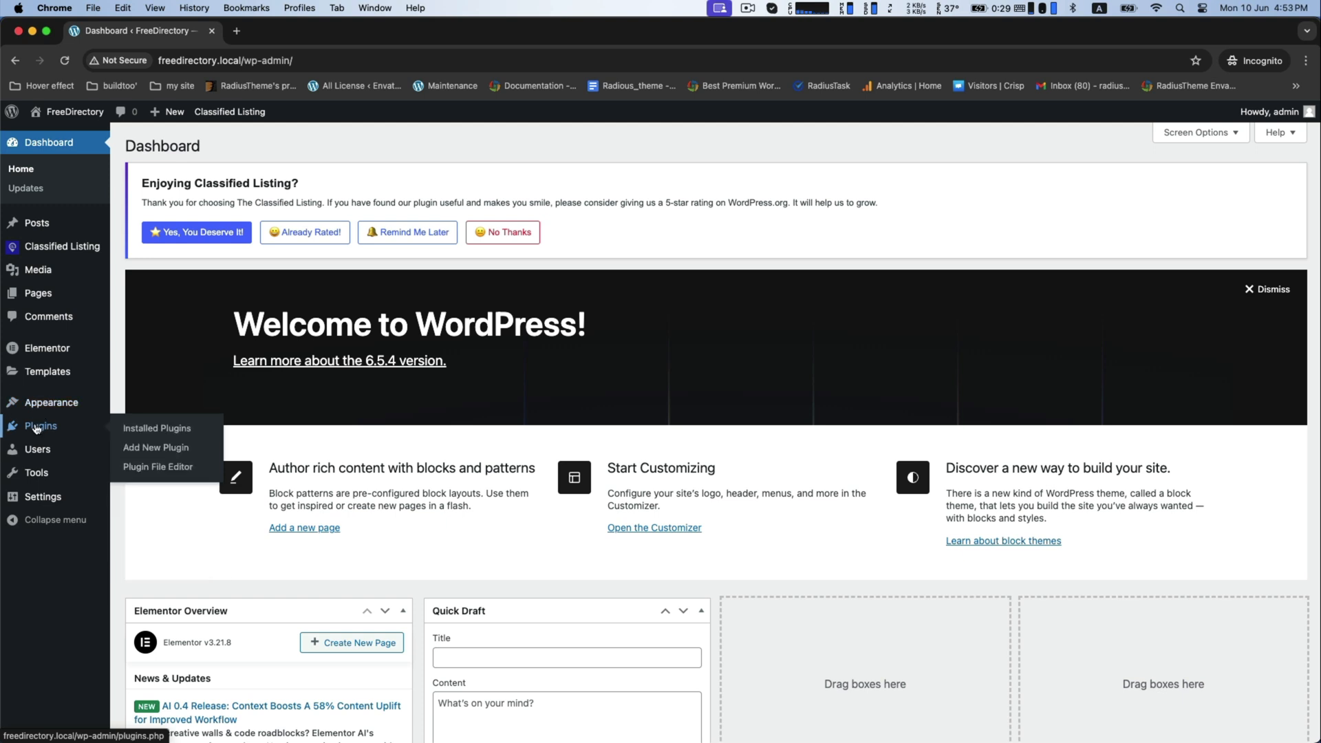
# - View Installed Plugins and go to RT Demo Importer's demo content installer
pyautogui.click(157, 428)
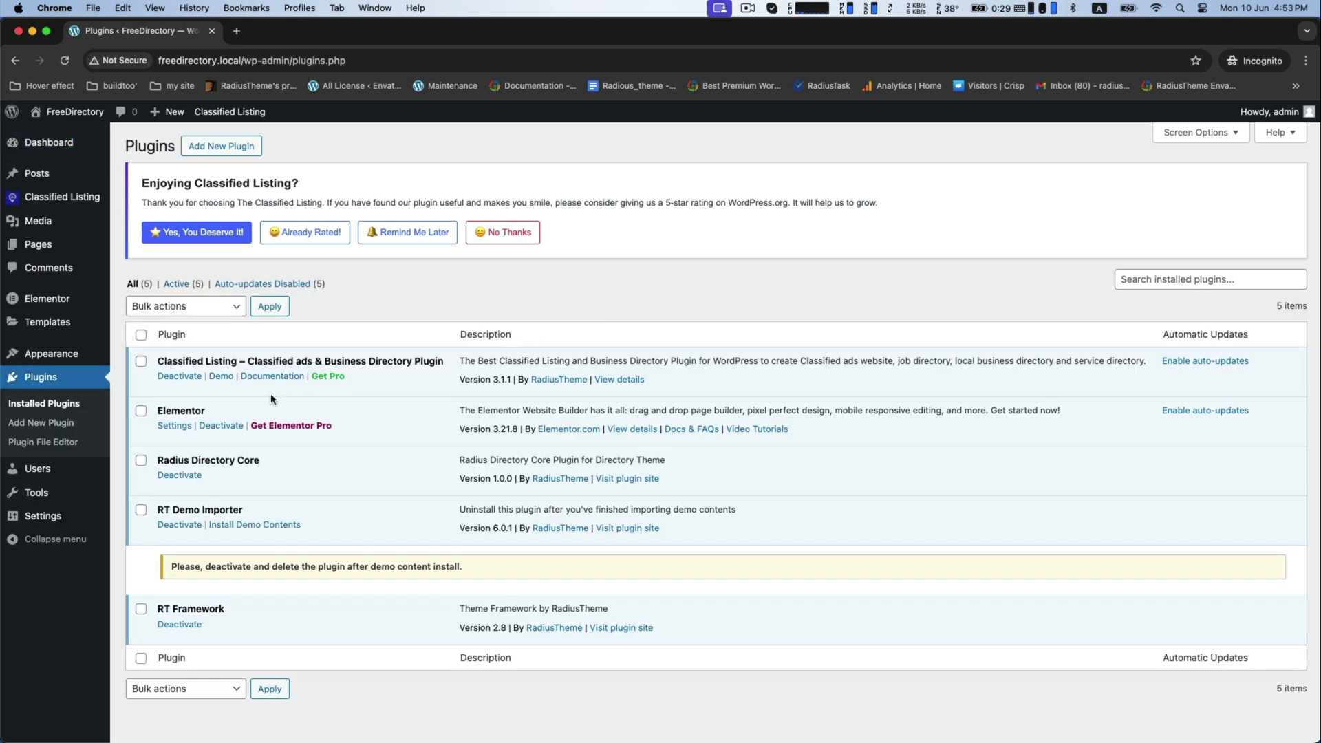
pyautogui.scroll(-3)
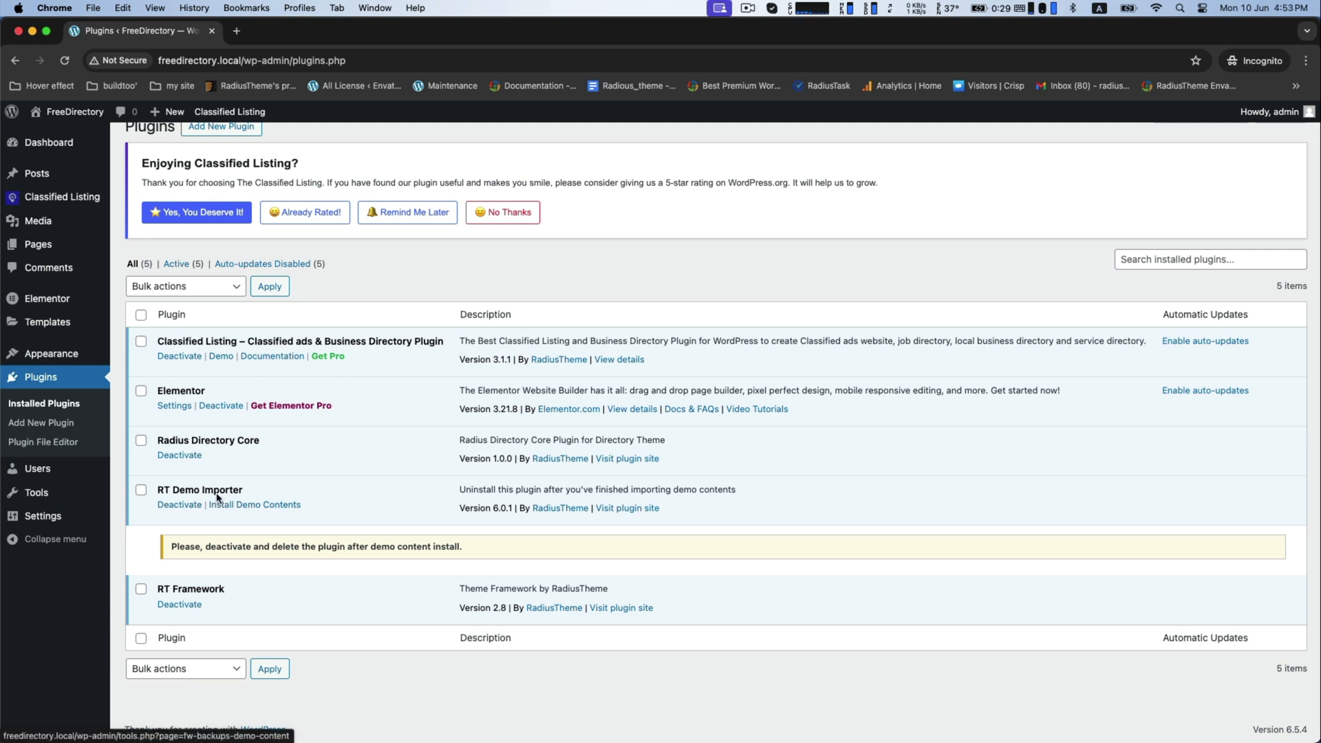
pyautogui.doubleClick(198, 490)
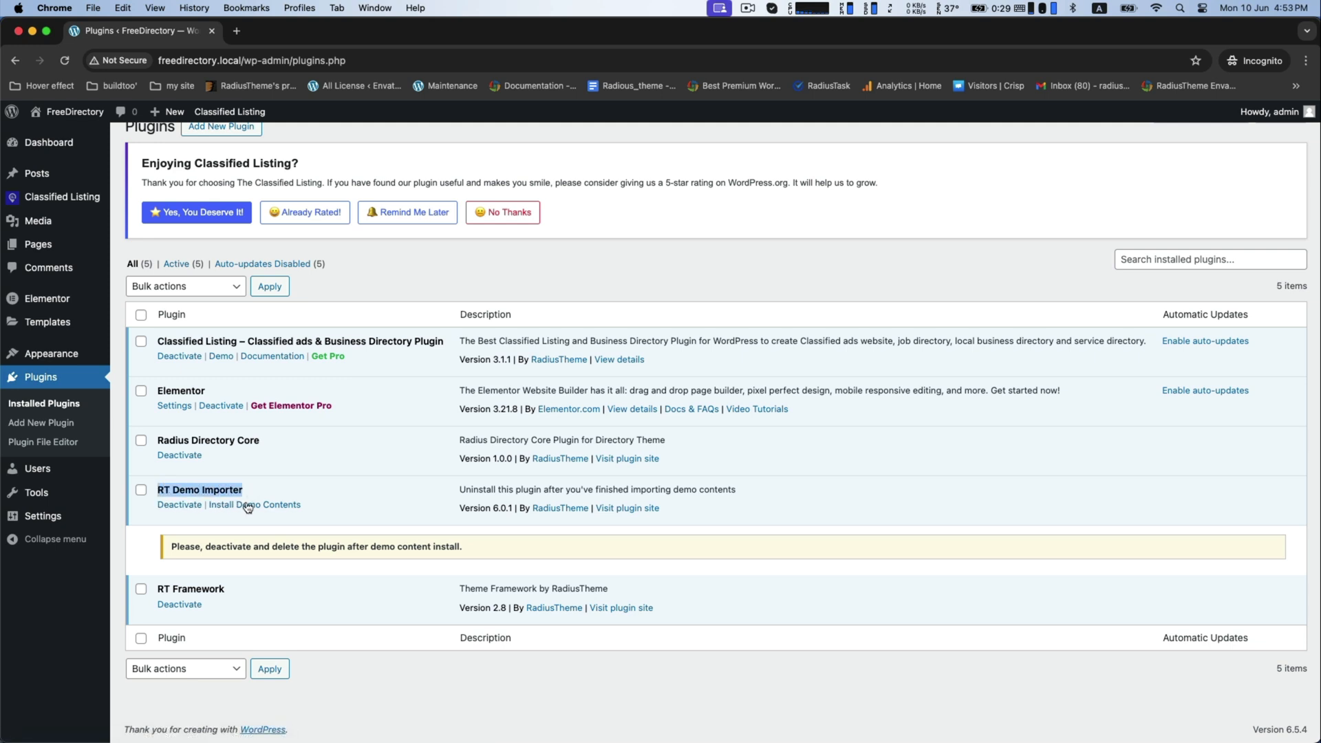
pyautogui.click(253, 504)
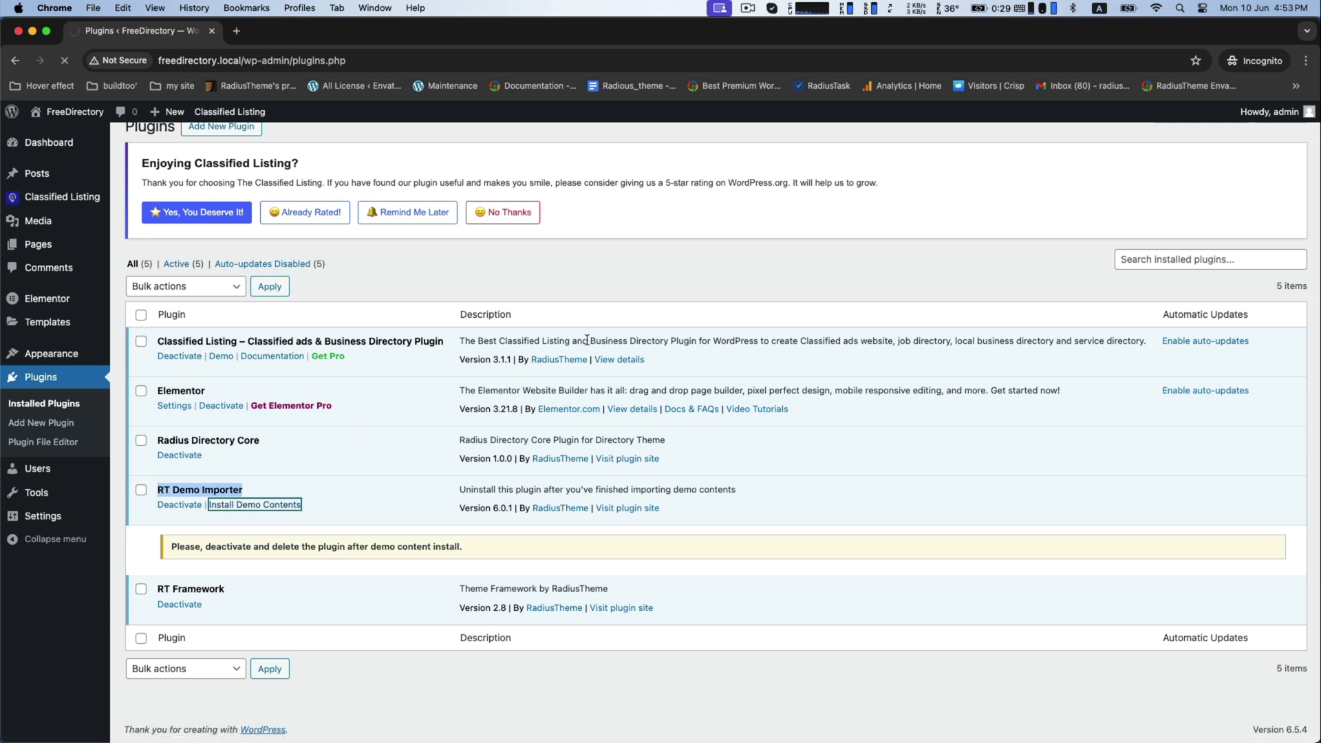
# - Import the Home demo content, confirming replacement of existing data
pyautogui.click(254, 503)
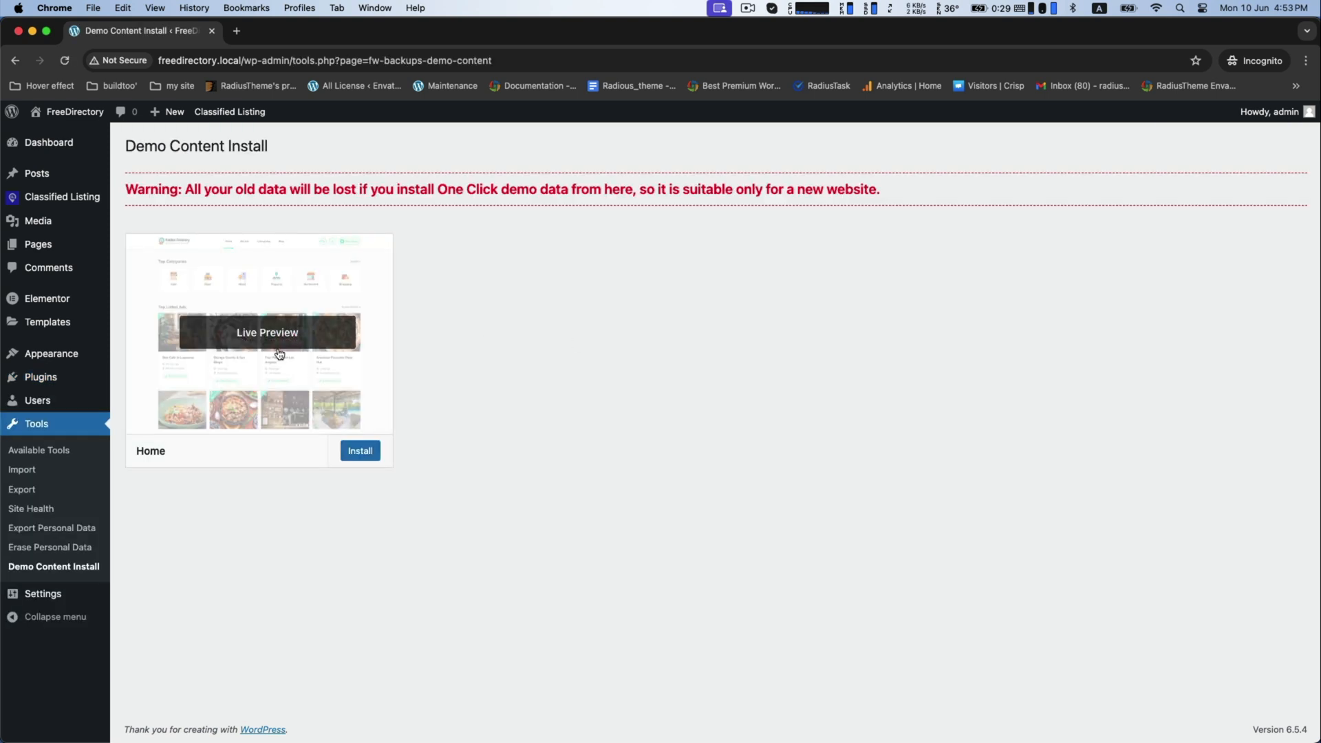
pyautogui.click(359, 451)
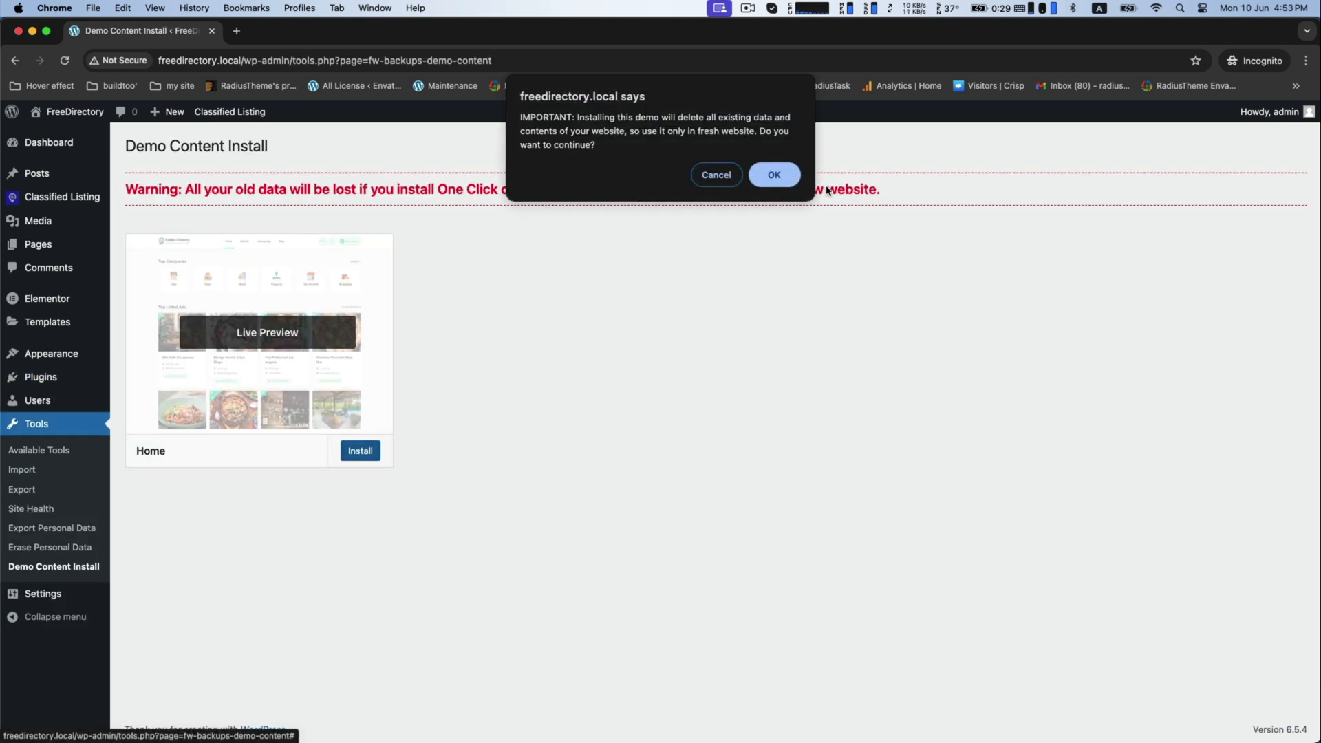
pyautogui.click(772, 174)
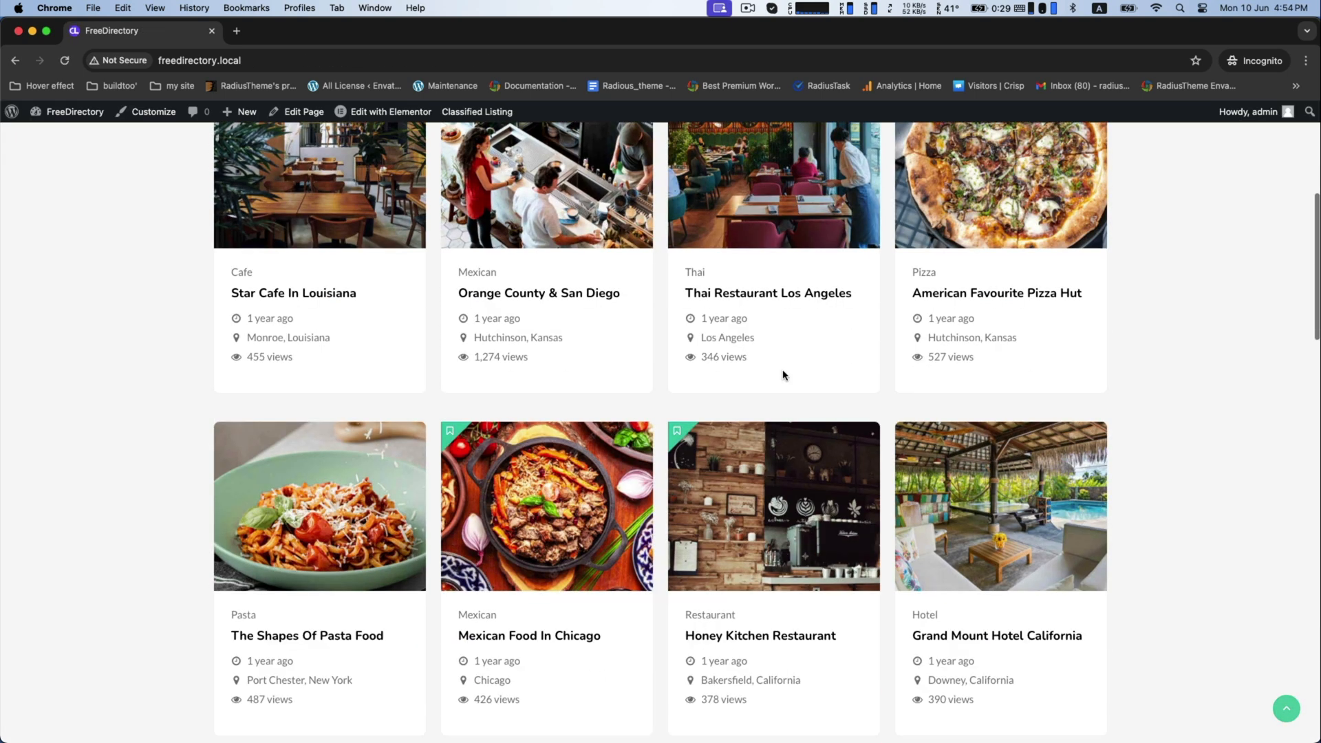
pyautogui.scroll(-3)
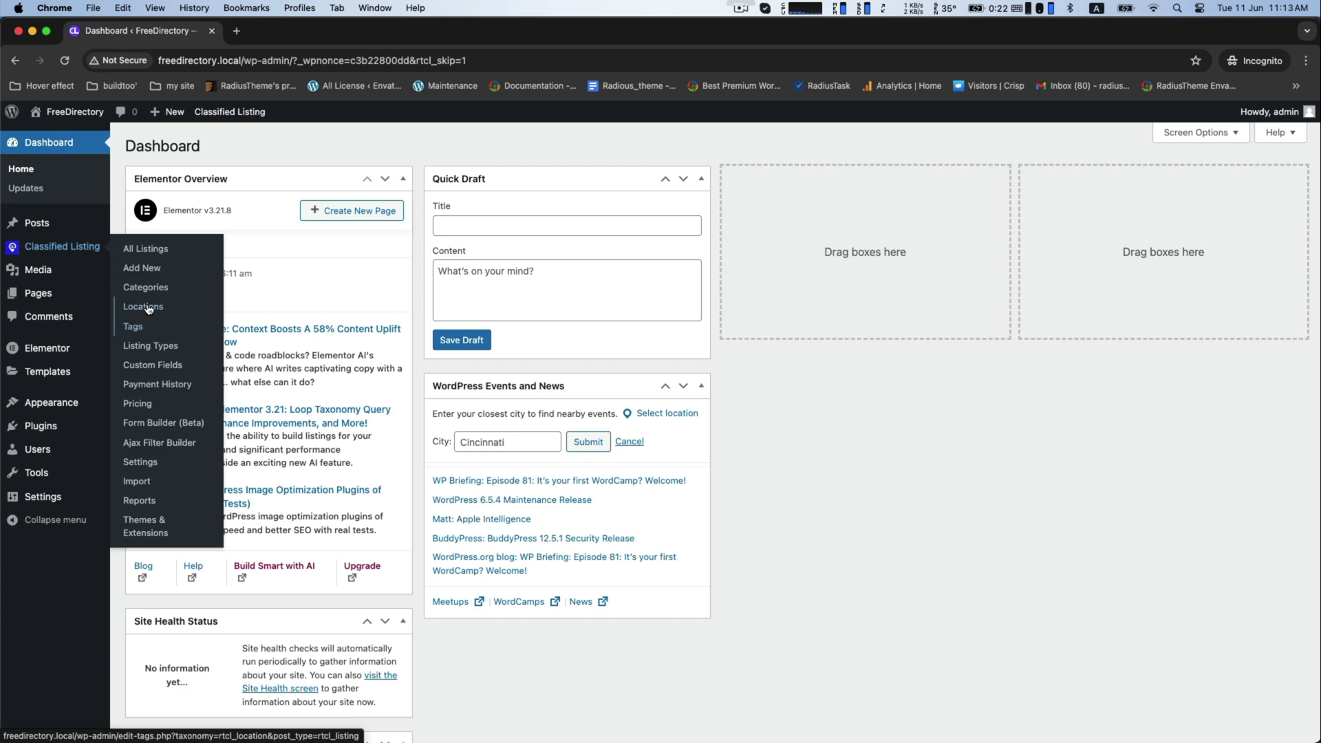
# - Add a new listing category named Beach with an image
pyautogui.click(144, 286)
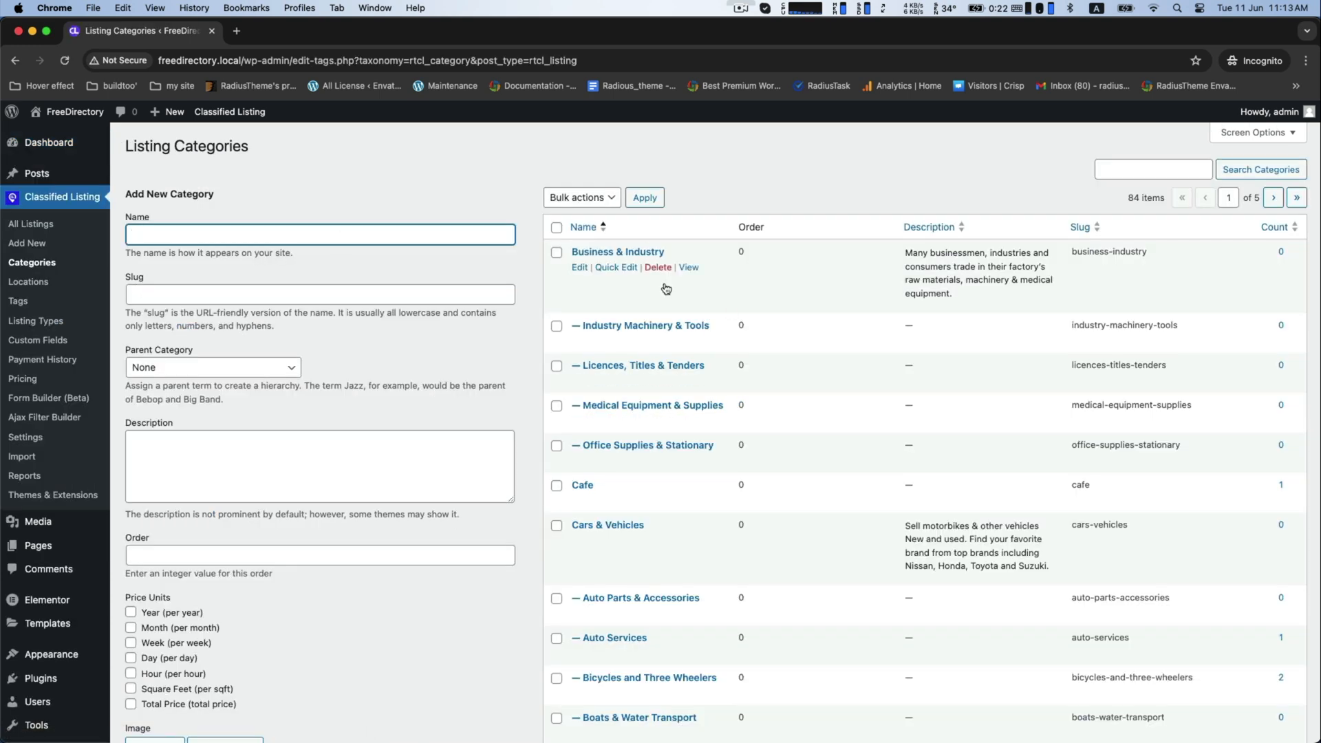
pyautogui.click(318, 234)
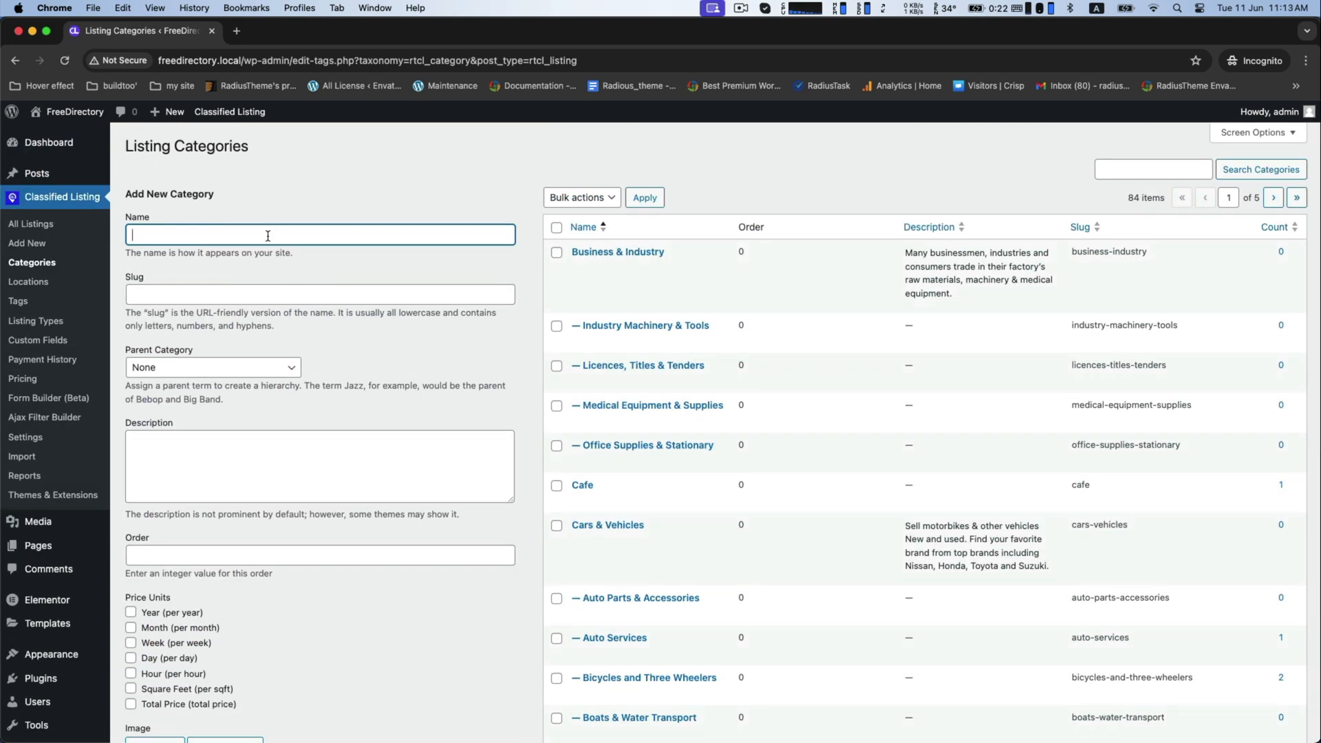
pyautogui.scroll(-3)
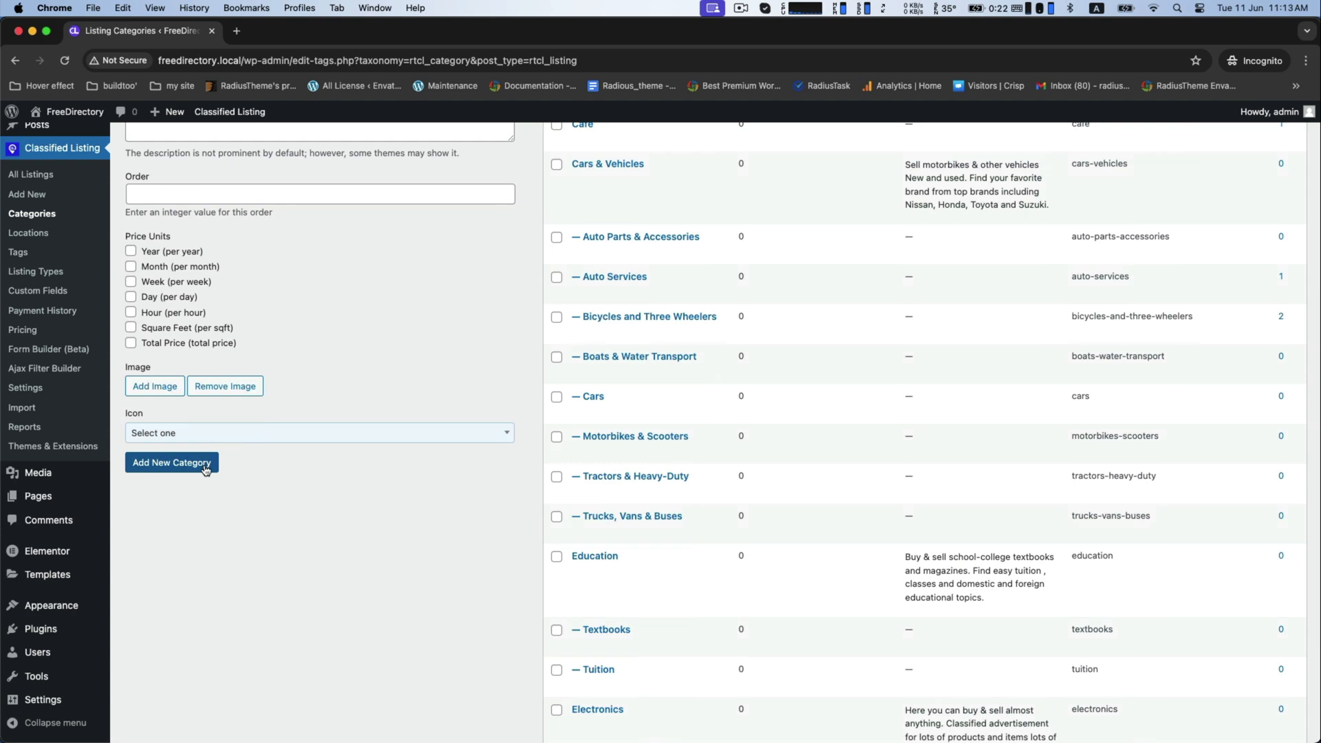
pyautogui.click(154, 386)
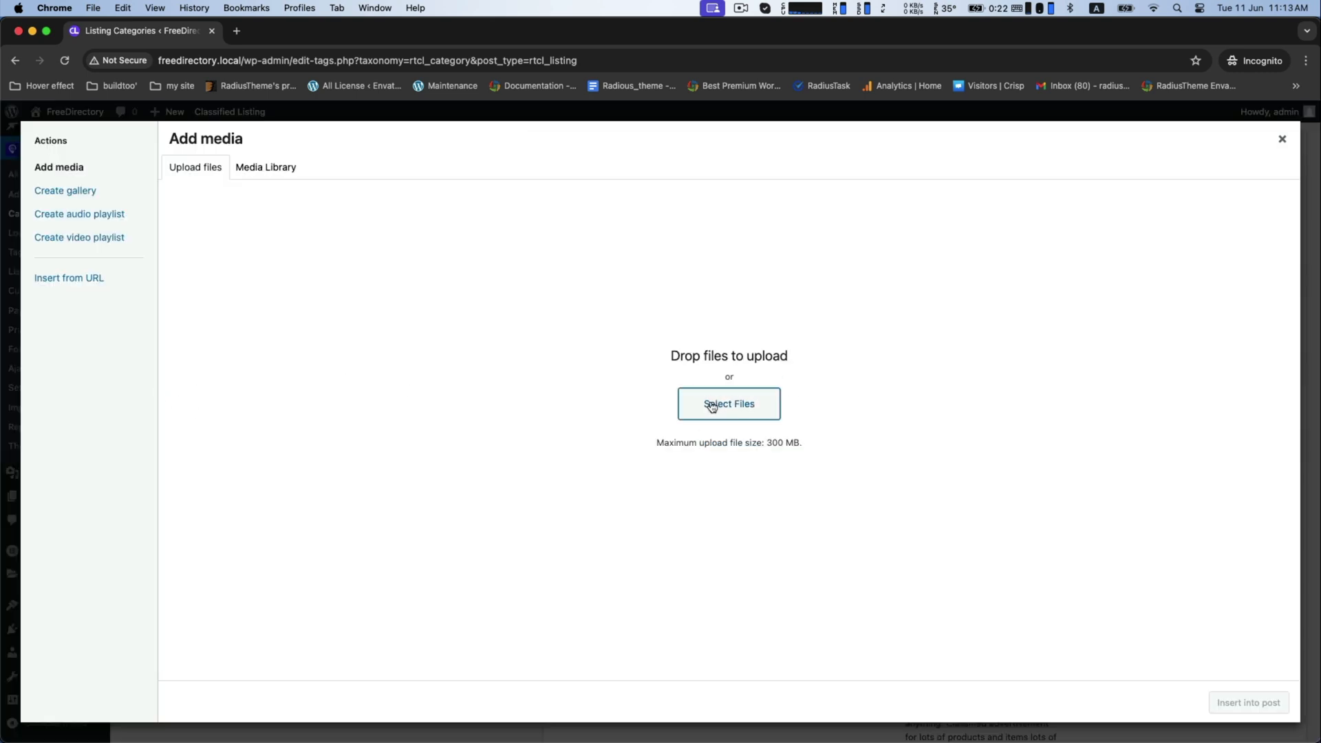
pyautogui.click(728, 403)
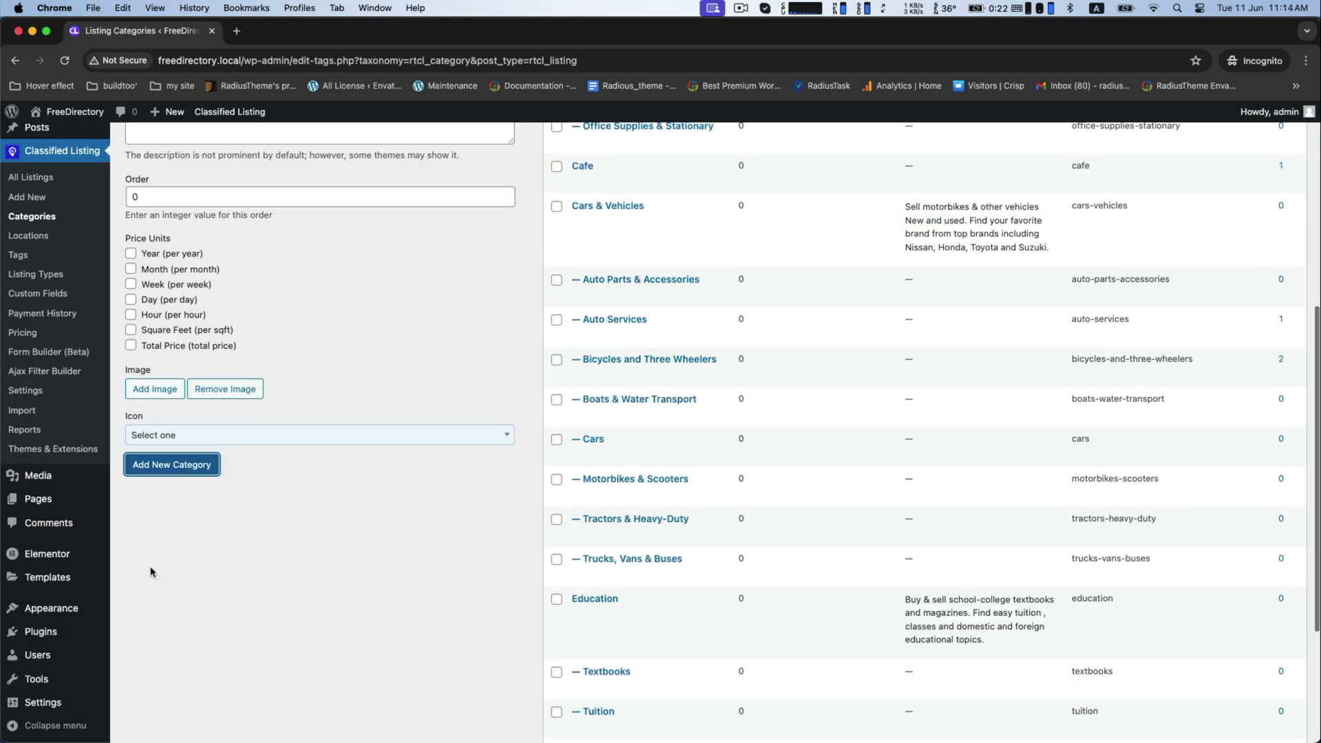
pyautogui.click(171, 464)
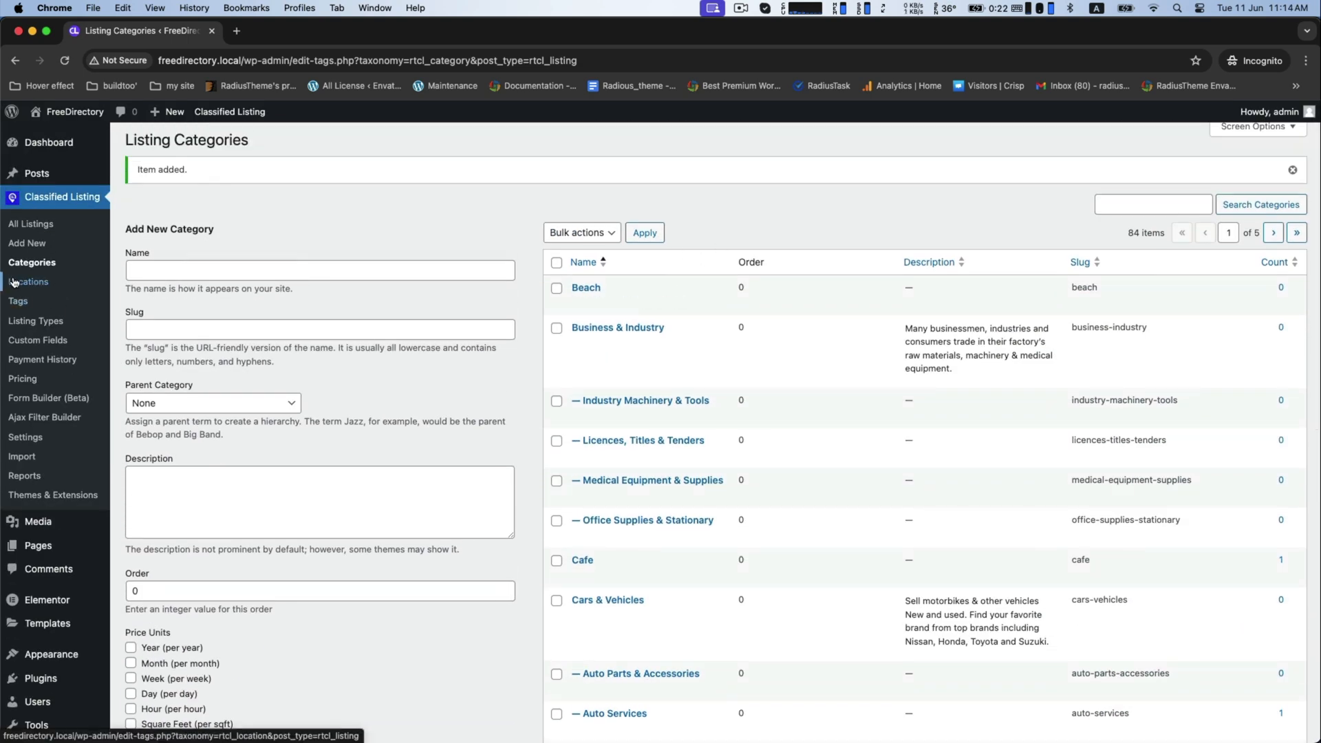
# - Add a new listing location named Atlanta
pyautogui.click(29, 280)
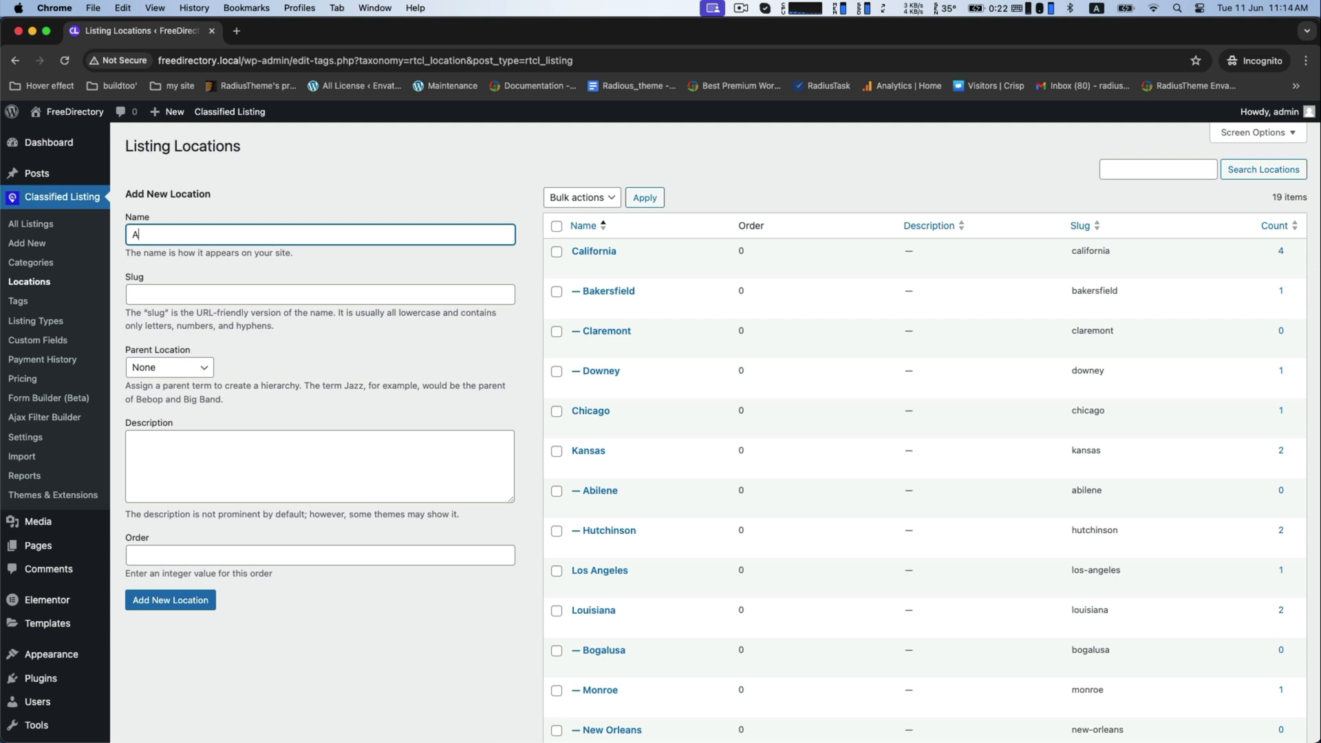
pyautogui.write('tlanta')
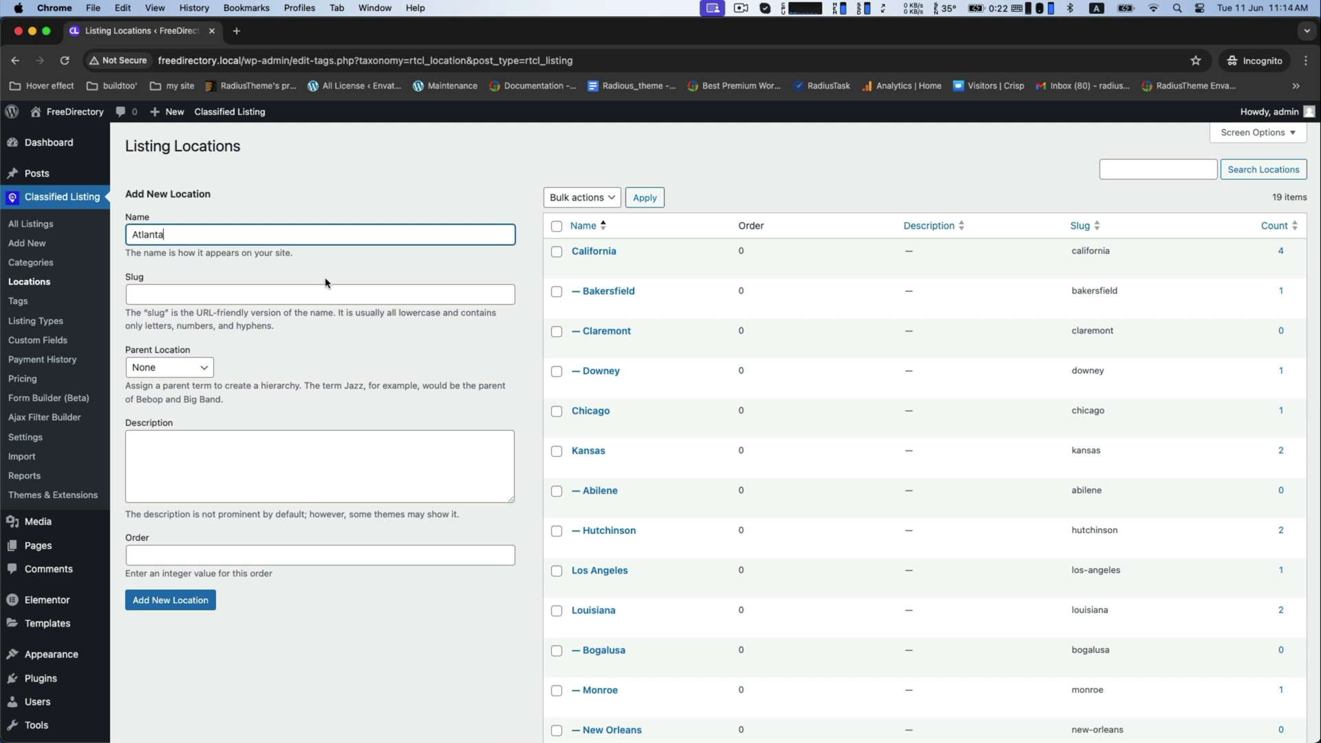
pyautogui.click(170, 598)
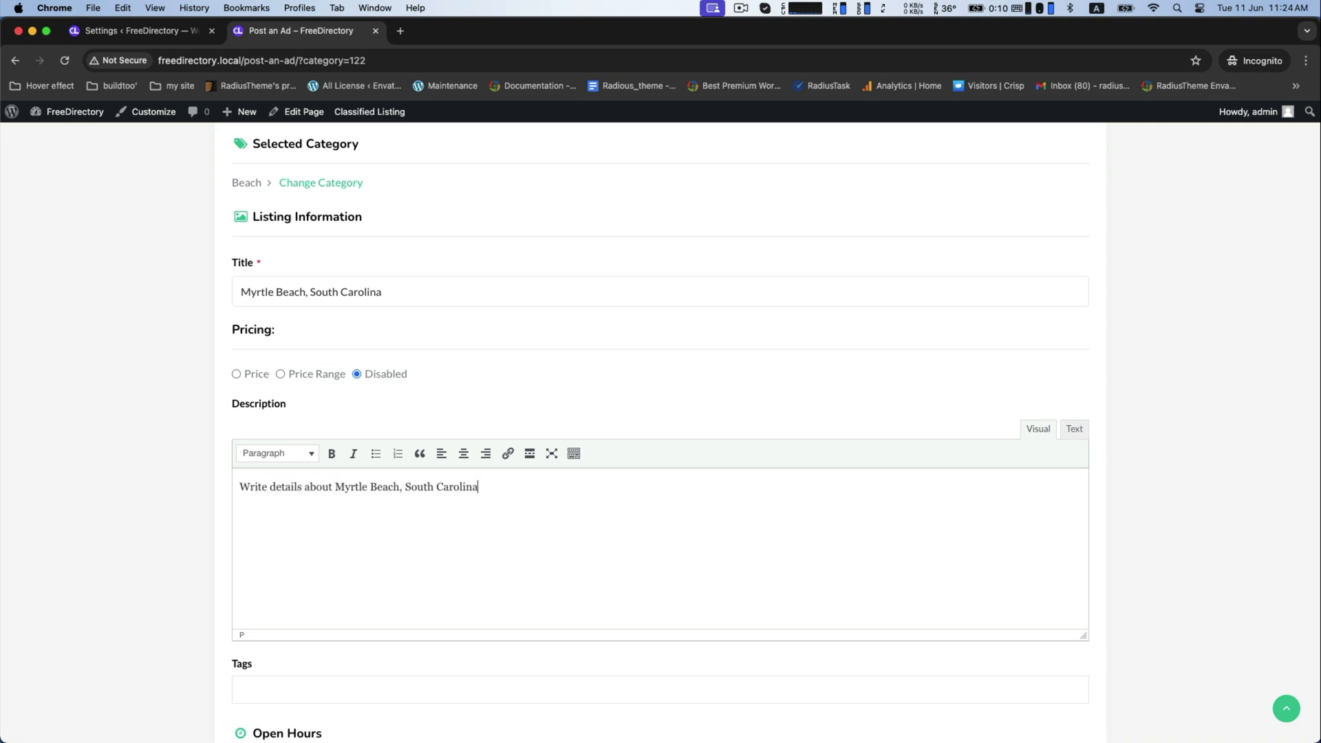
# - Enter a Myrtle Beach description, a 'beach' tag, and attach atlanta beach.jpeg
pyautogui.write('.')
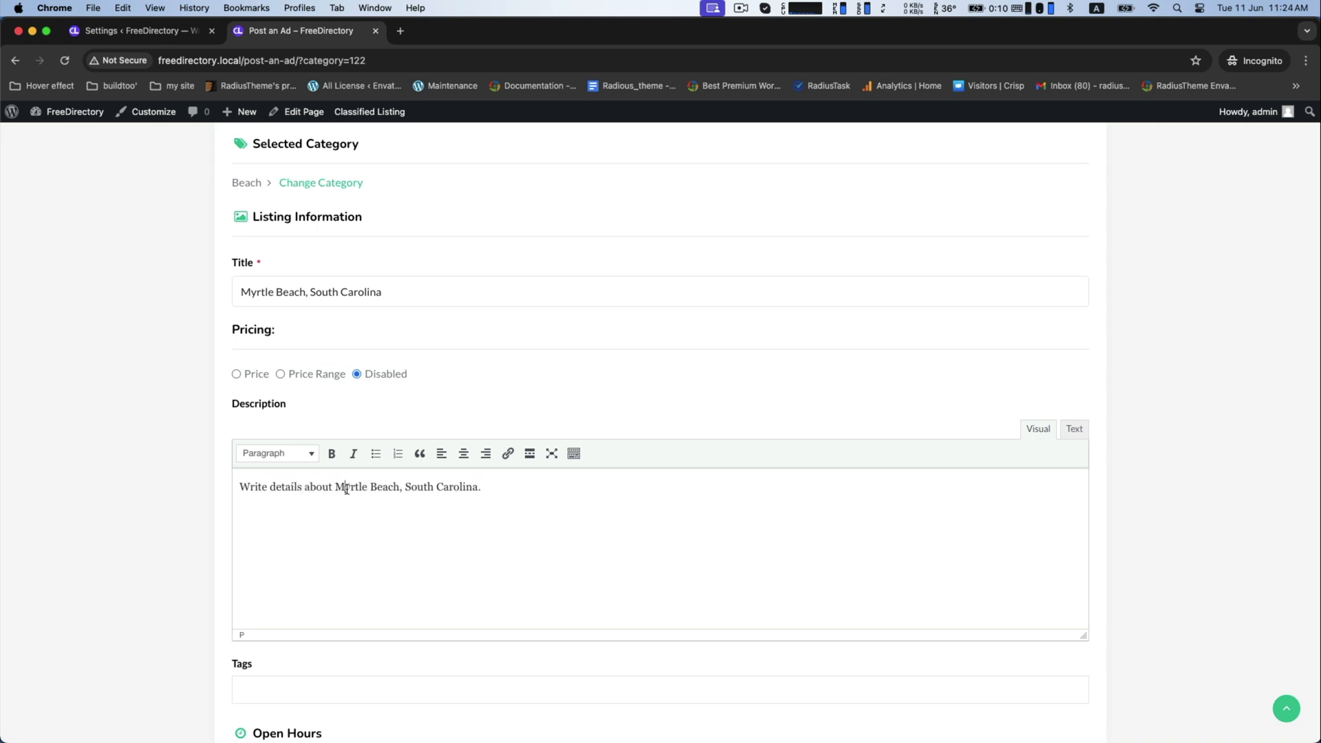
pyautogui.write('Write details about Myrtle Beach, South Carolina.')
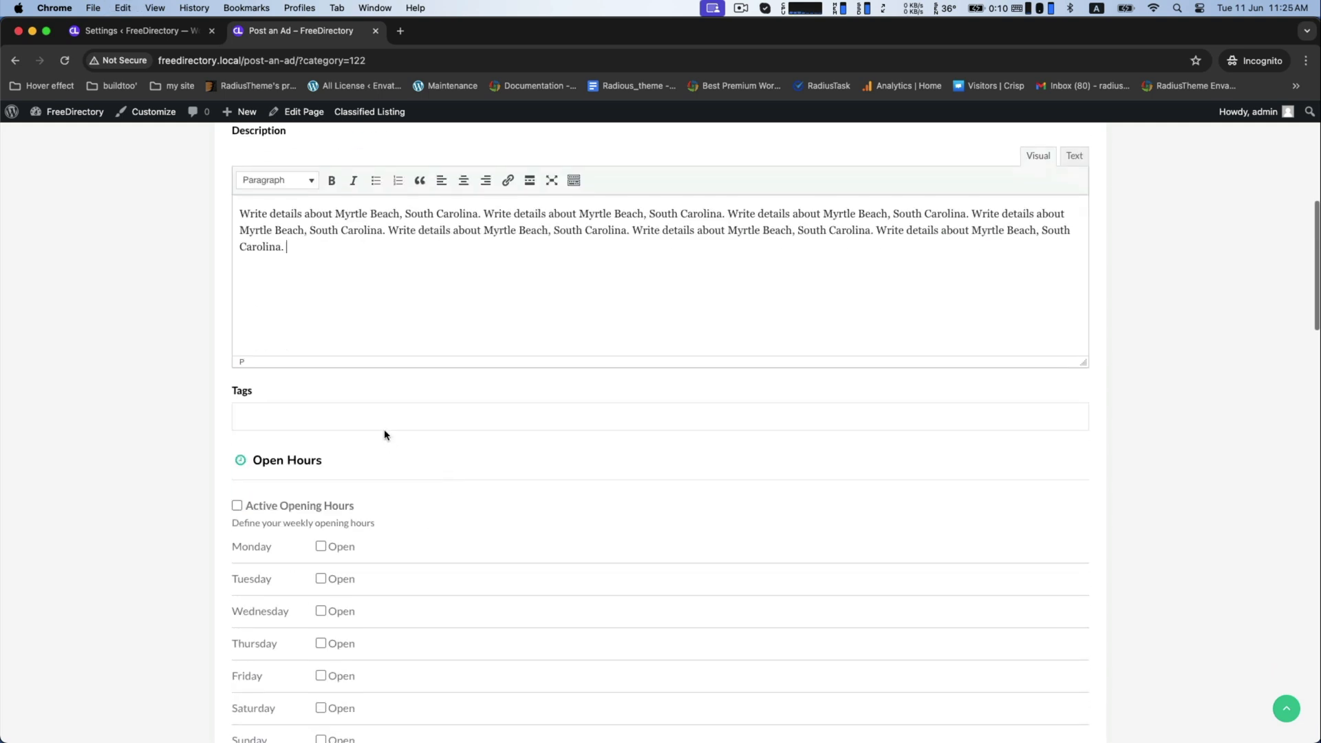
pyautogui.write('beach')
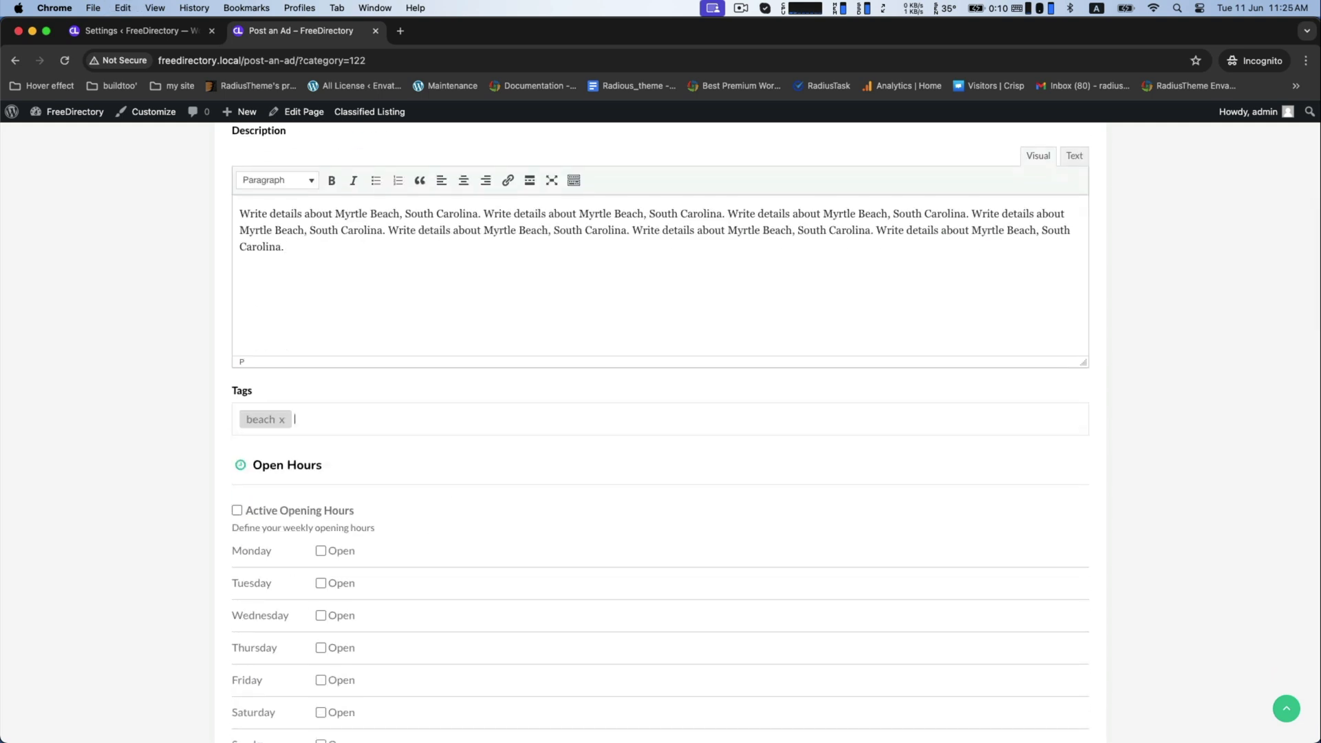
pyautogui.scroll(-3)
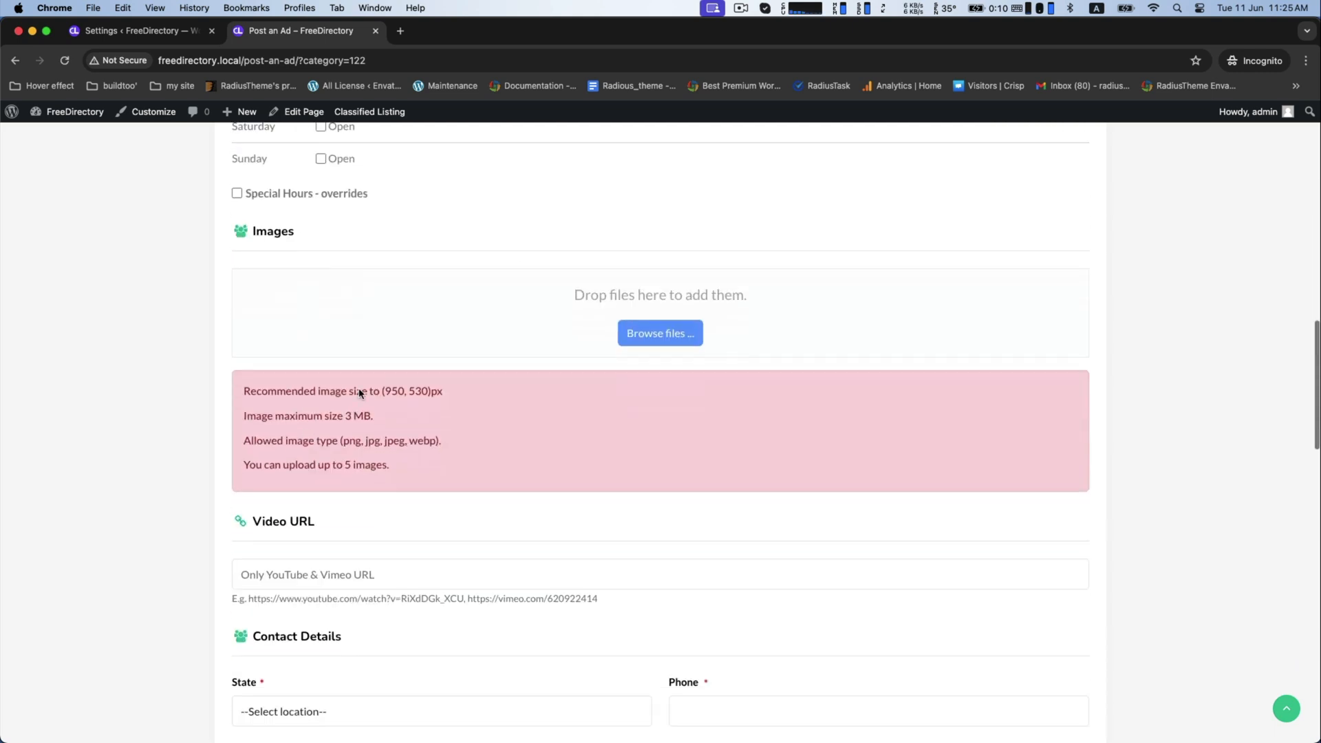
pyautogui.click(659, 333)
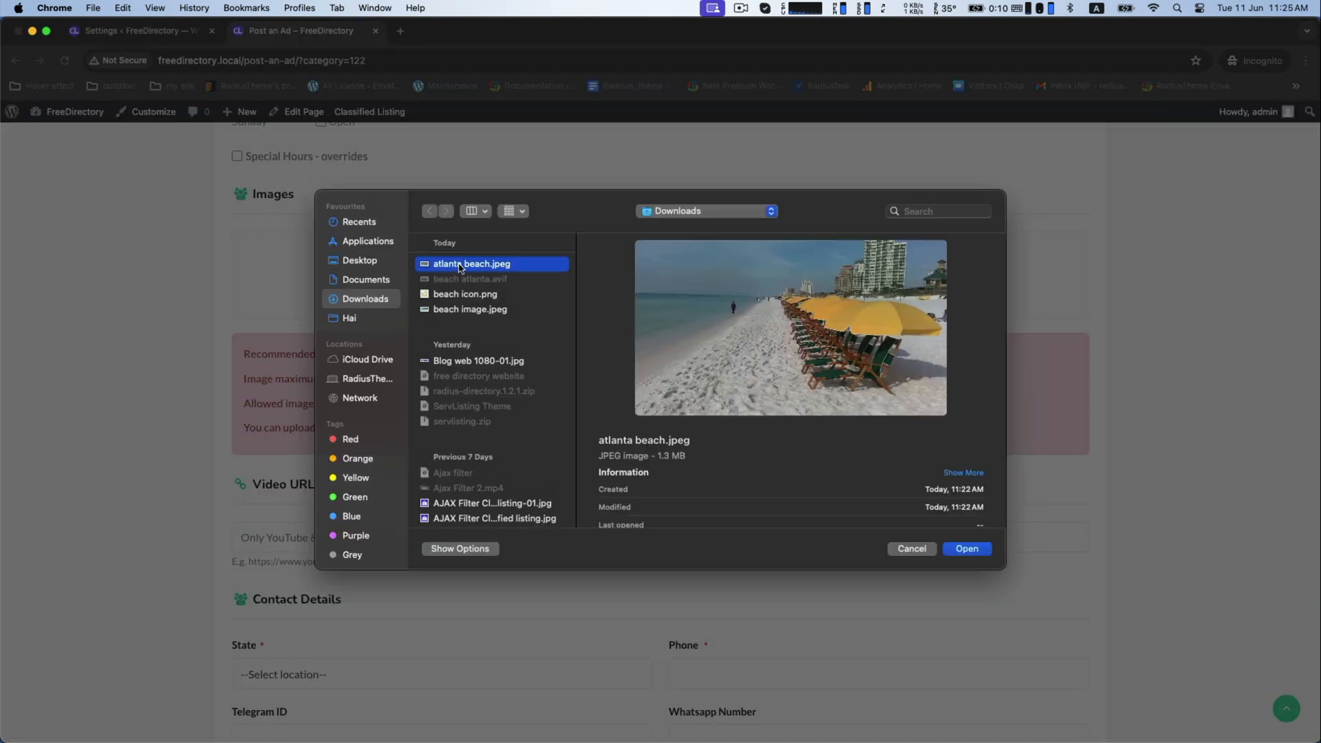
pyautogui.moveTo(510, 289)
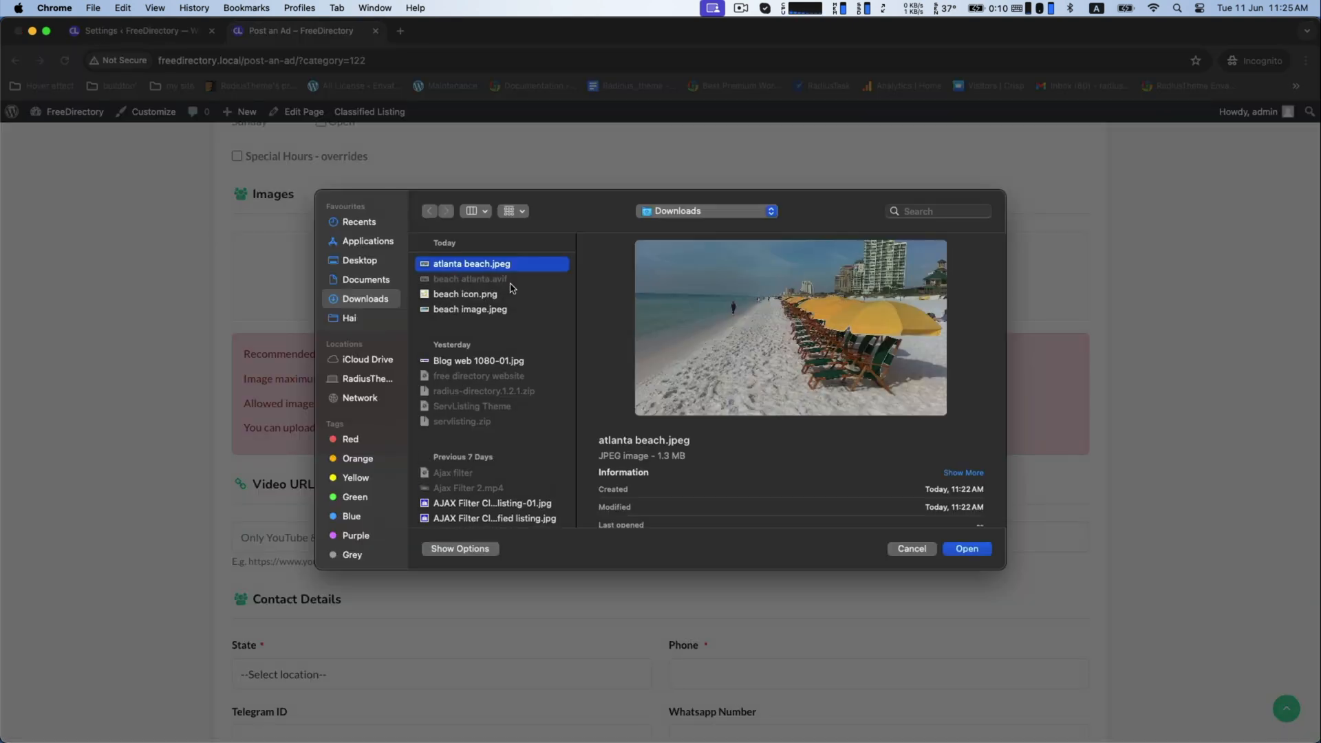
pyautogui.click(966, 549)
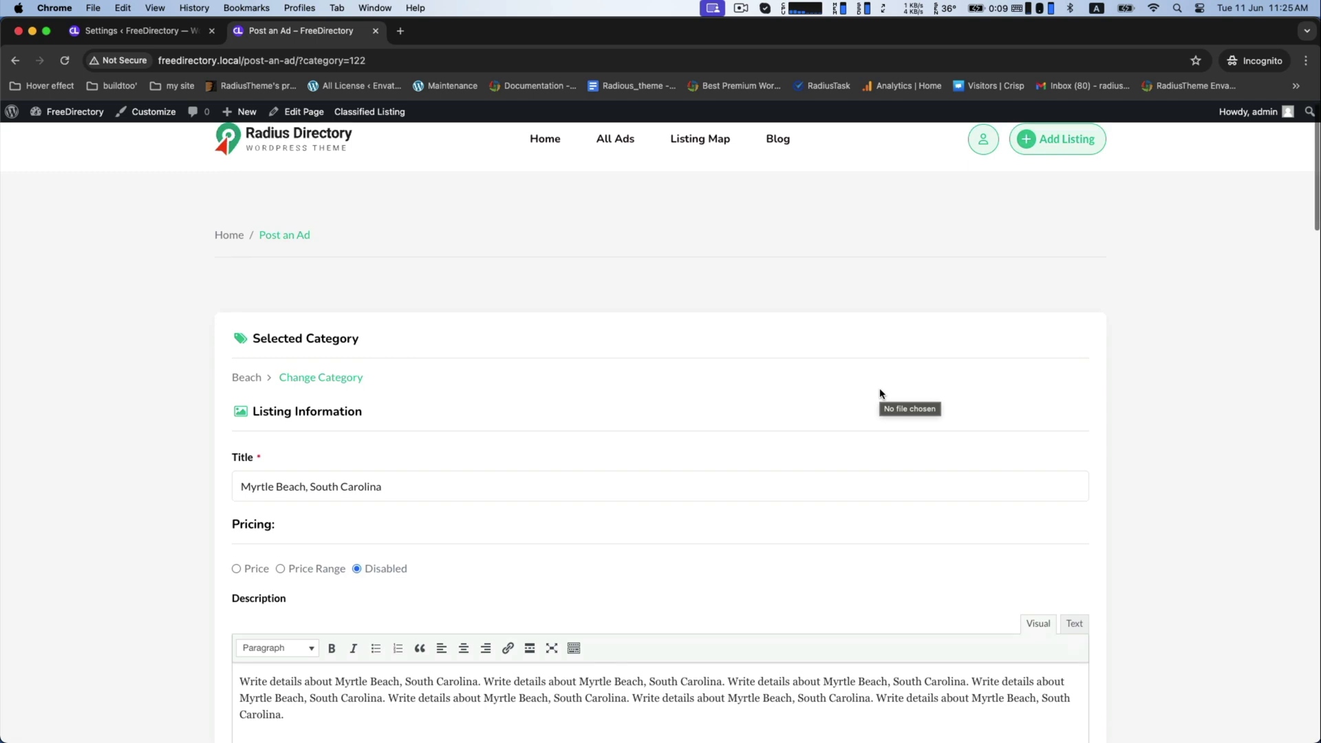
pyautogui.scroll(-3)
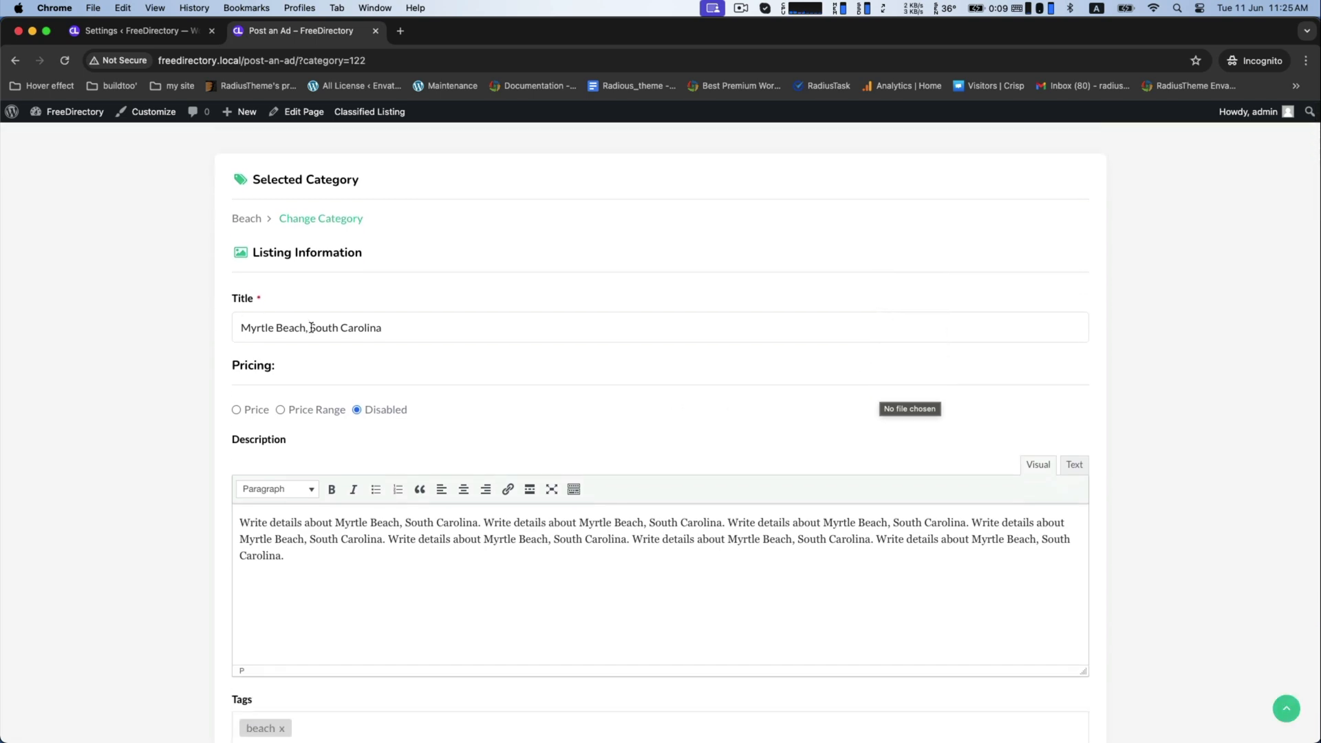
pyautogui.scroll(-3)
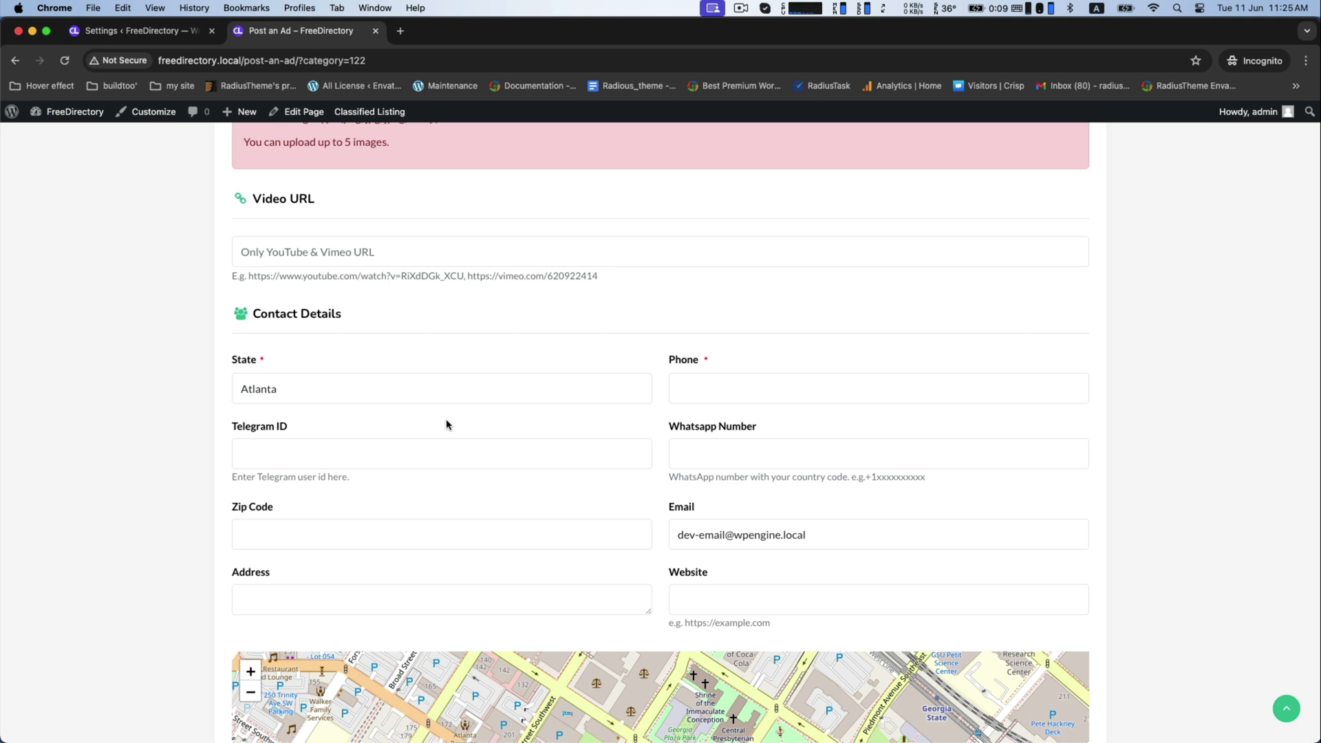
pyautogui.click(440, 598)
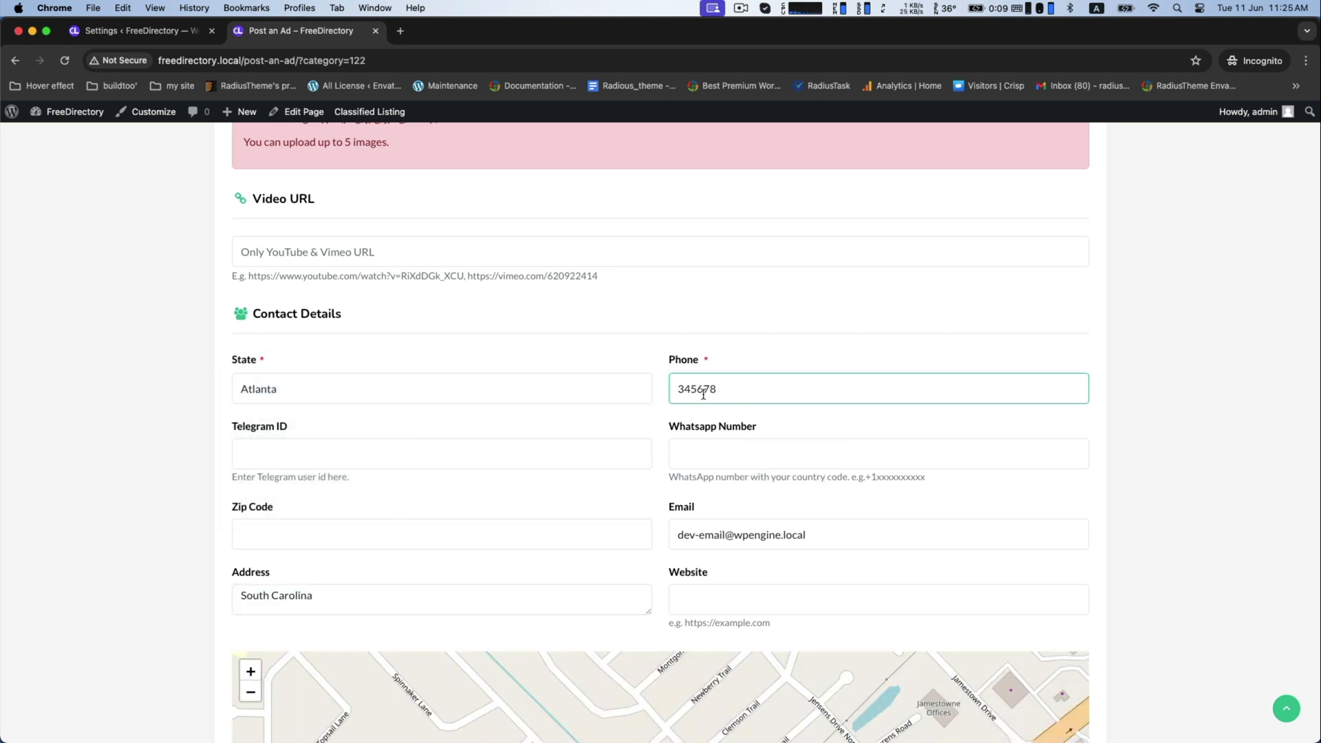
pyautogui.scroll(-3)
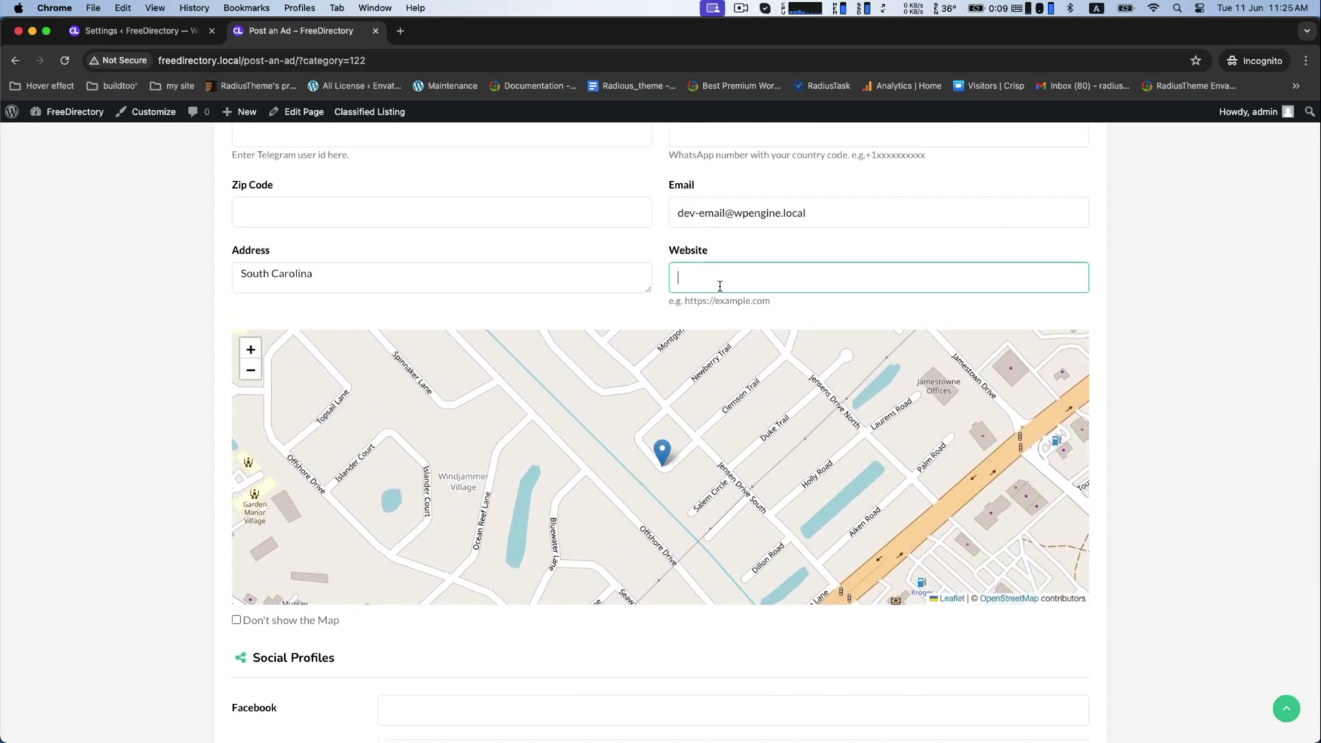
pyautogui.write('https://website')
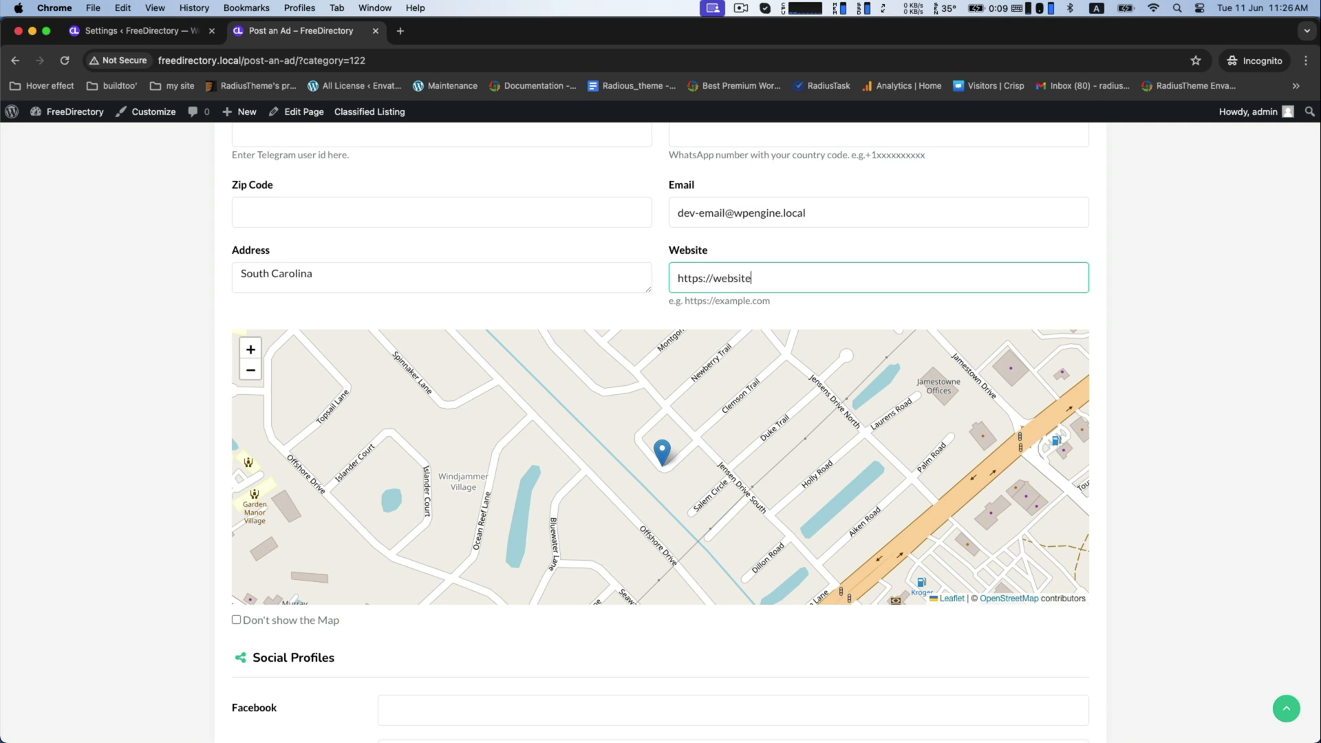
pyautogui.scroll(-3)
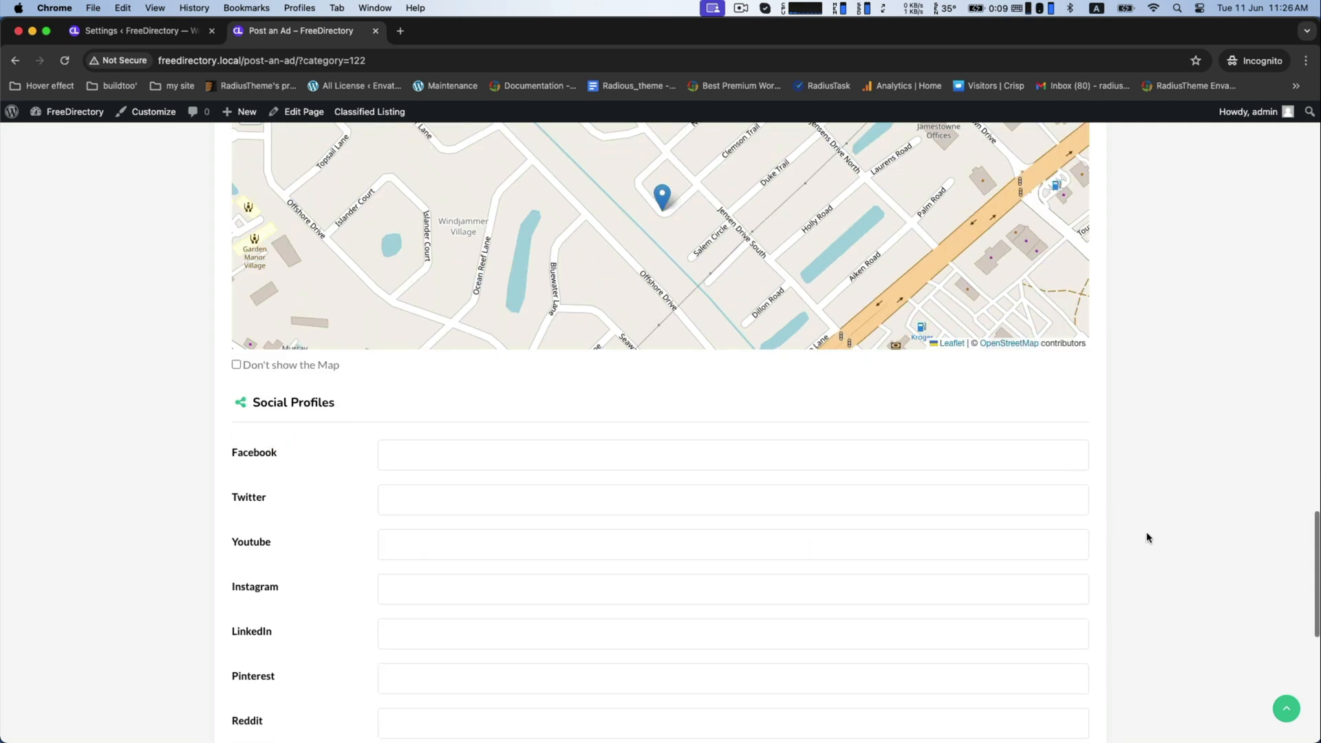
pyautogui.scroll(-3)
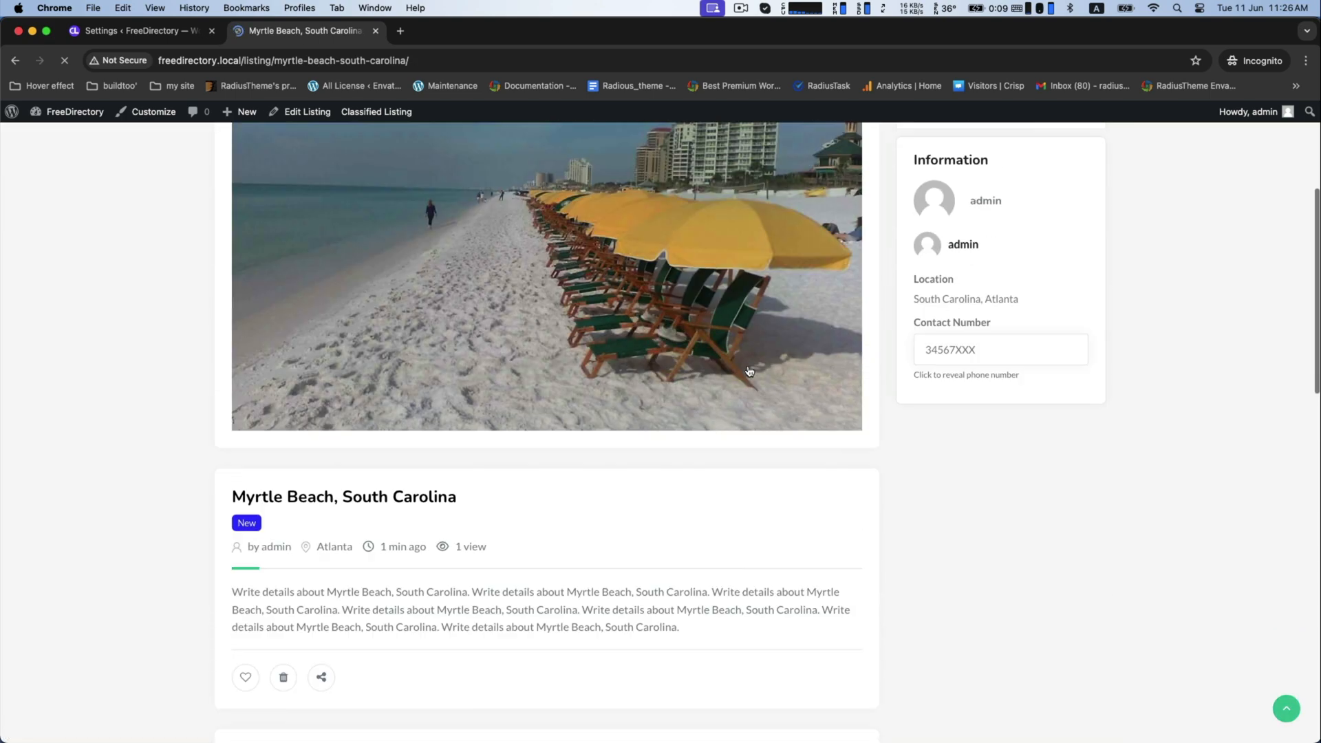
# - Submit the ad form and view the published Myrtle Beach listing page
pyautogui.scroll(-3)
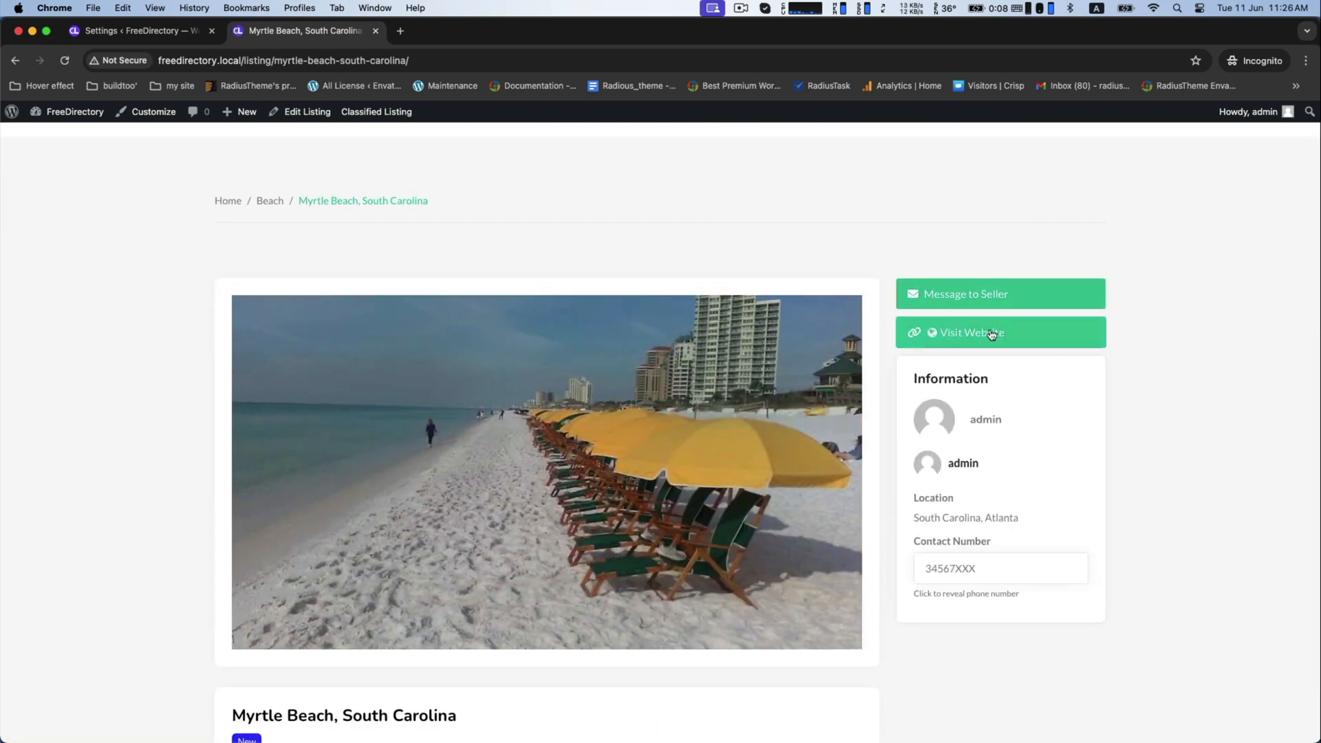
pyautogui.click(966, 295)
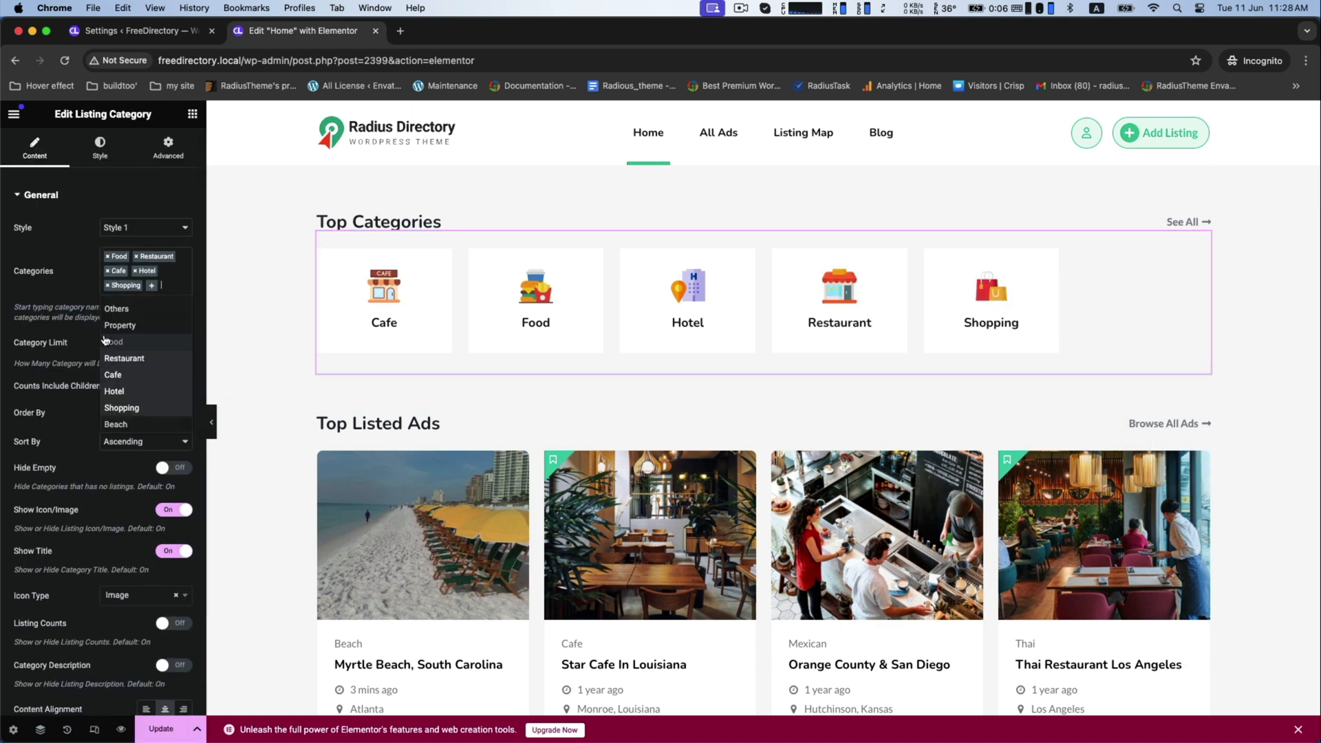
# - Add Beach to the Listing Category widget and colour the Top Categories heading blue
pyautogui.click(116, 427)
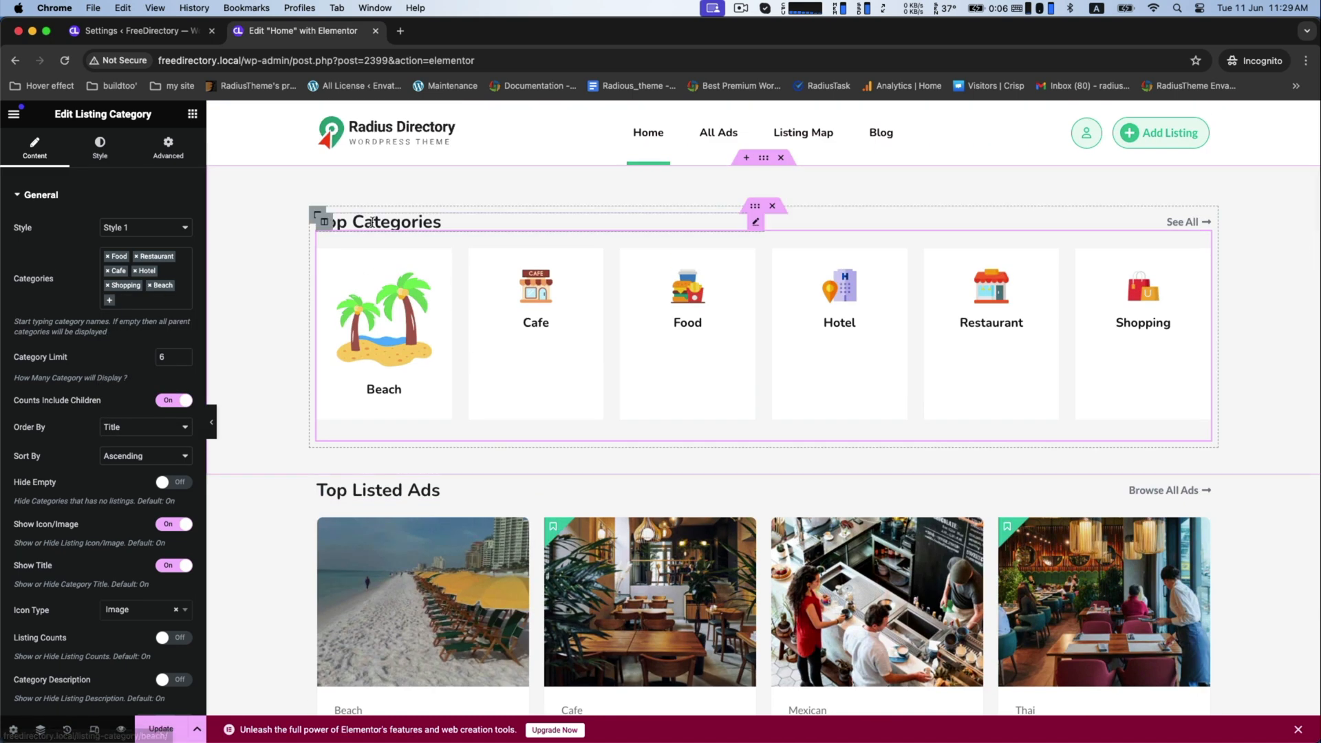
pyautogui.click(377, 221)
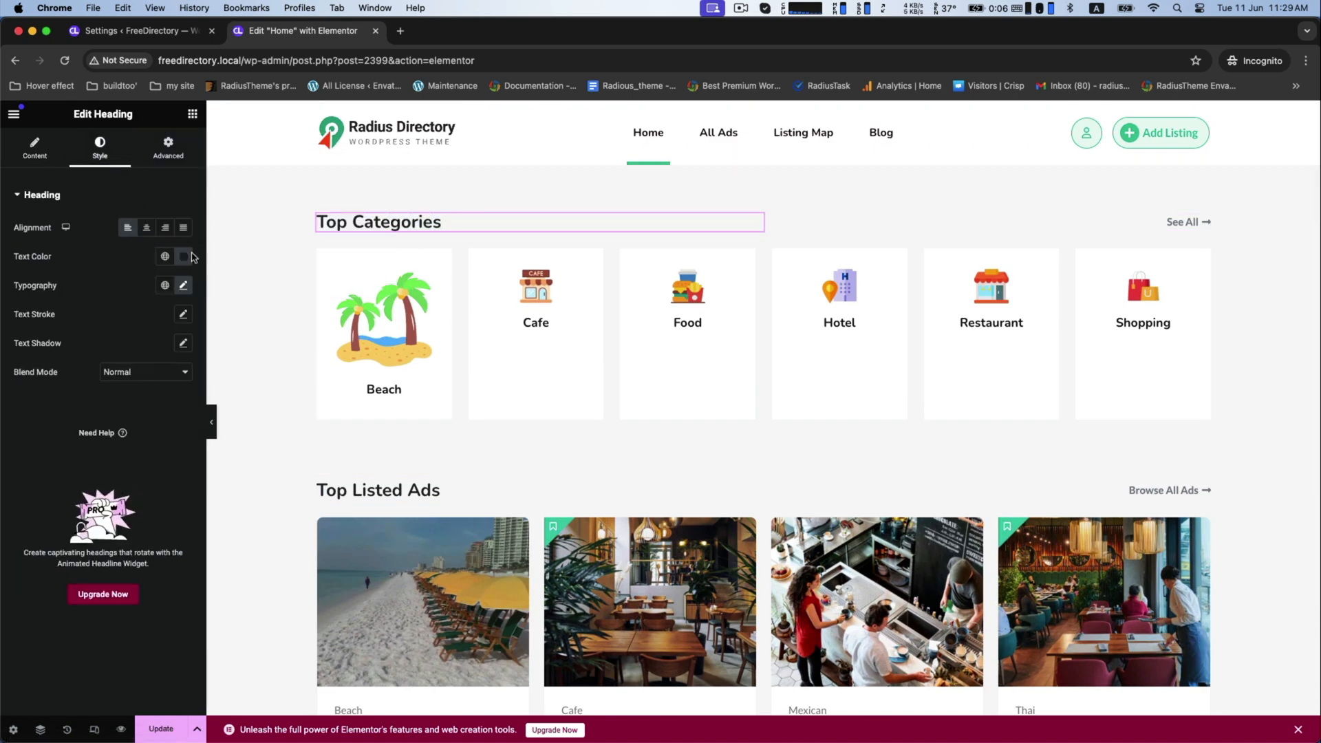
pyautogui.click(183, 256)
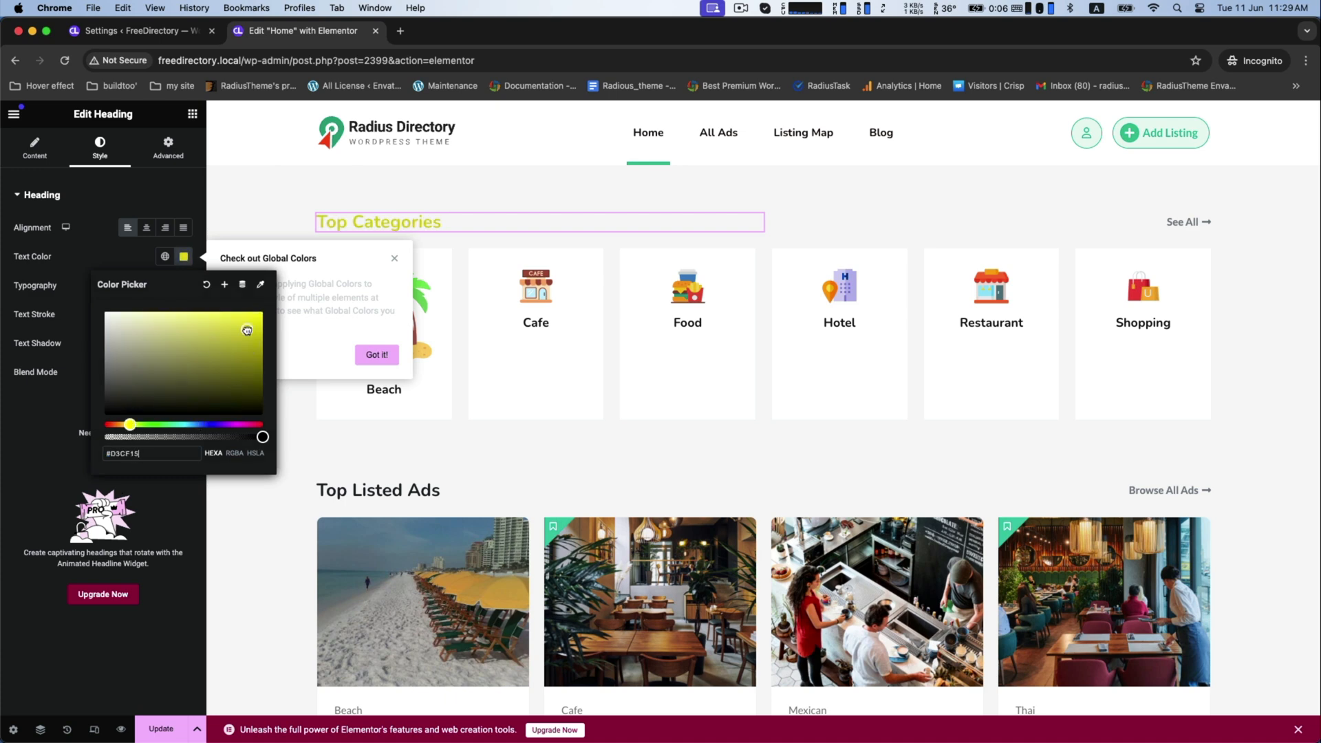
pyautogui.moveTo(128, 425); pyautogui.dragTo(206, 425)
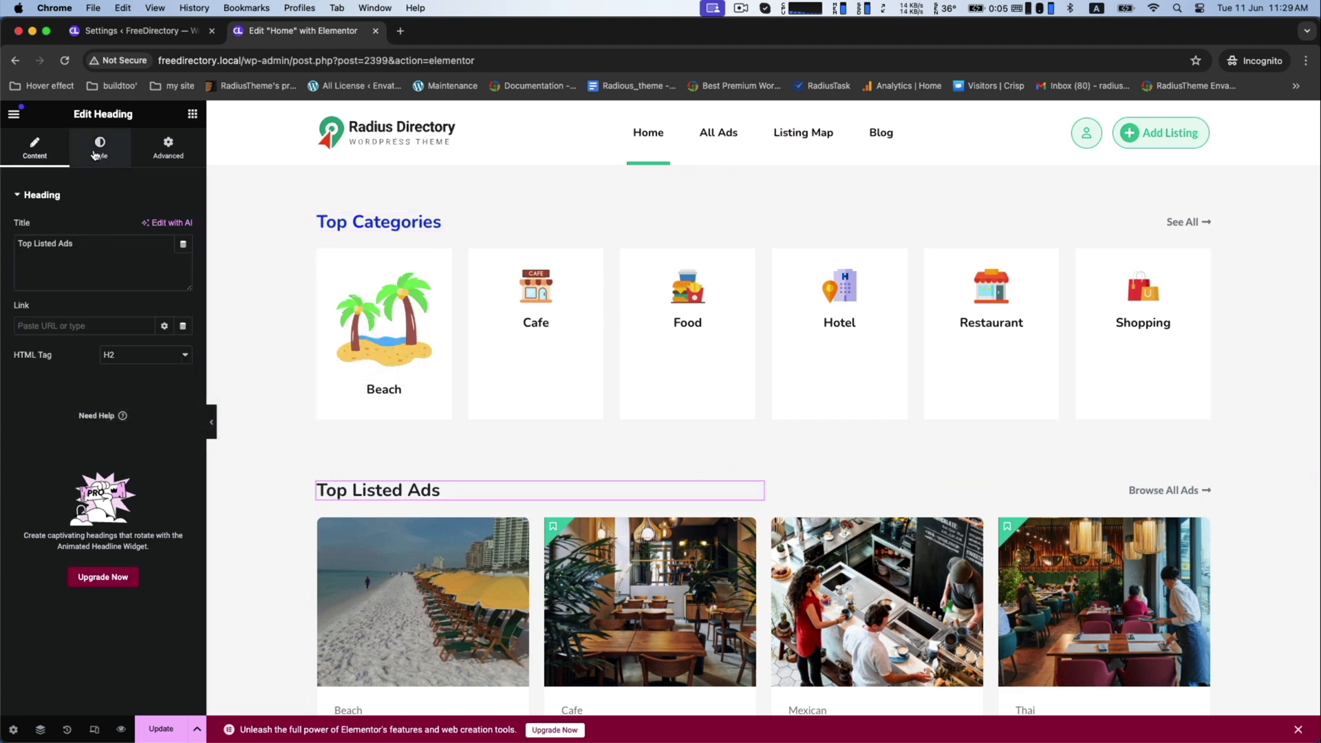
# - Colour the Top Listed Ads heading blue from its Style settings
pyautogui.click(99, 148)
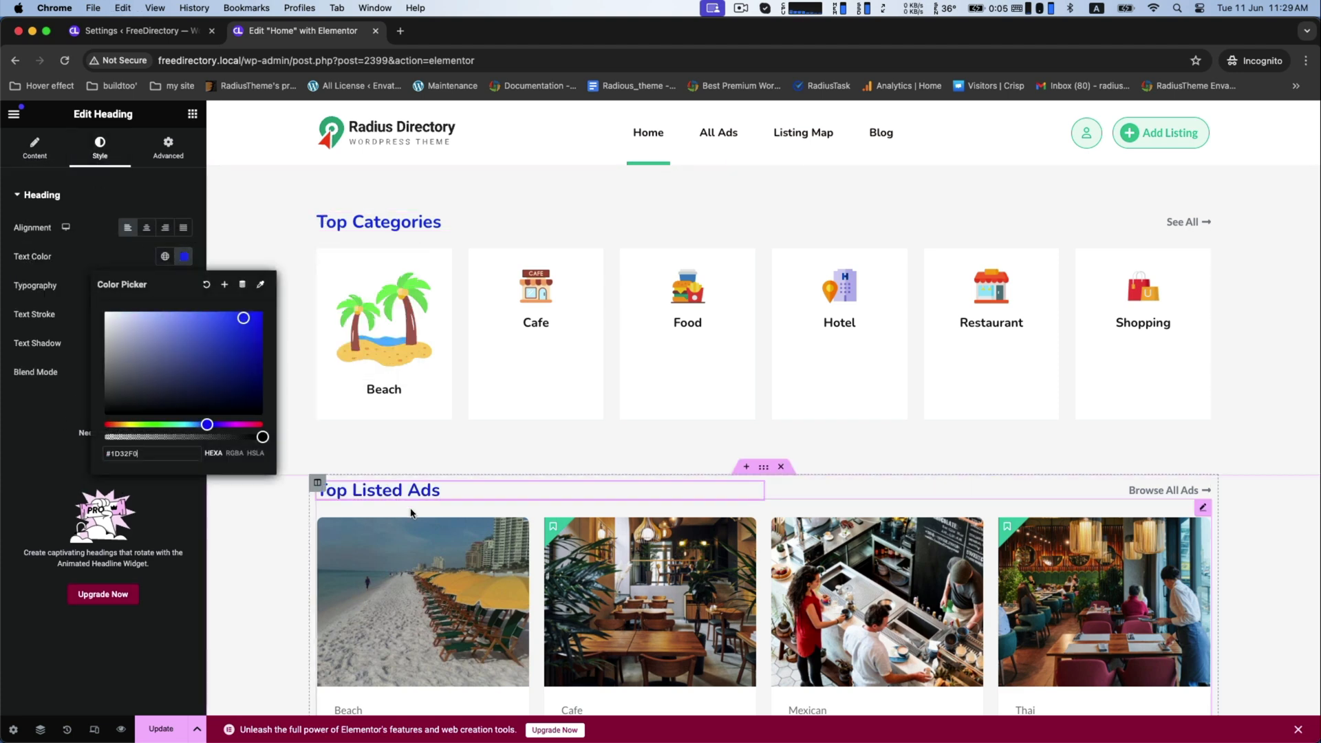
pyautogui.scroll(-3)
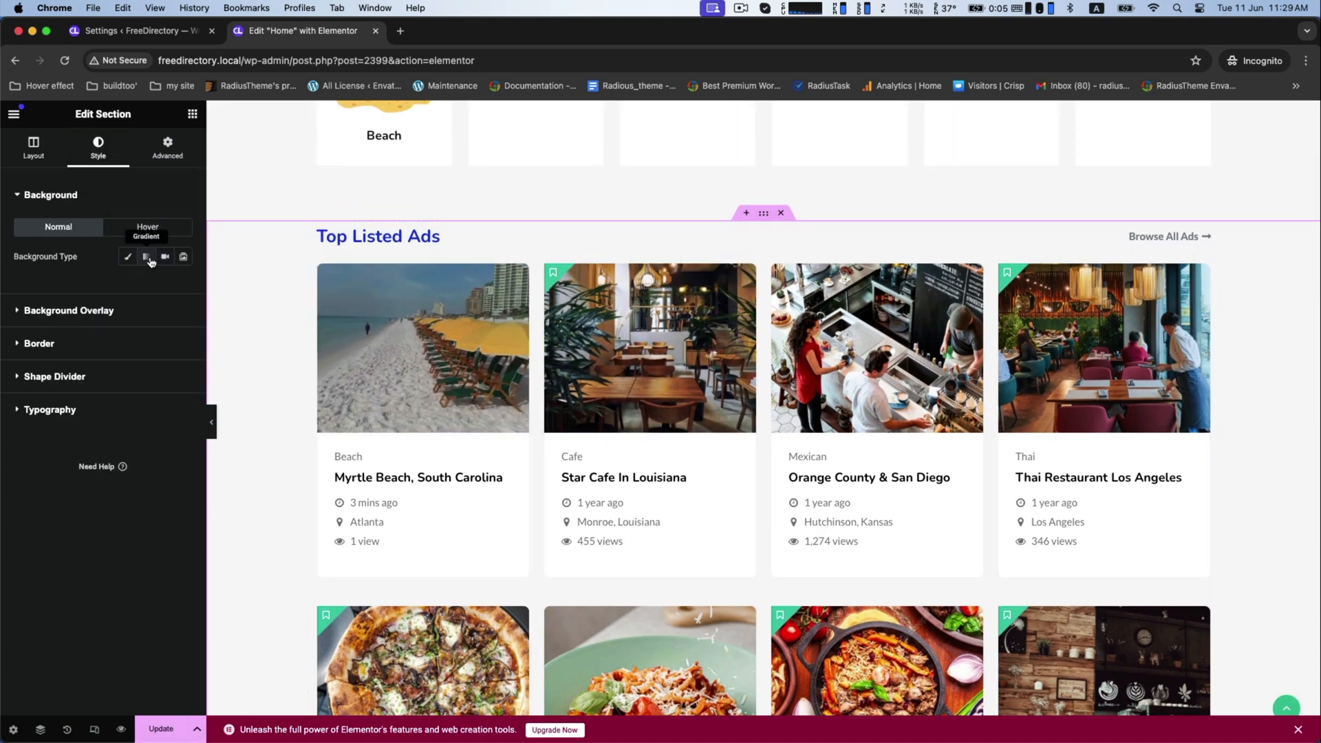
# - Give the Top Listed Ads section a classic pale lavender background
pyautogui.click(126, 258)
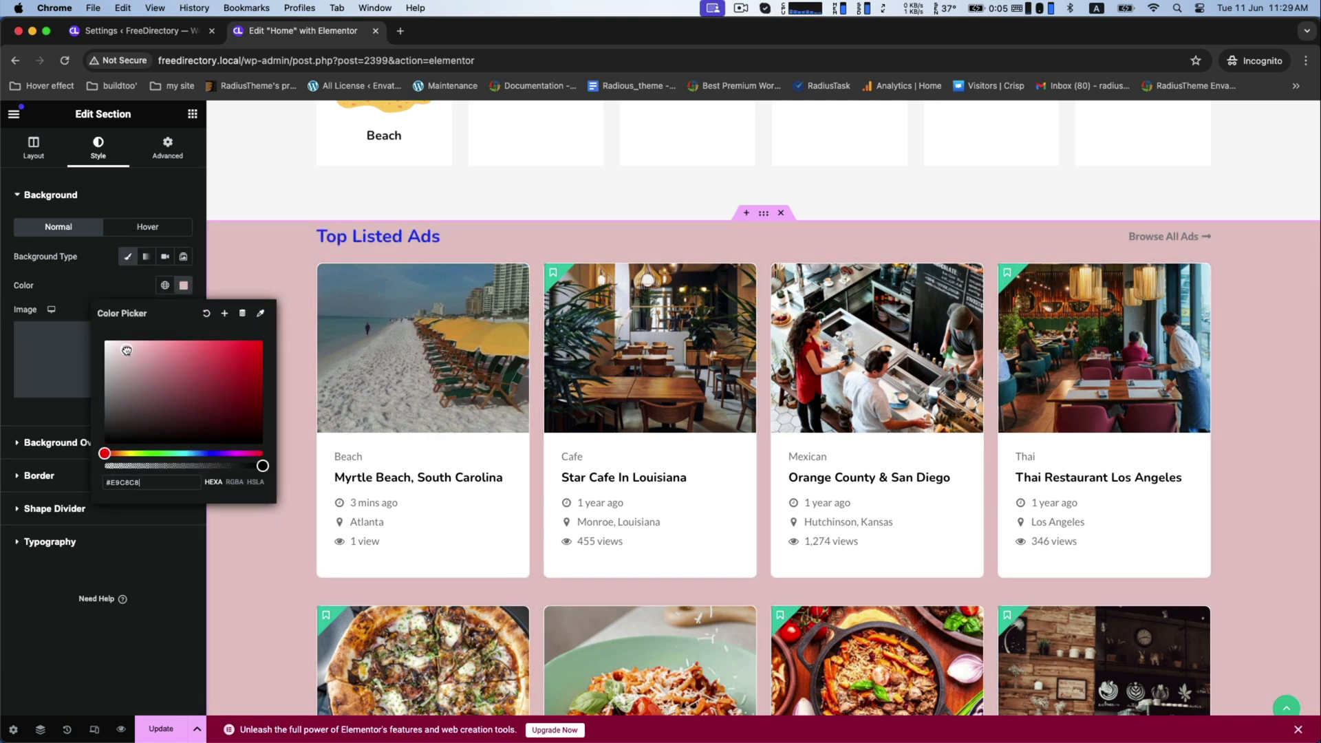
pyautogui.moveTo(127, 351); pyautogui.dragTo(114, 344)
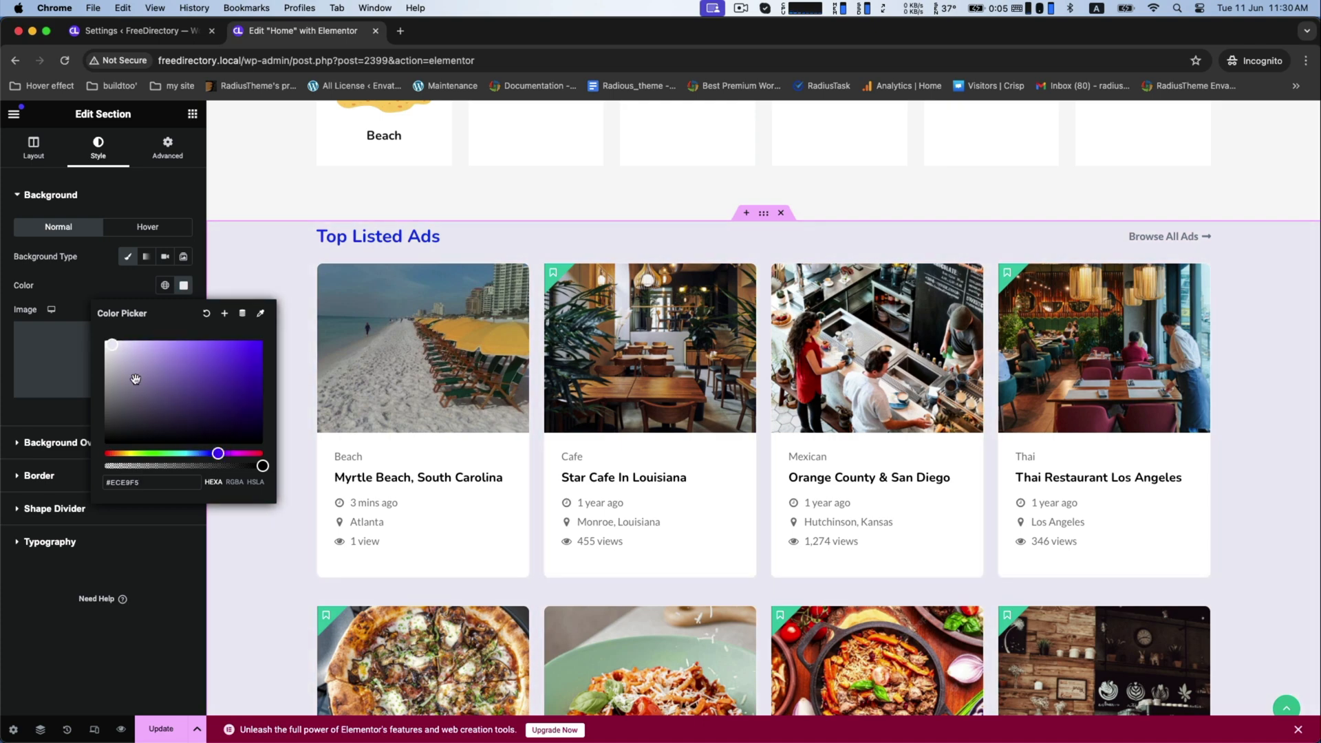
pyautogui.scroll(-3)
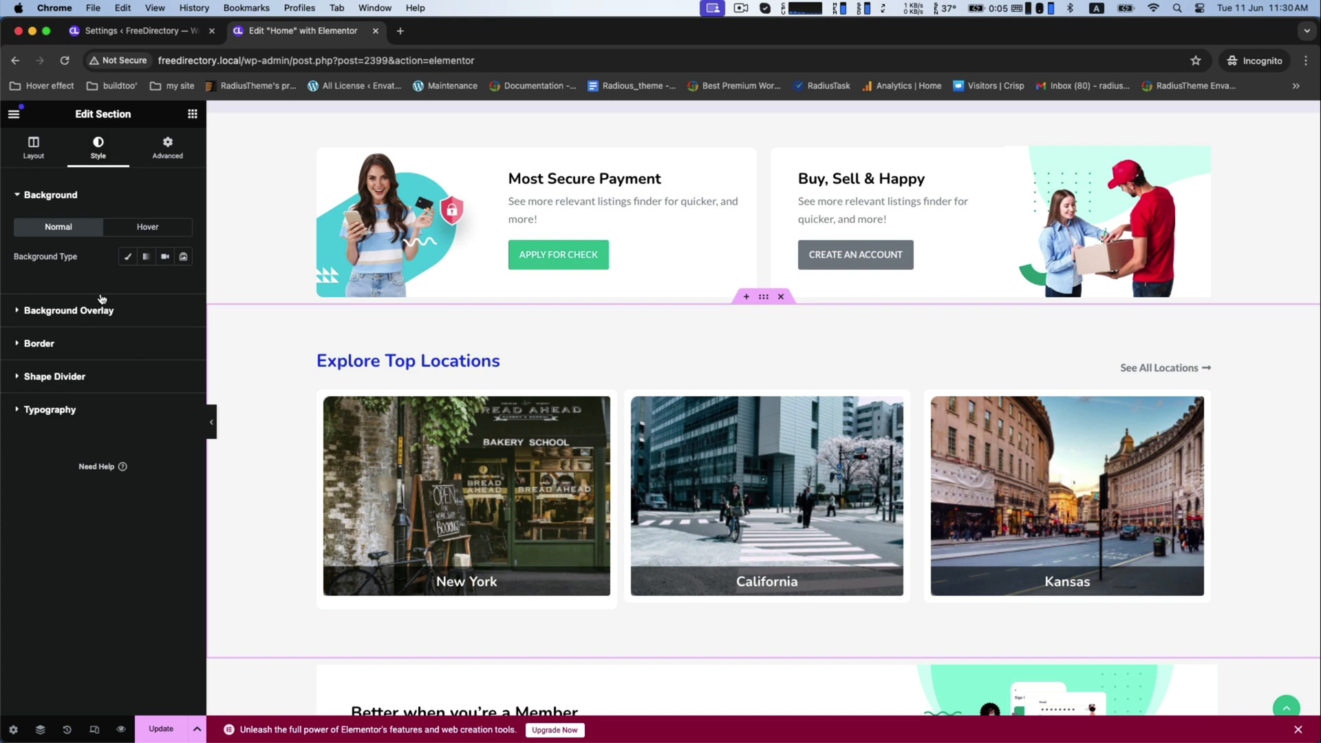
# - Give the Explore Top Locations section a classic pale pink background
pyautogui.click(182, 286)
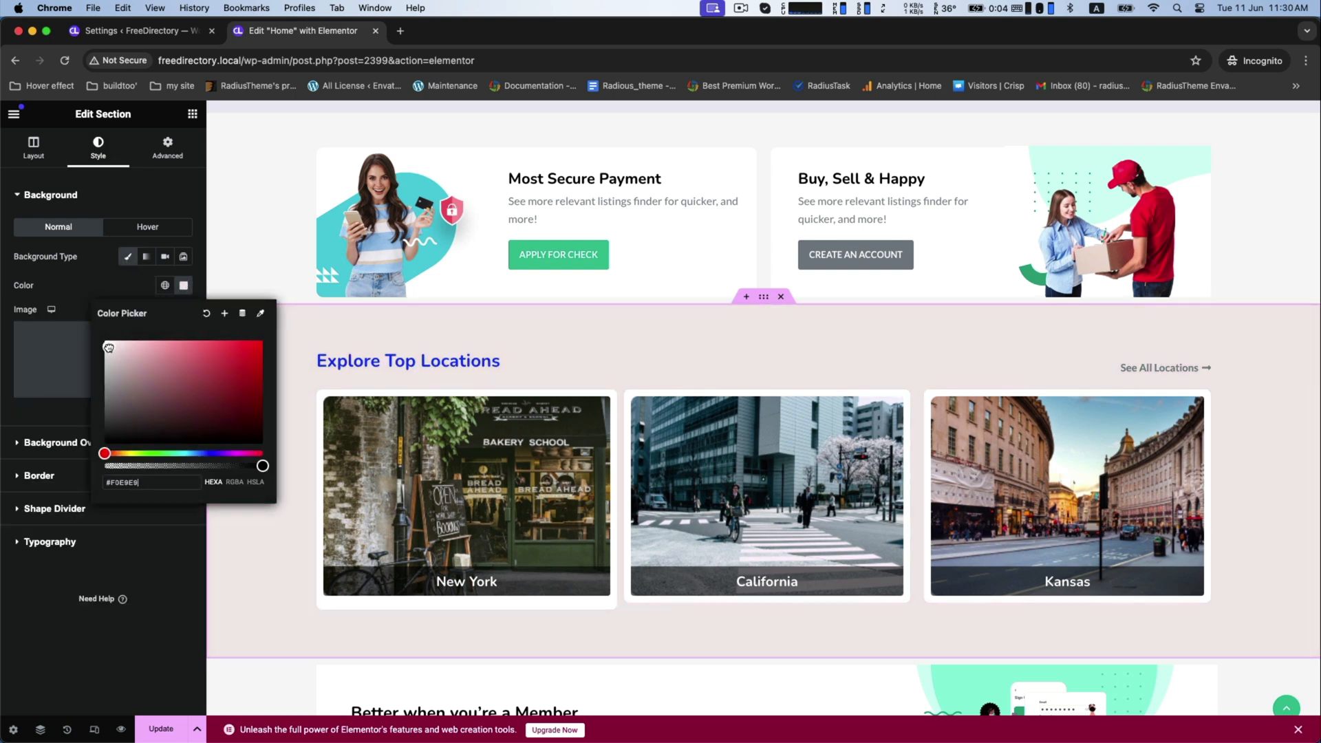
pyautogui.scroll(-3)
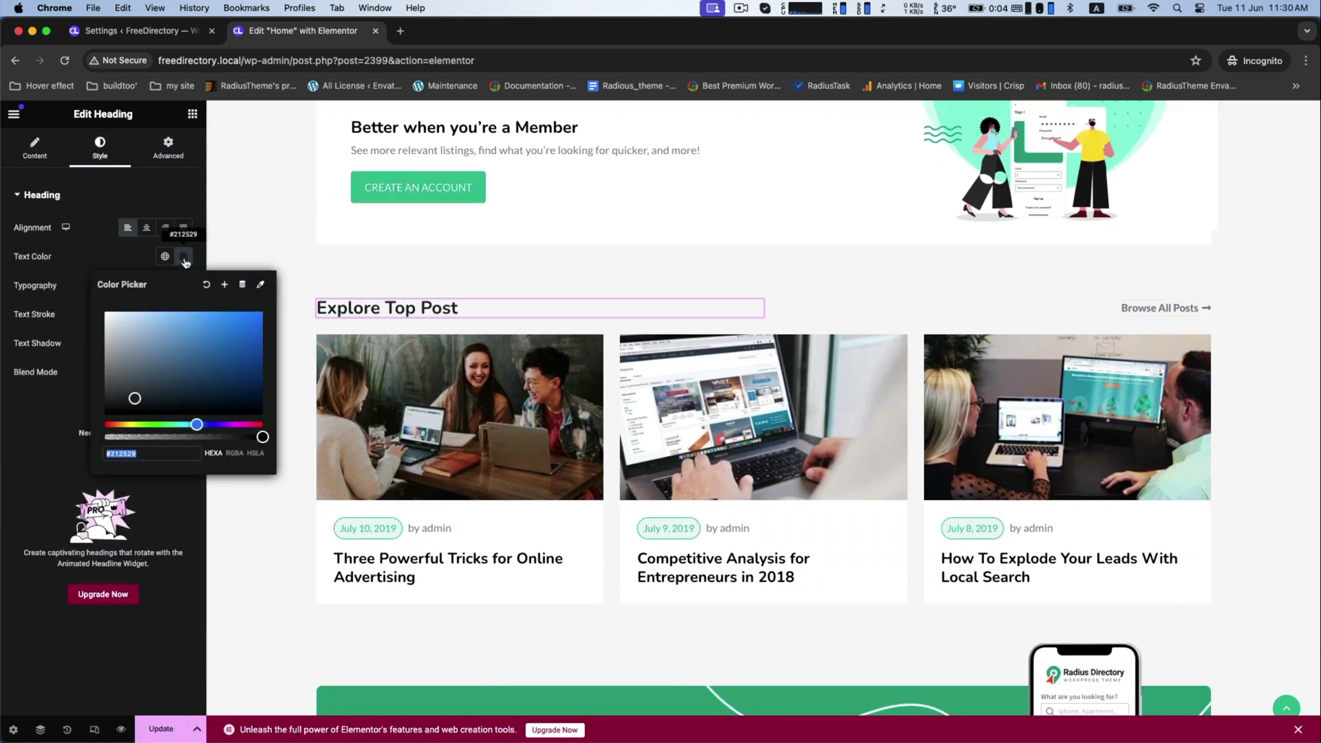
pyautogui.scroll(-3)
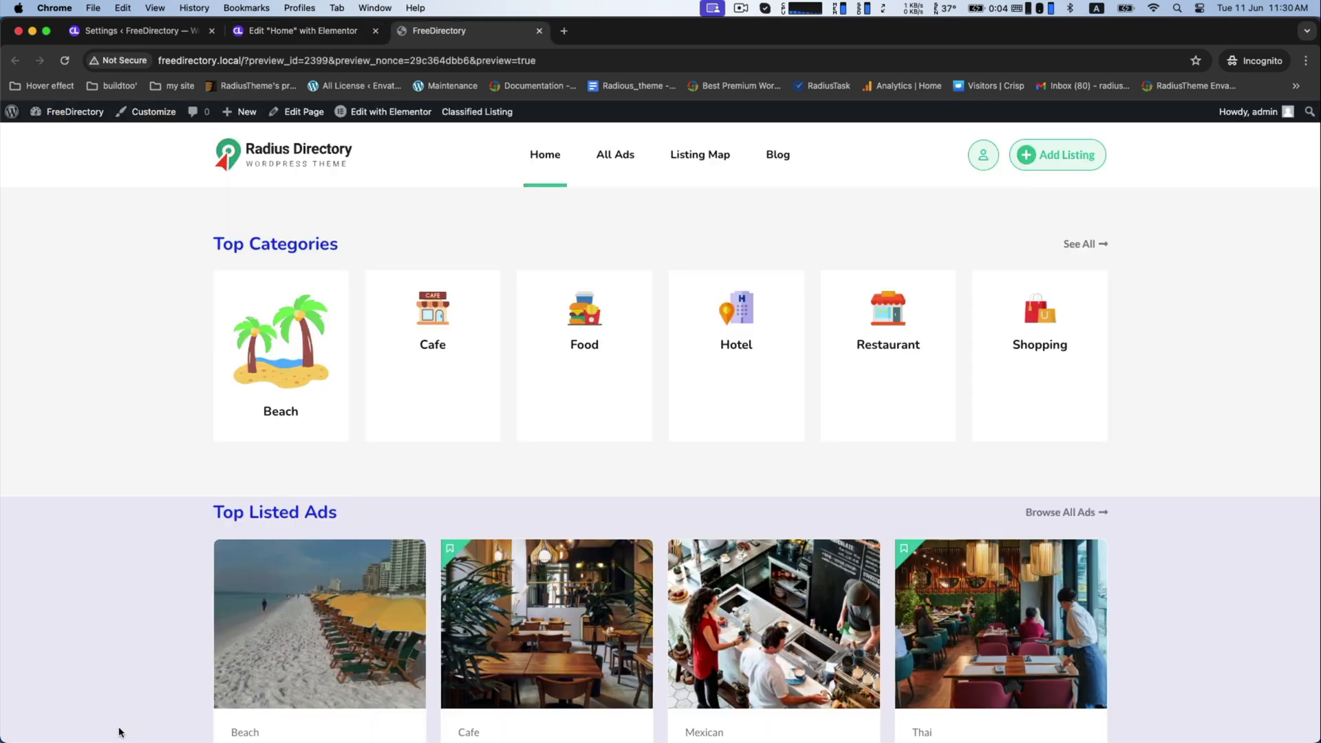
# - From the preview, browse the Restaurant category into the Orange County & San Diego listing
pyautogui.scroll(-3)
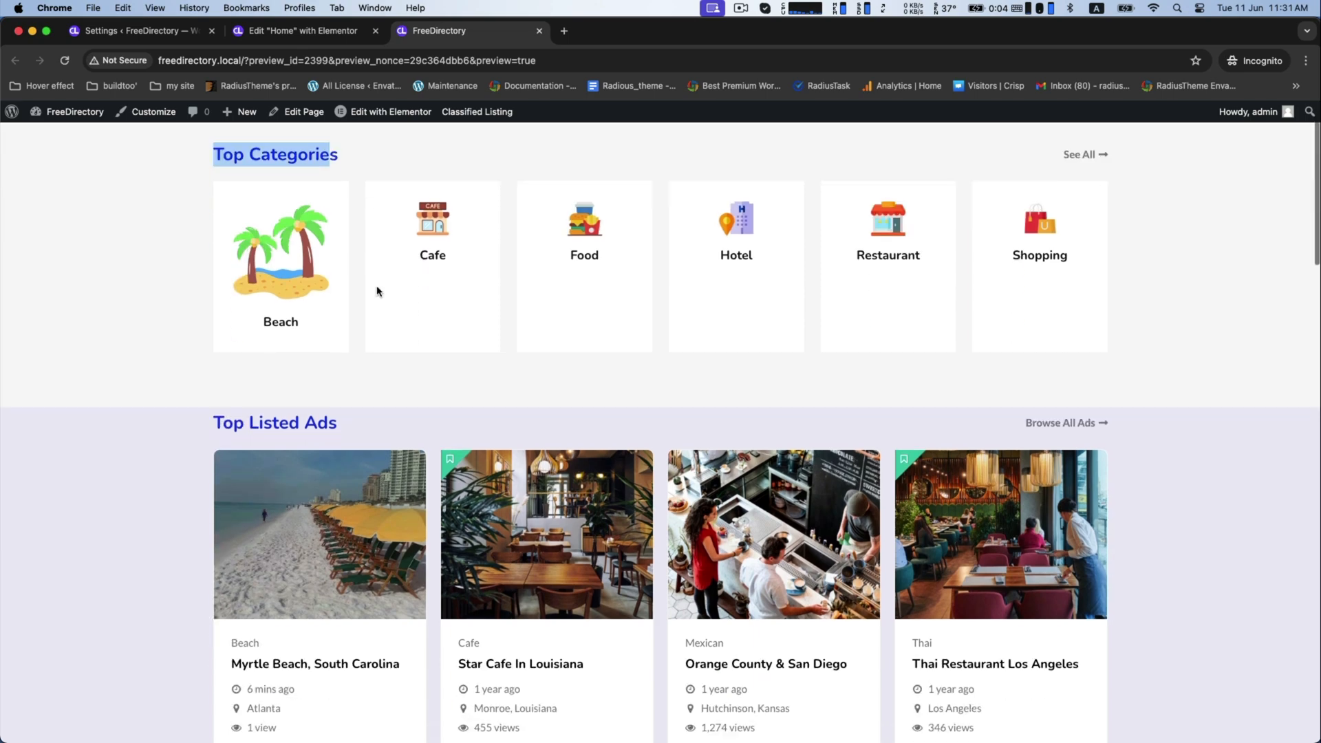
pyautogui.click(279, 253)
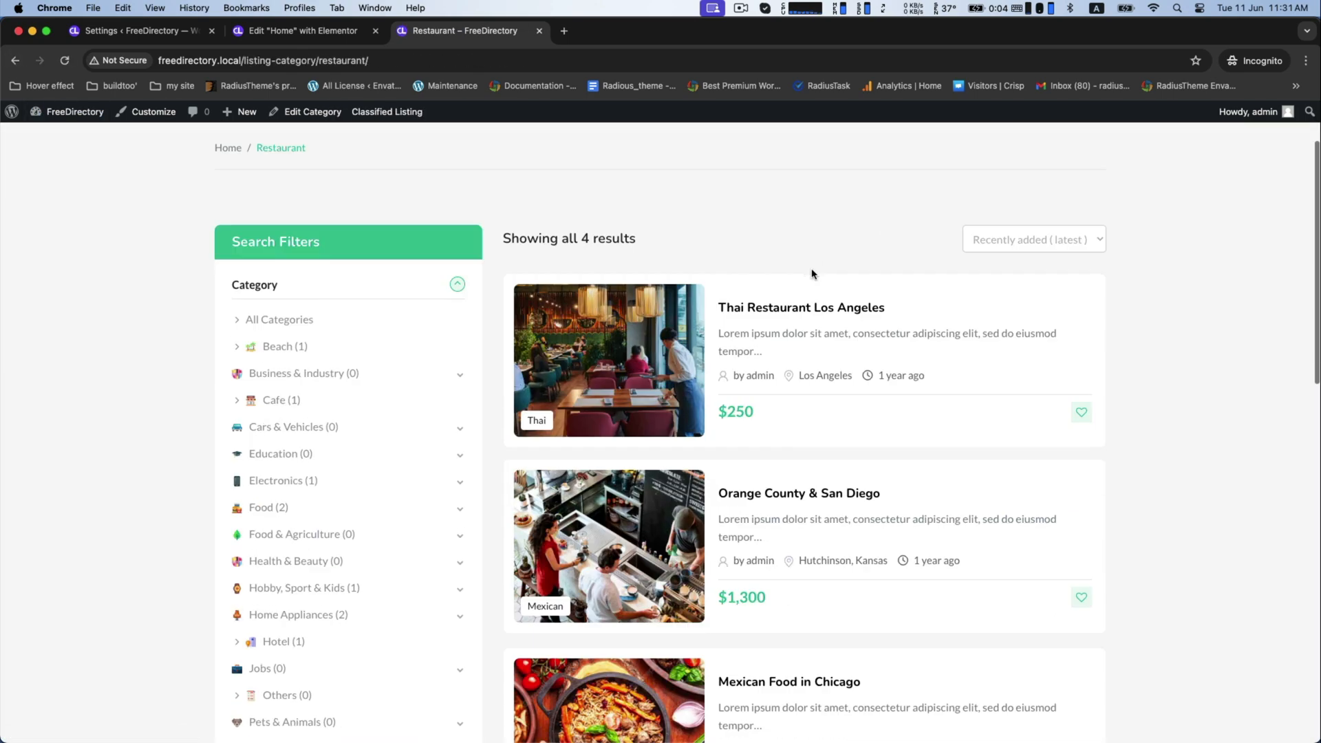
pyautogui.click(799, 493)
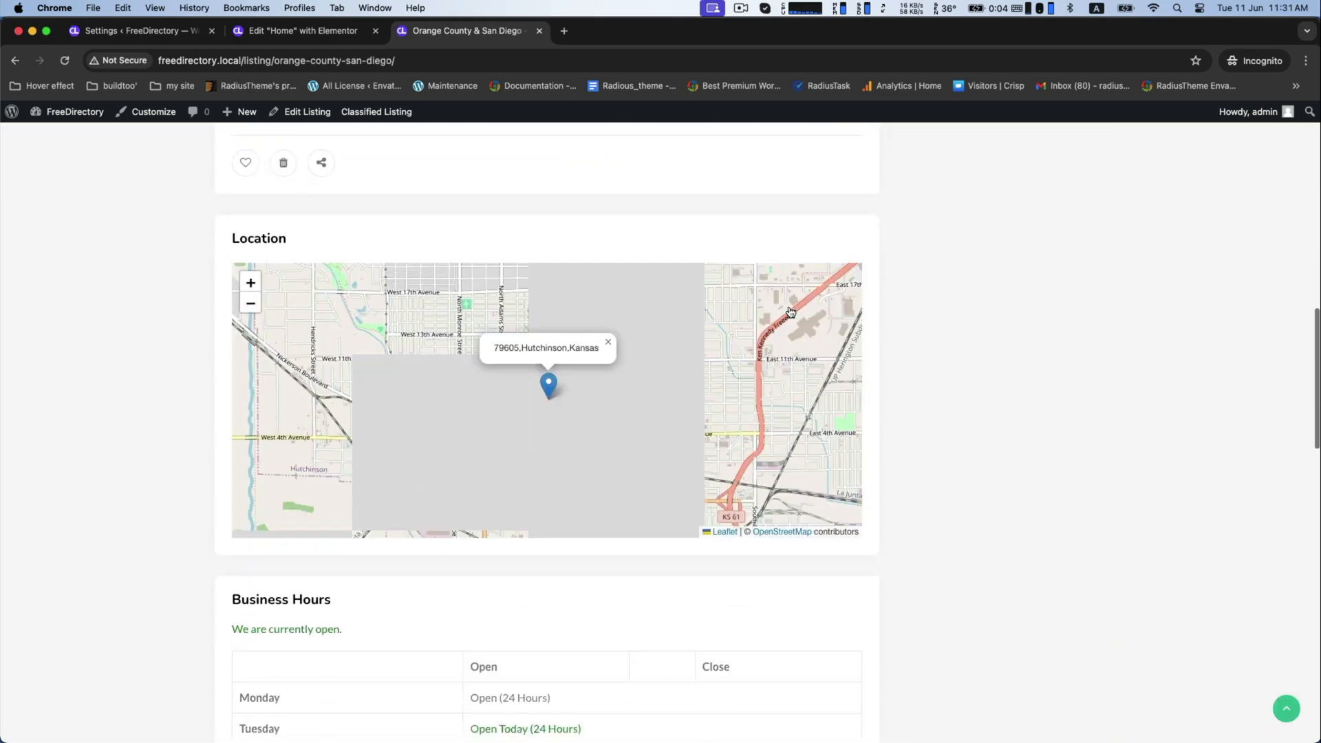